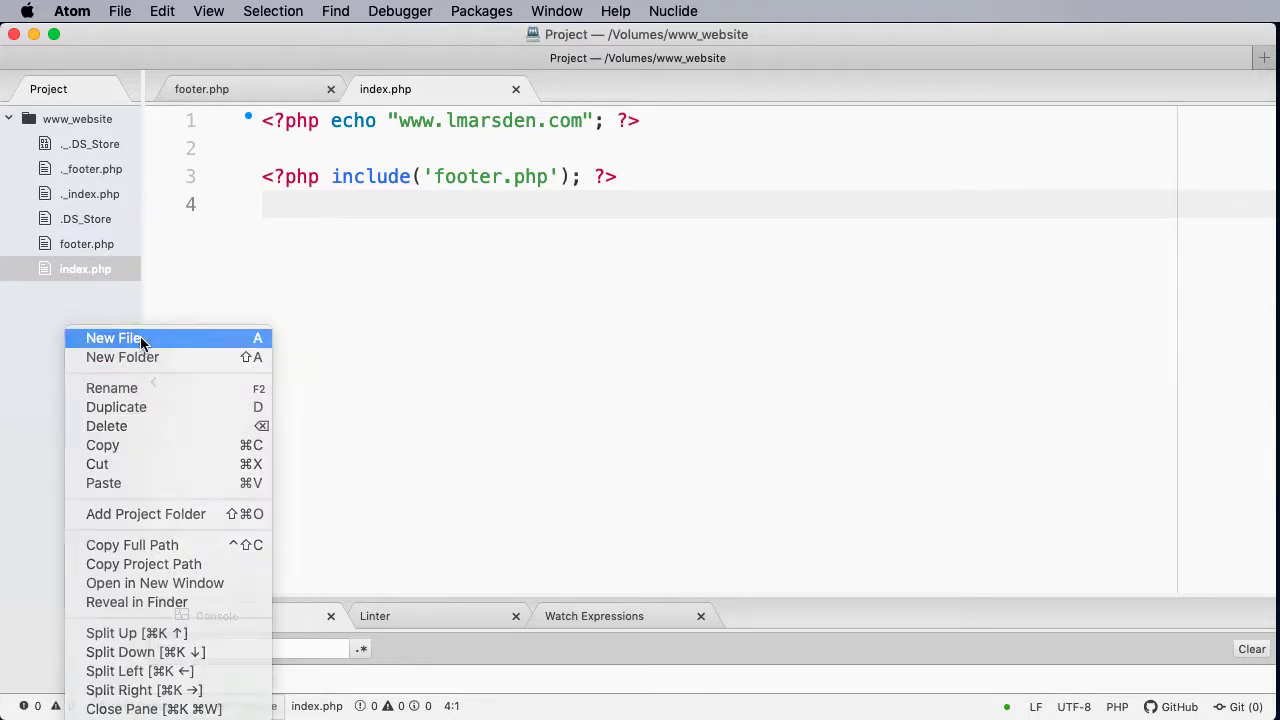
- Create a new file named global_variables.php in the www_website project tree
left_click(113, 337)
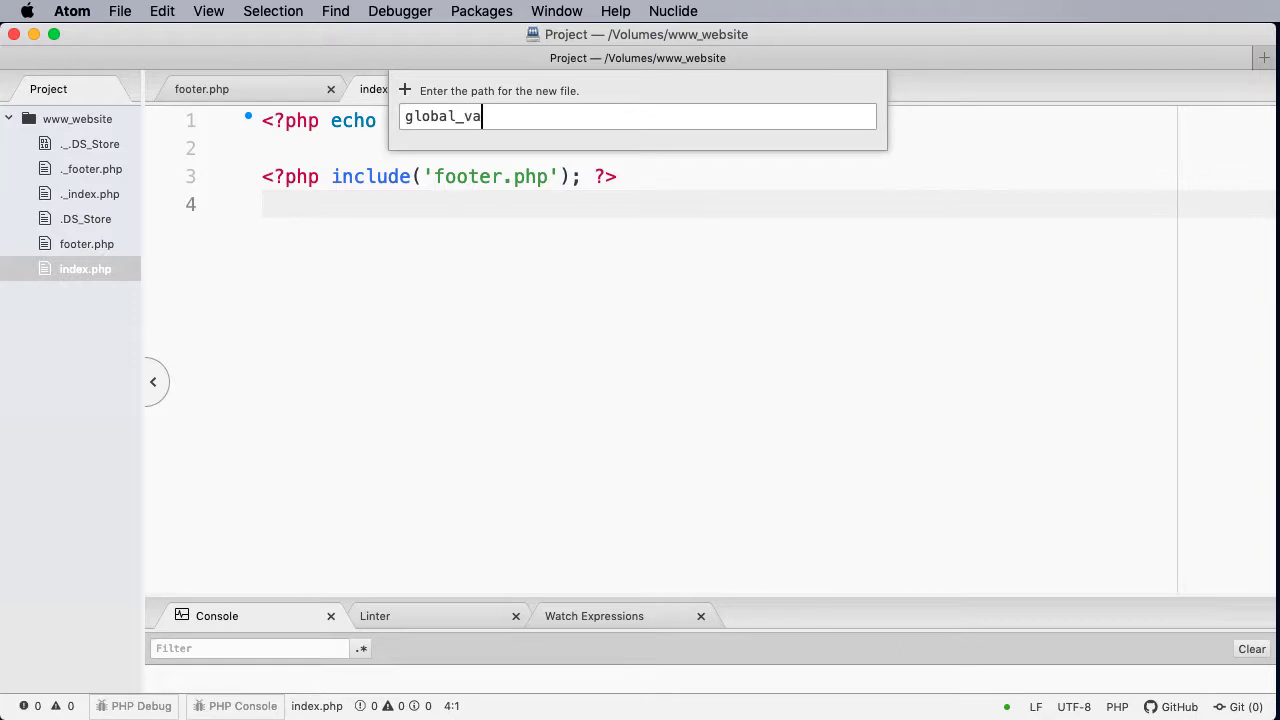
type("riables")
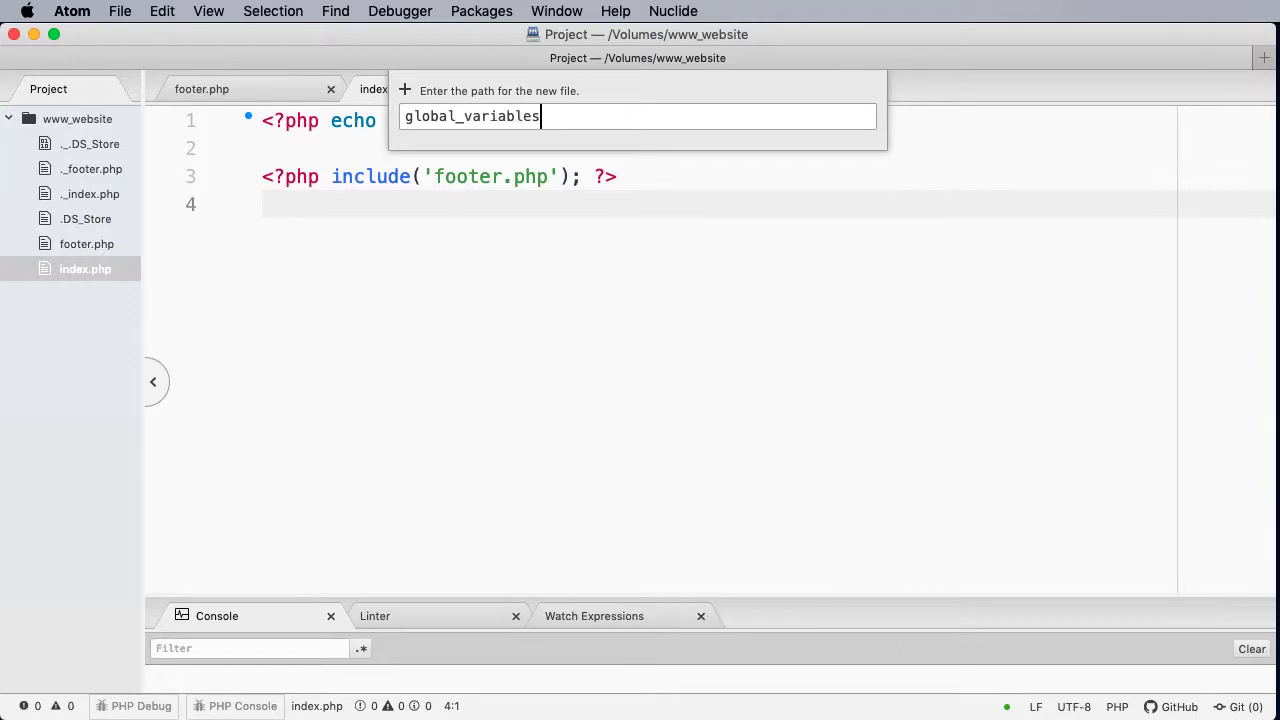
type(".php")
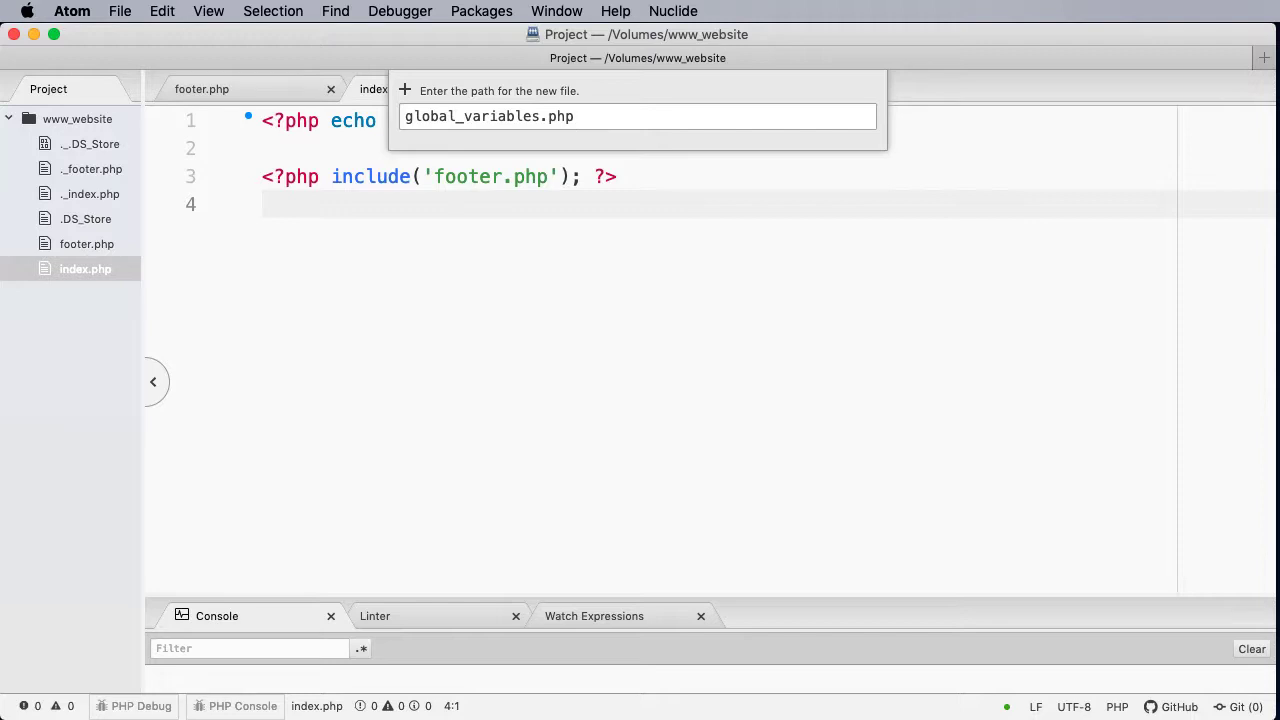
key("enter")
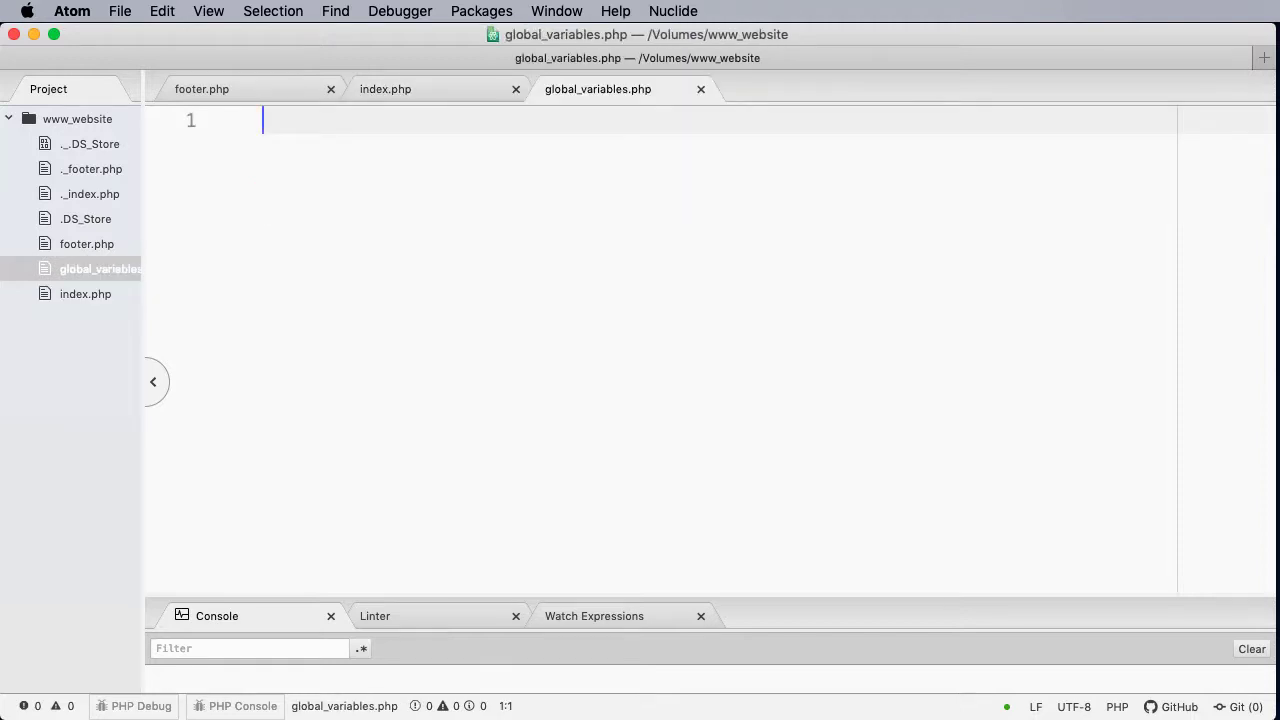
- Add <?php and ?> tags with blank lines between, with the cursor on line 3
type("<")
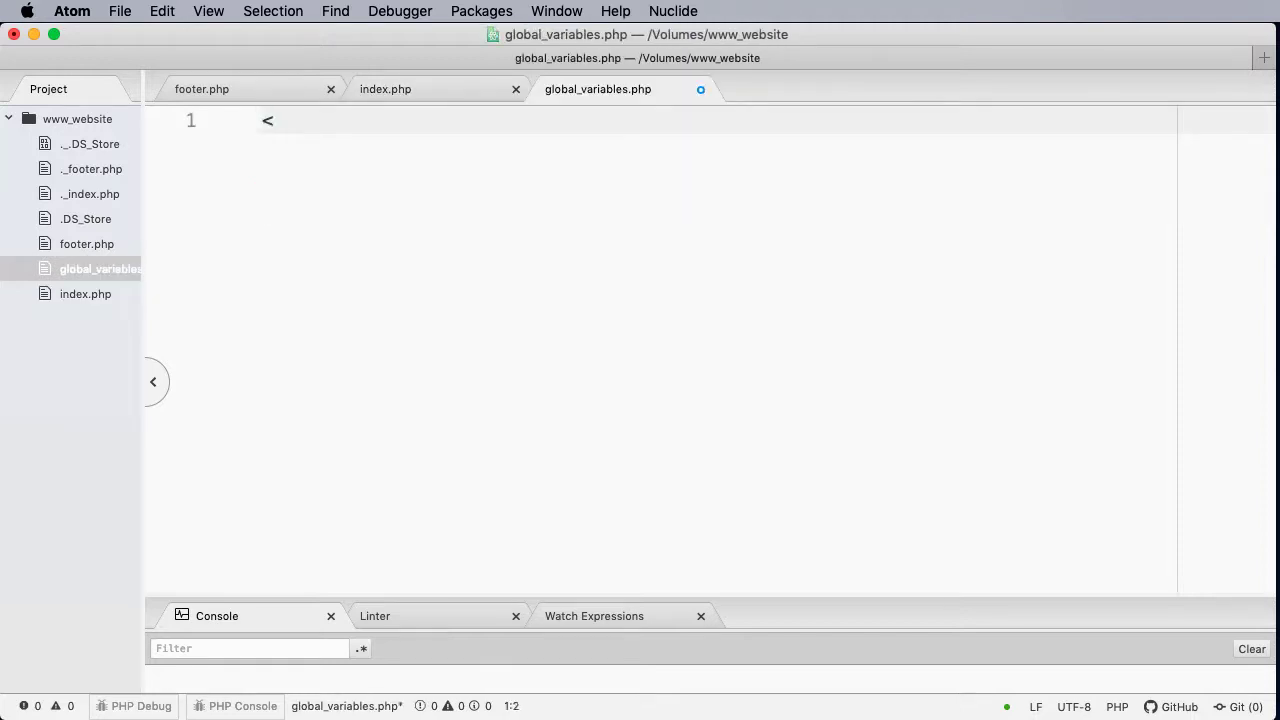
type("?php")
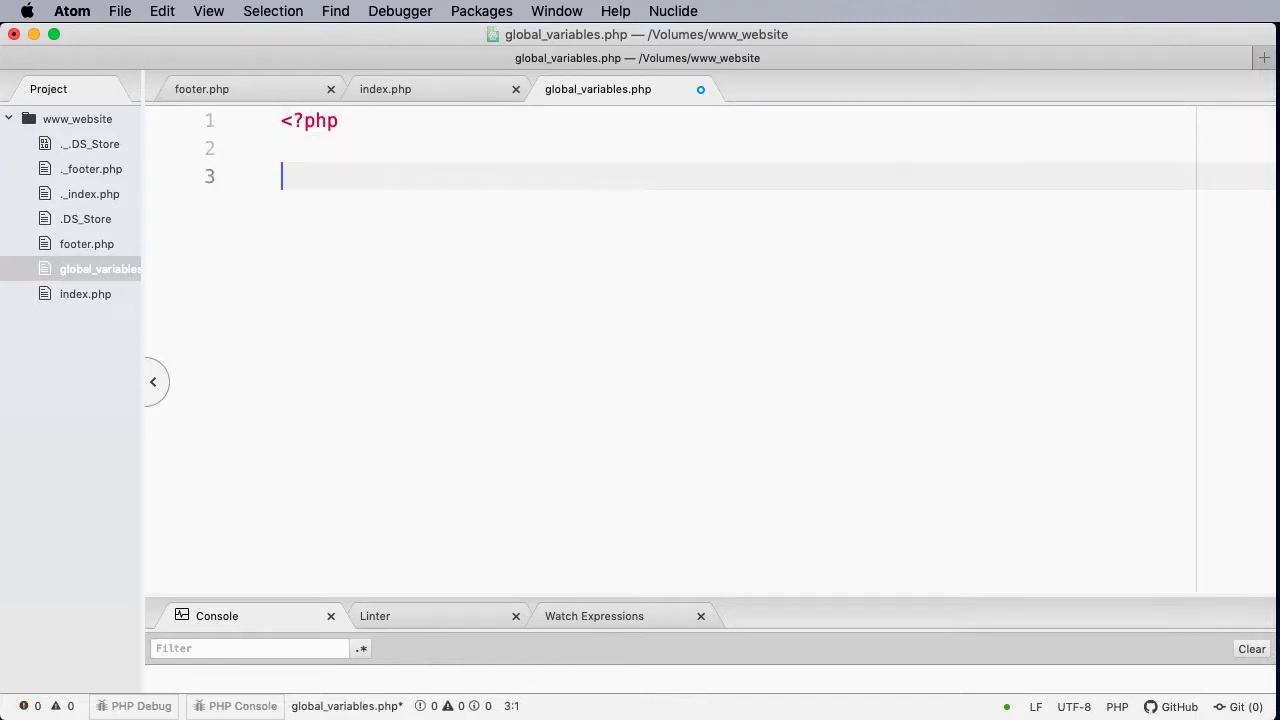
type("?>")
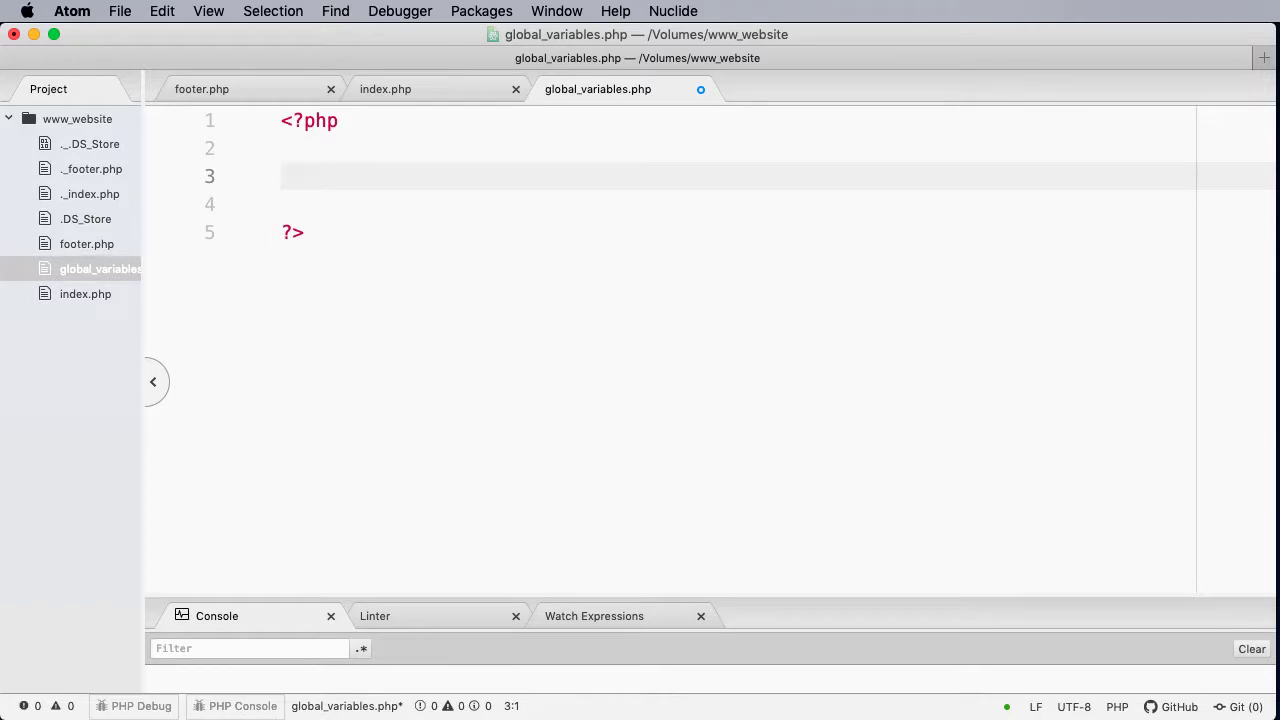
left_click(283, 175)
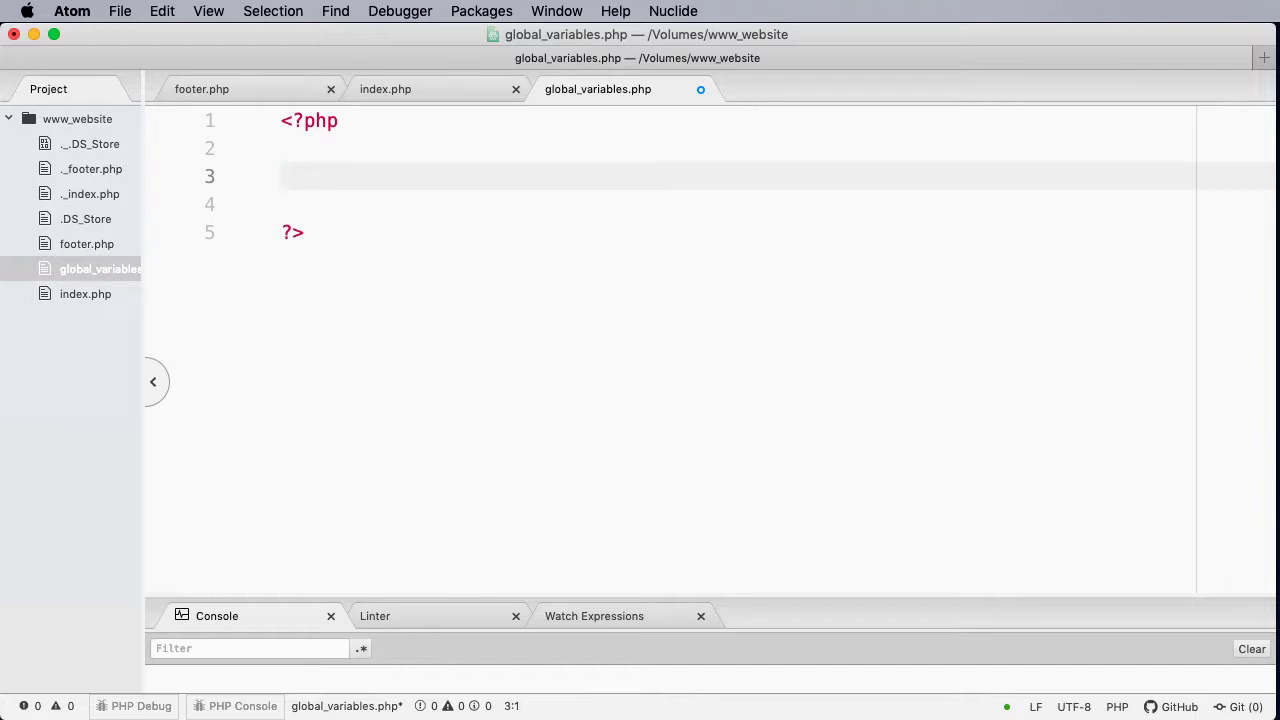
left_click(283, 175)
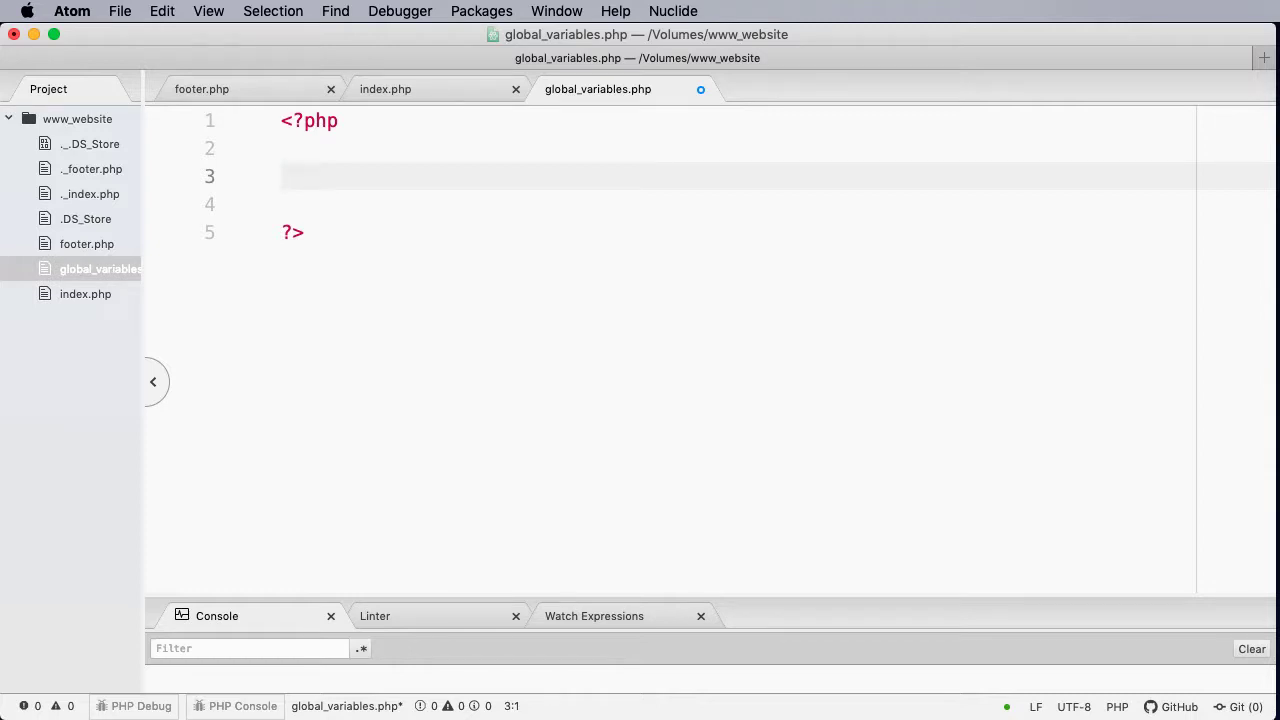
left_click(283, 176)
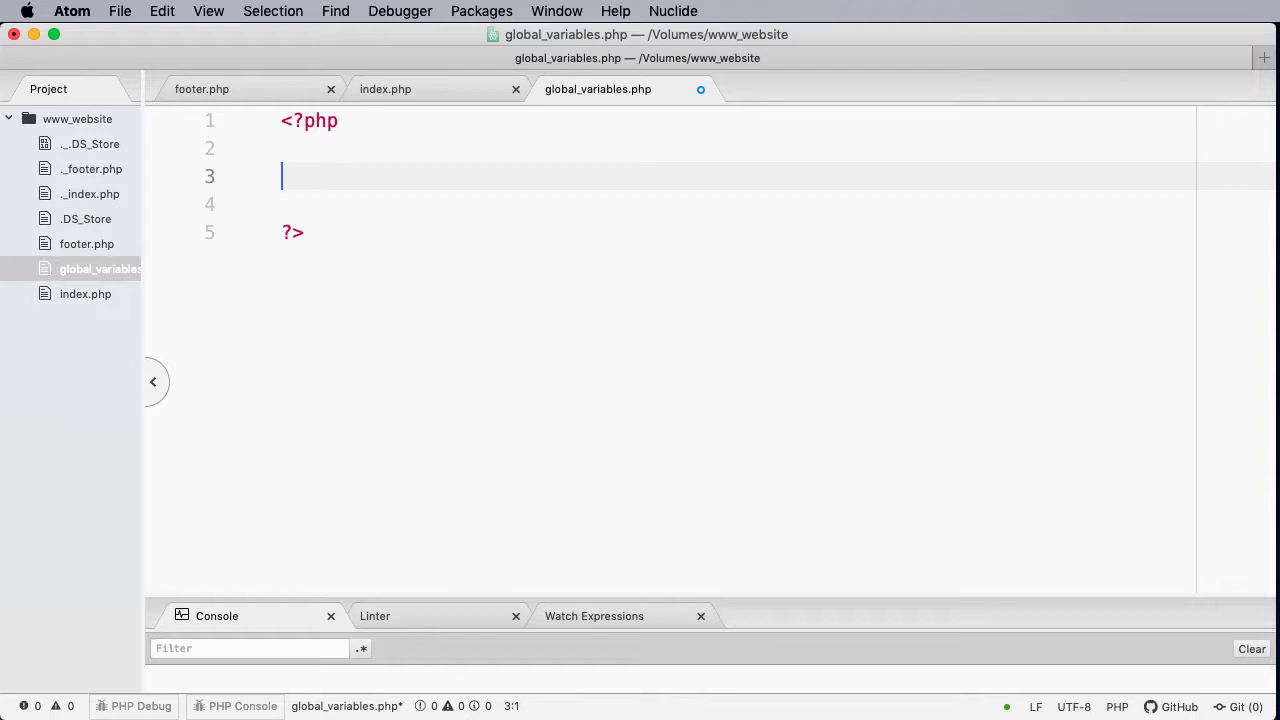
- On line 3, write $site_title = "Marsden PHP Programming Course"; inside the PHP block
type("$")
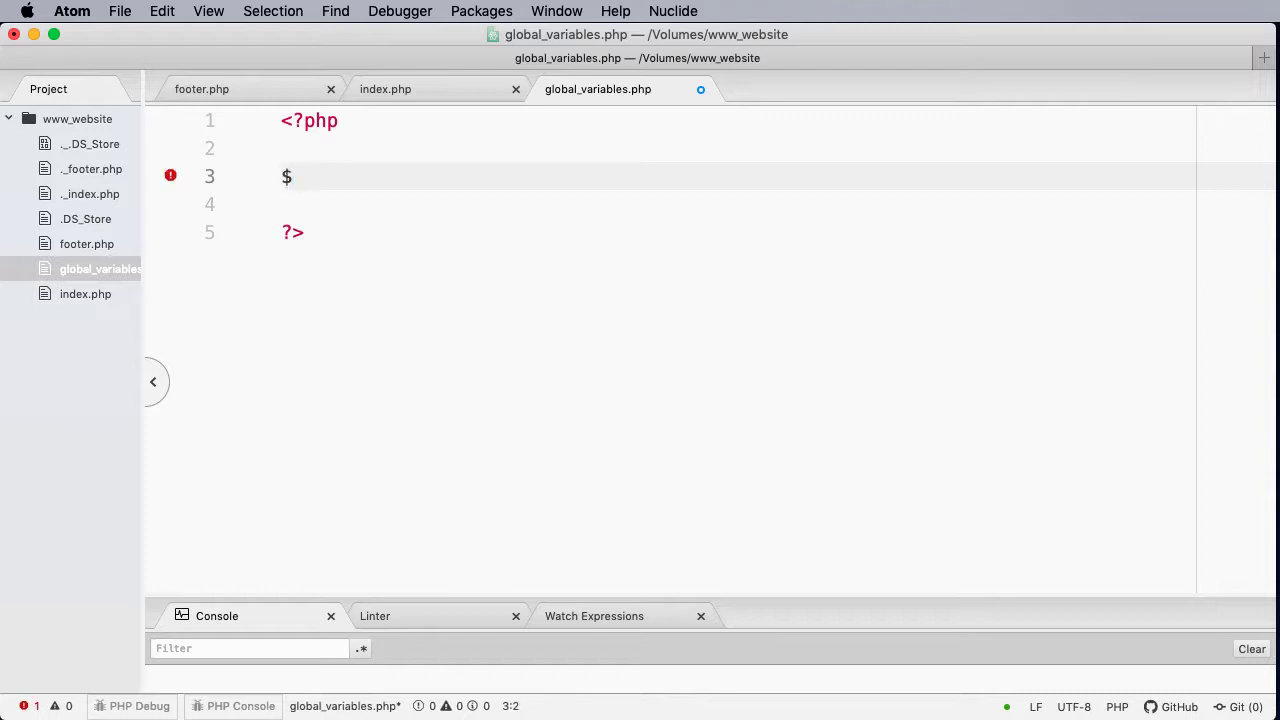
type("site_ti")
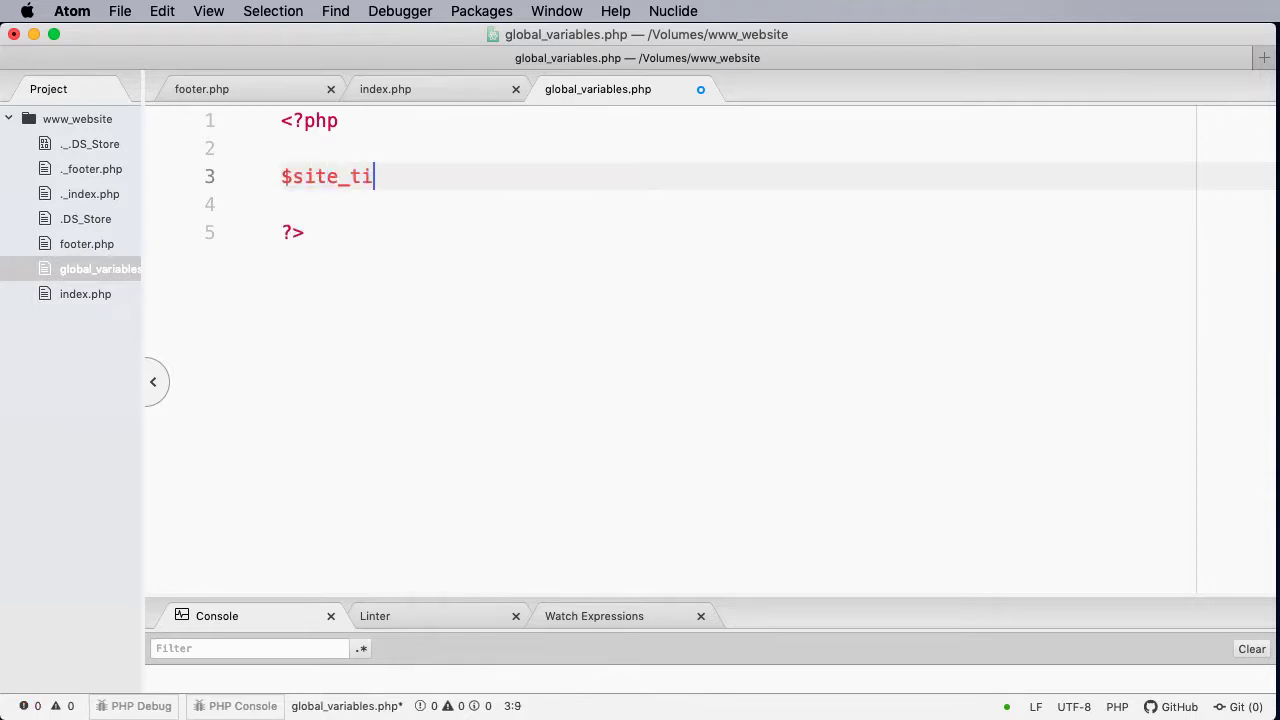
type("tle")
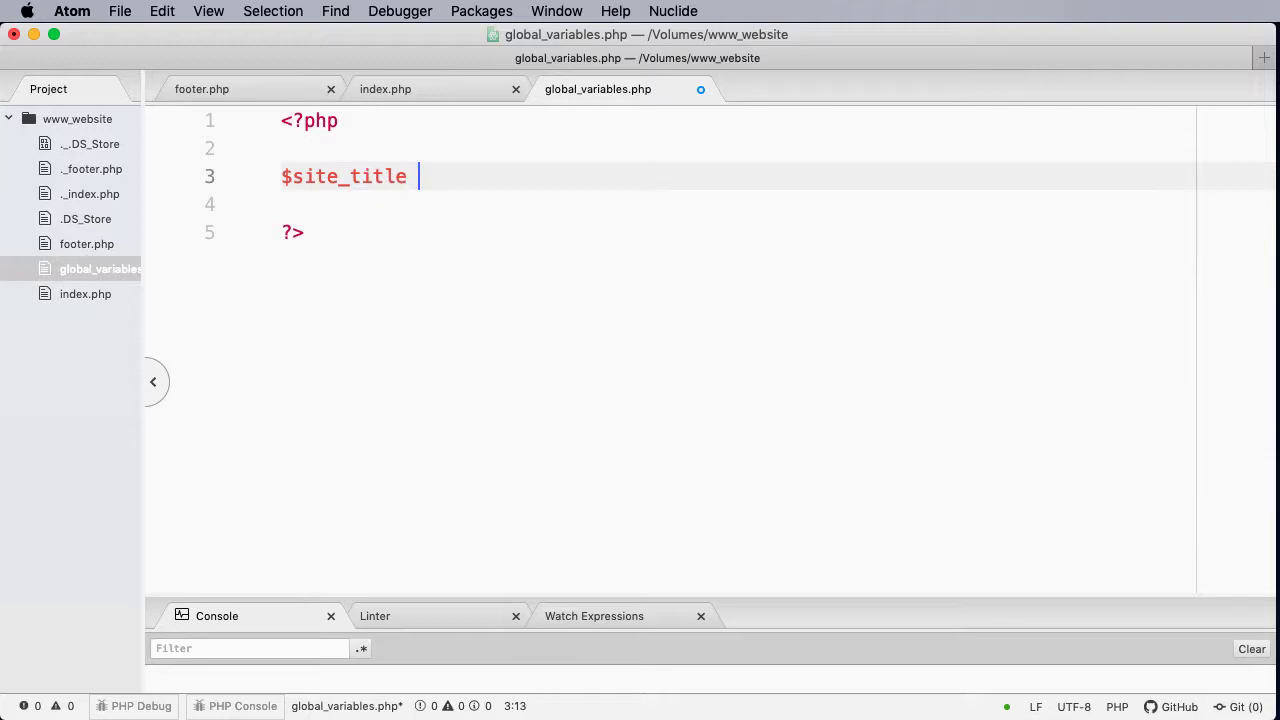
type("=")
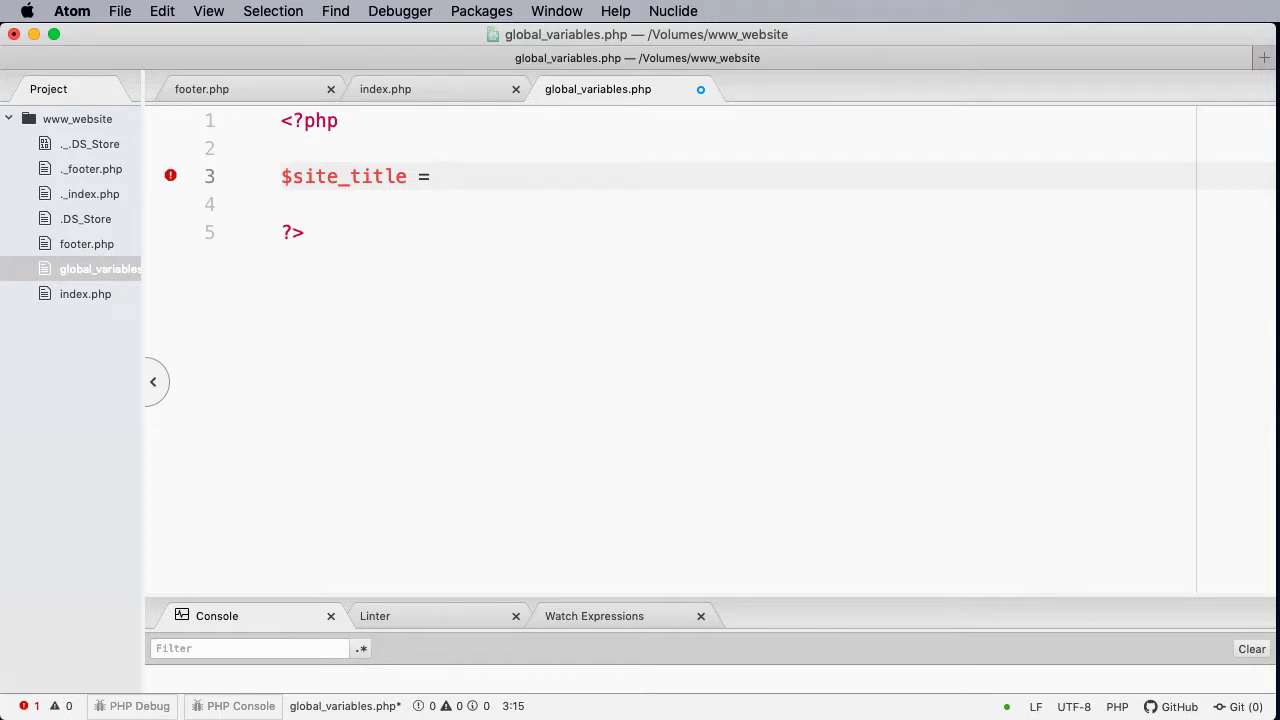
type("\"\"")
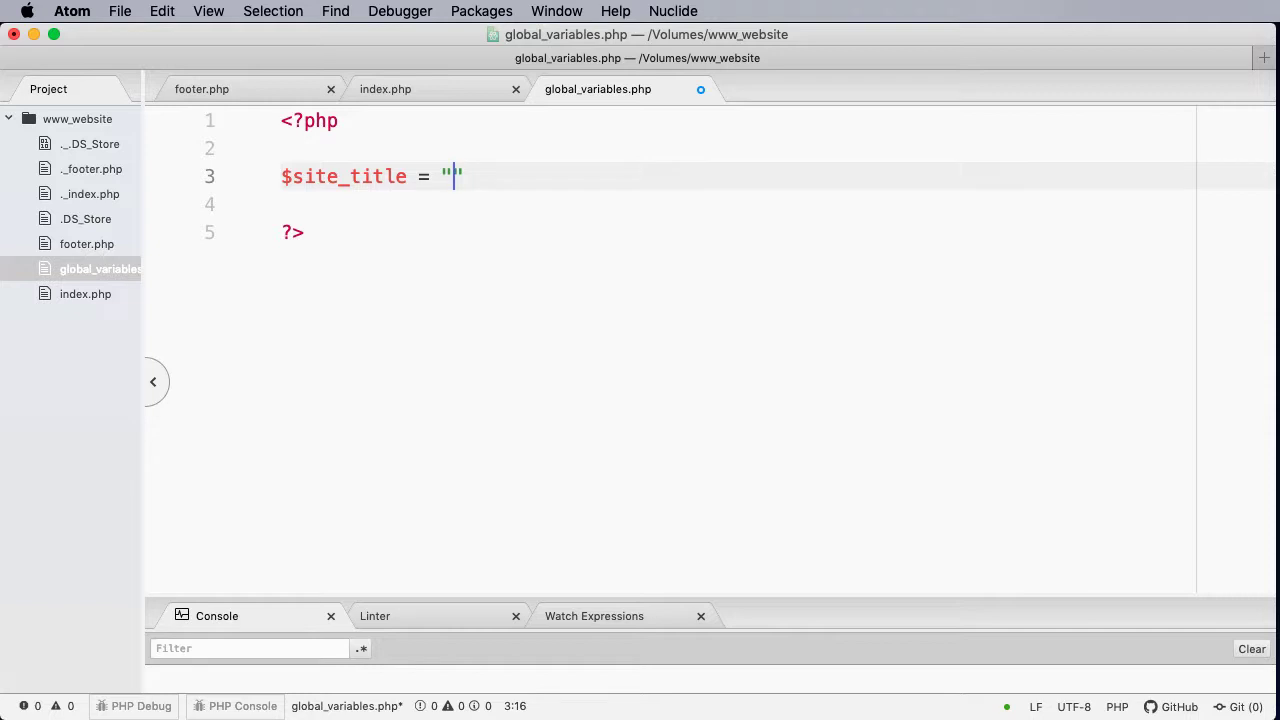
type("W")
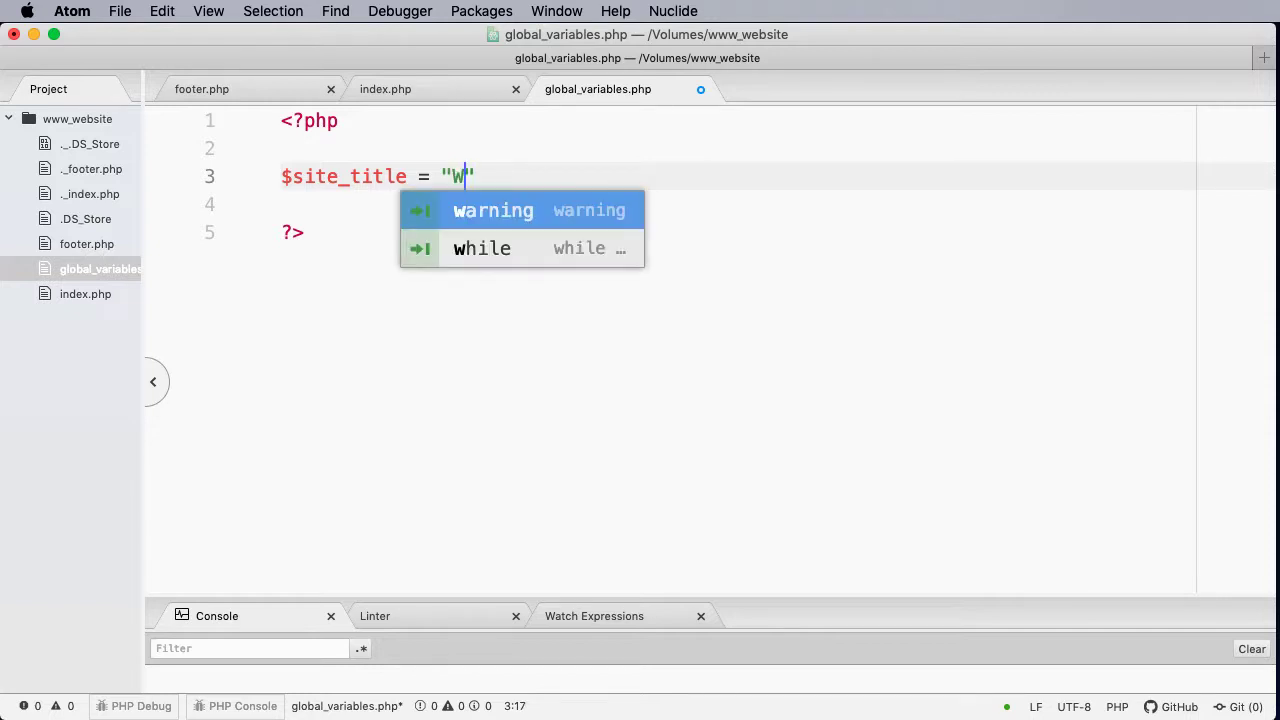
type("arsden PHP Programming")
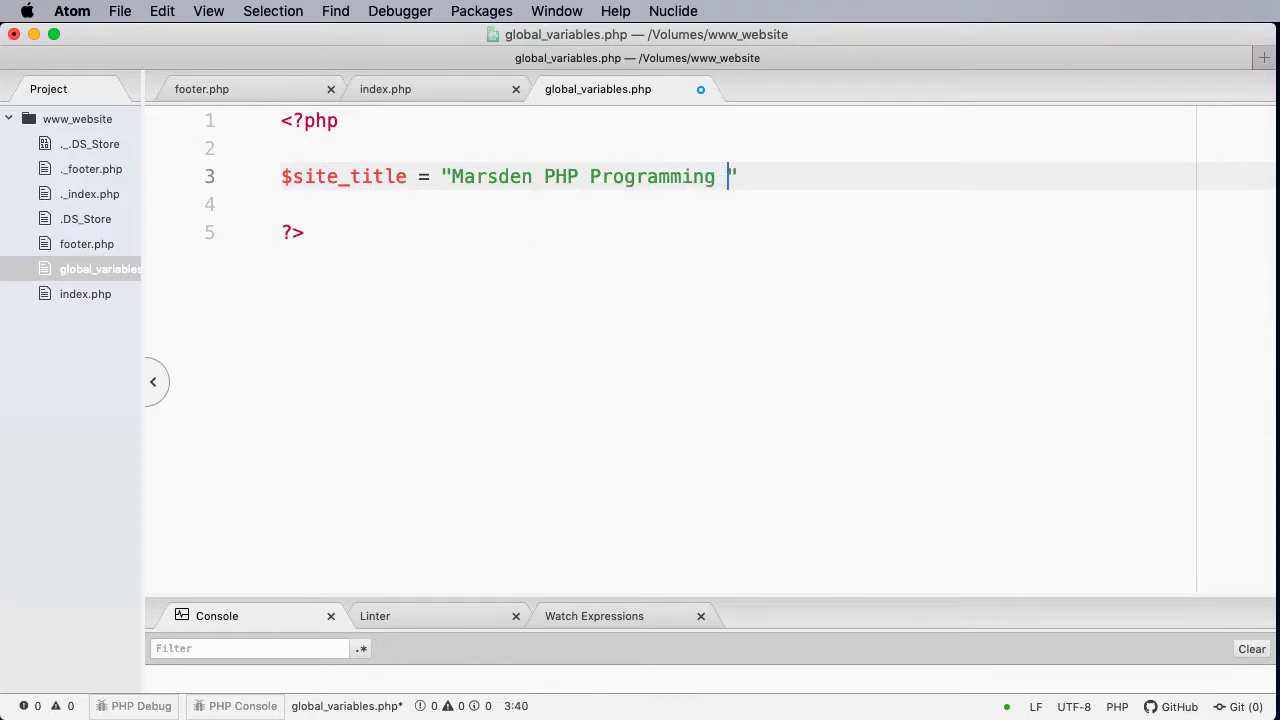
type("Course")
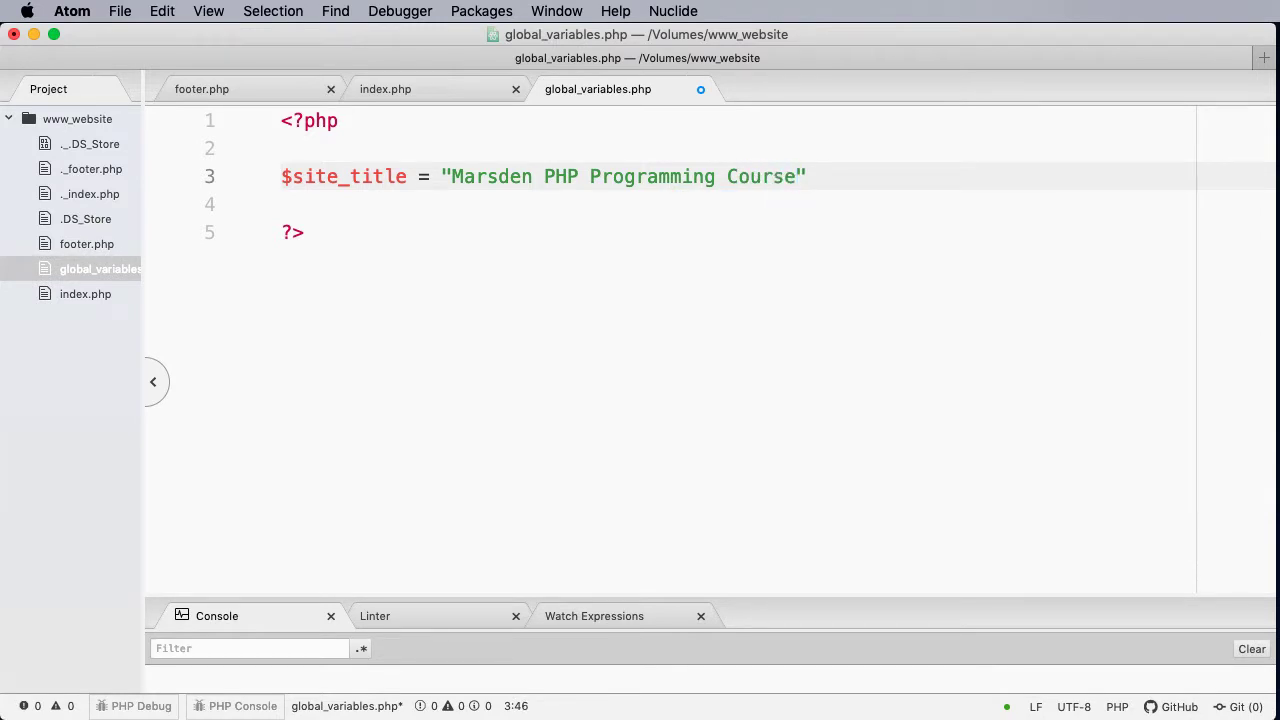
type(";")
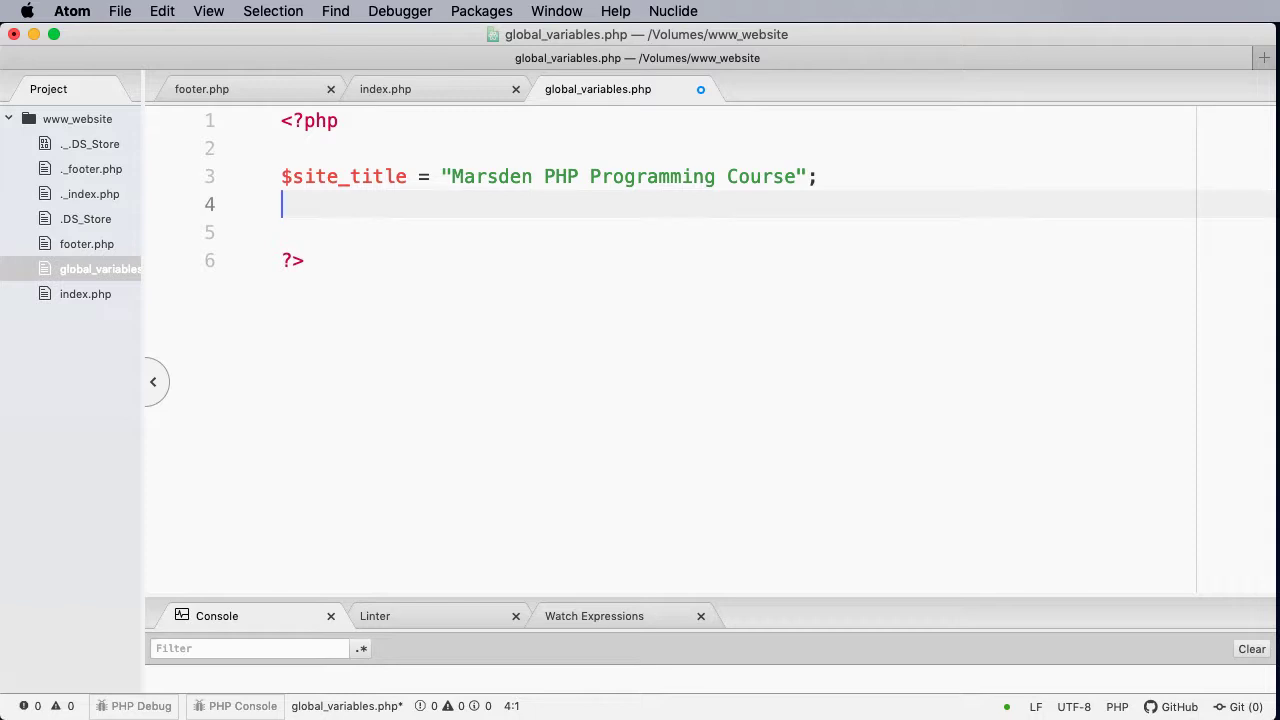
- Add $developer = "Leon Marsden"; on the line below $site_title
type("$")
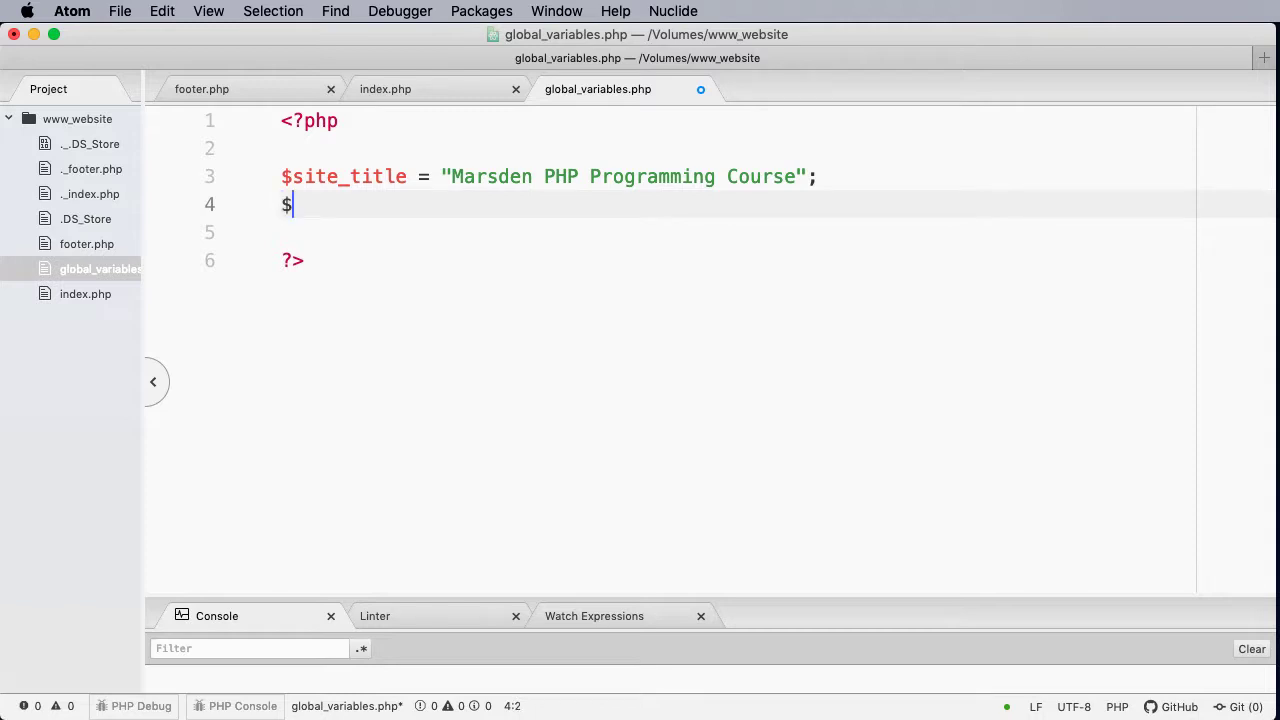
type("developer =")
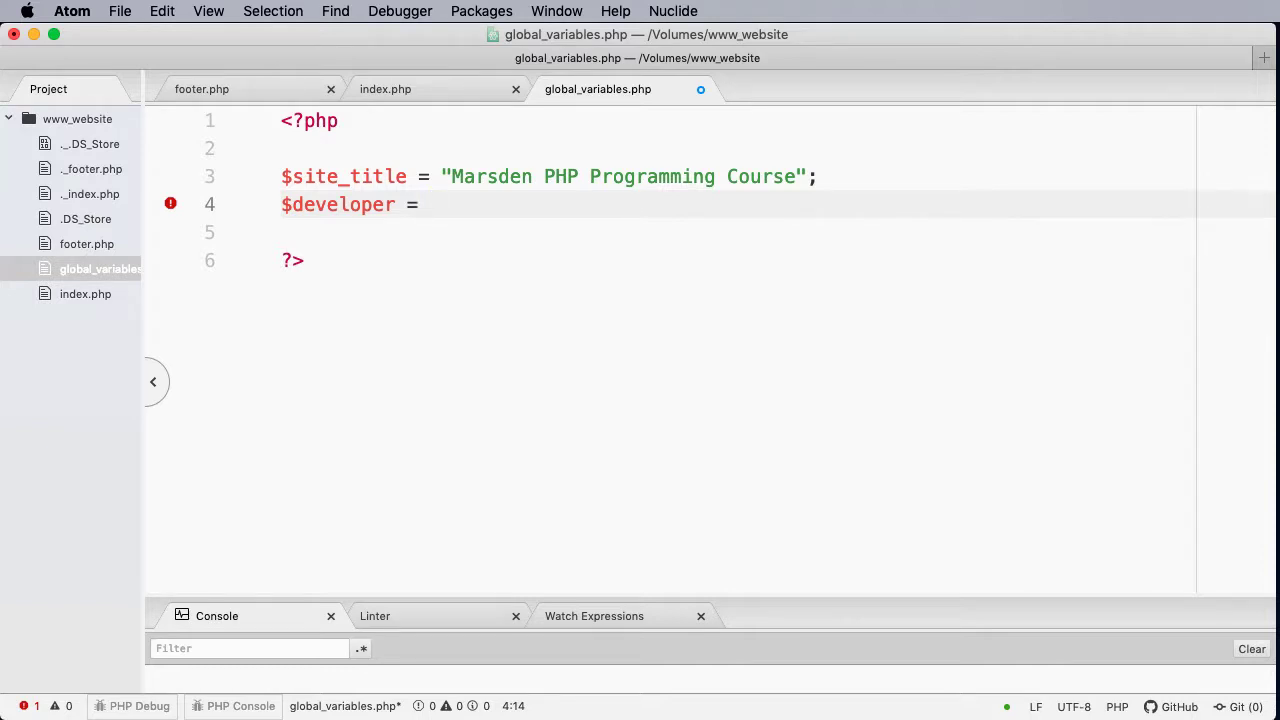
left_click(430, 204)
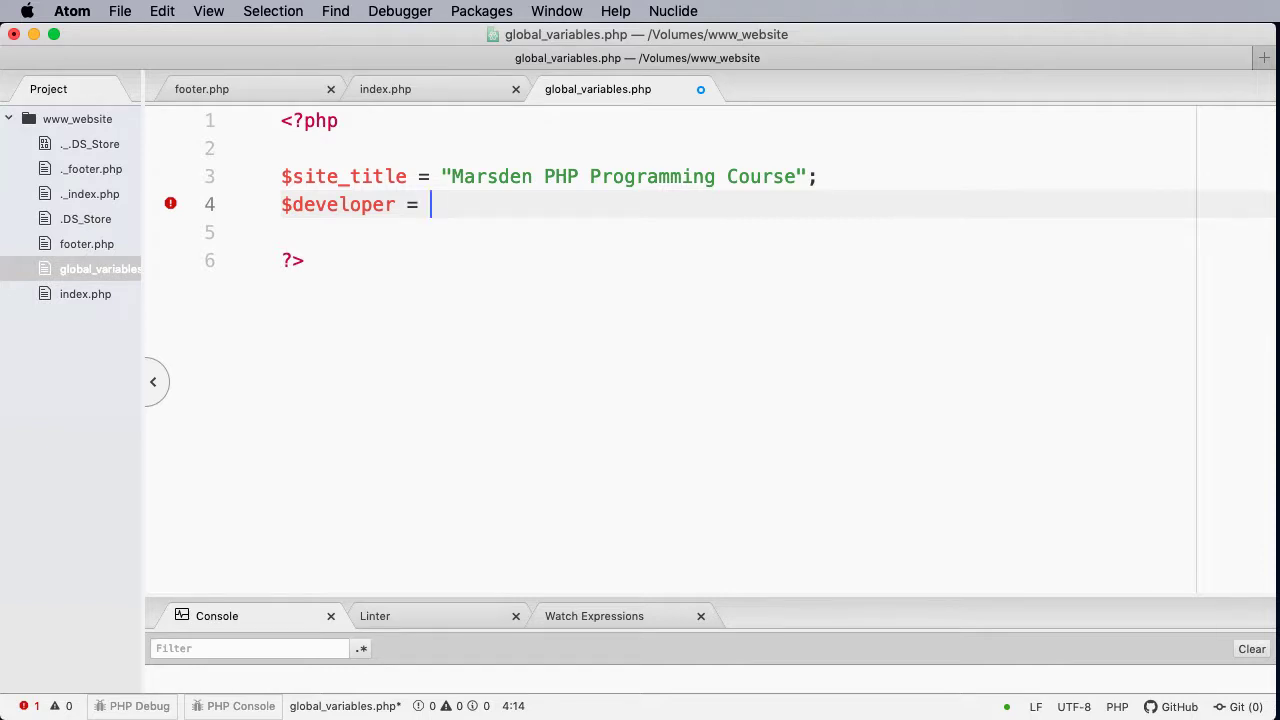
type("\"Leon Marsden\";")
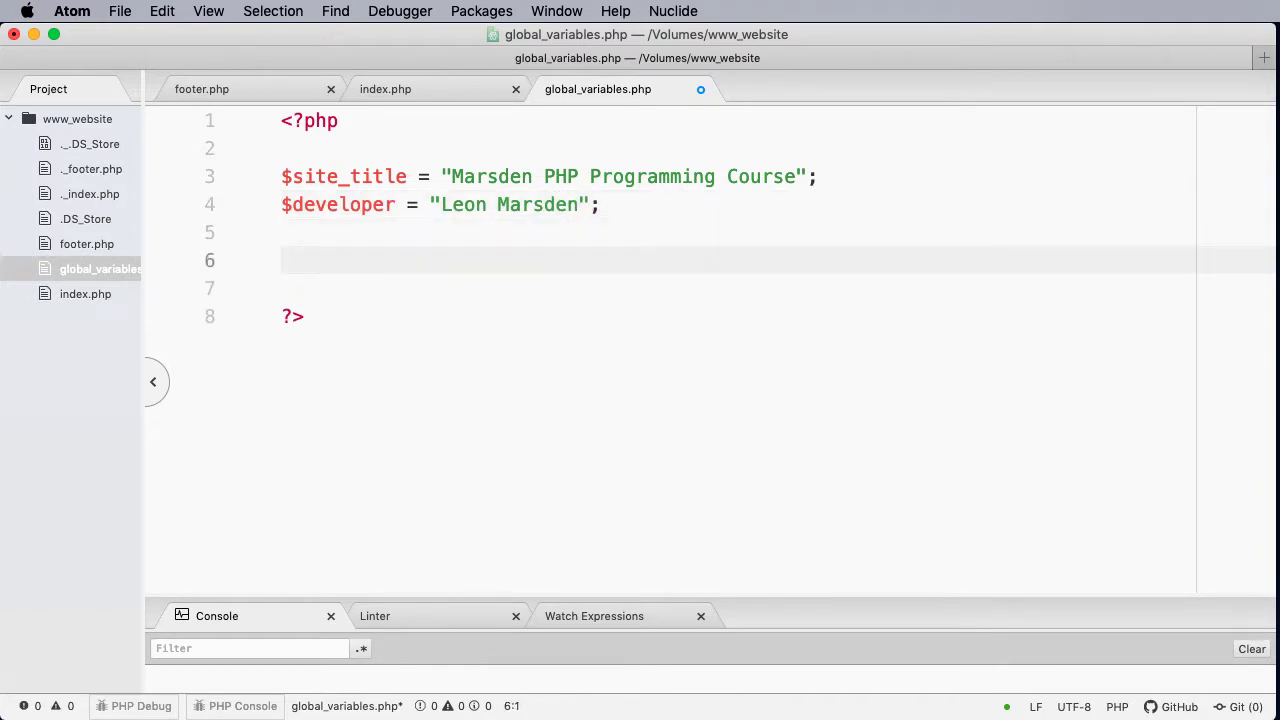
type("$")
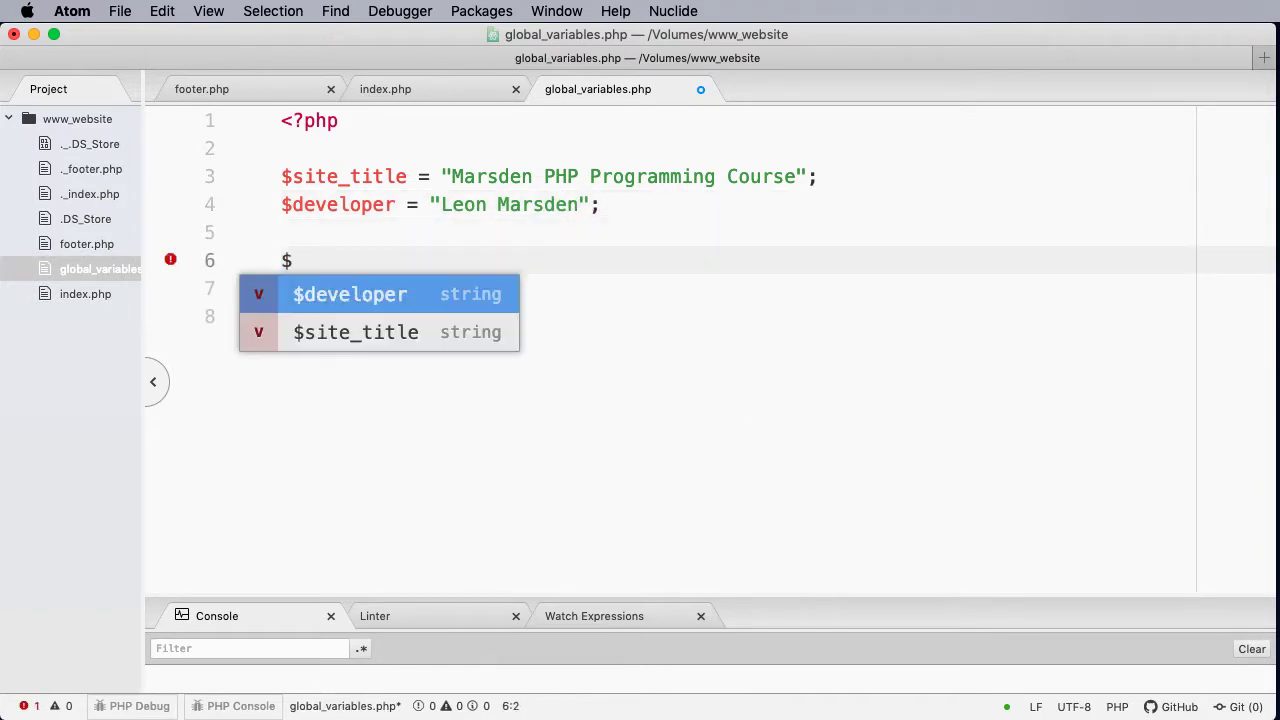
type("gst")
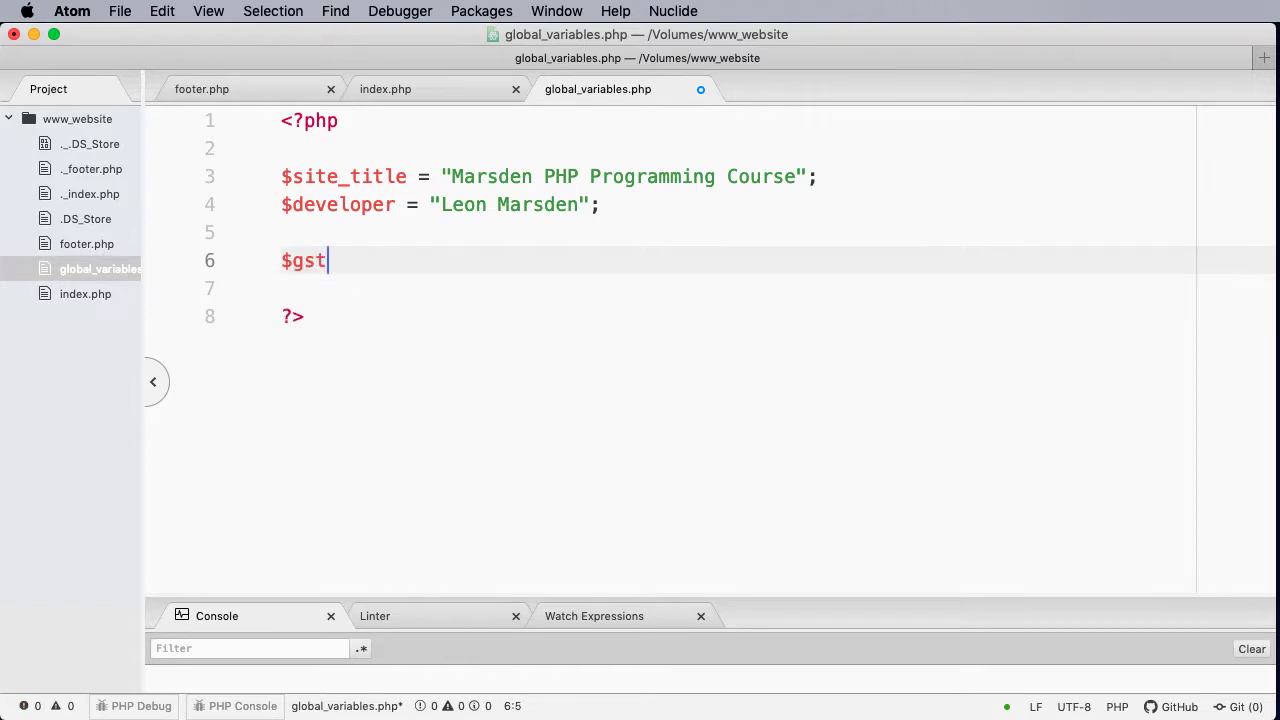
type("=")
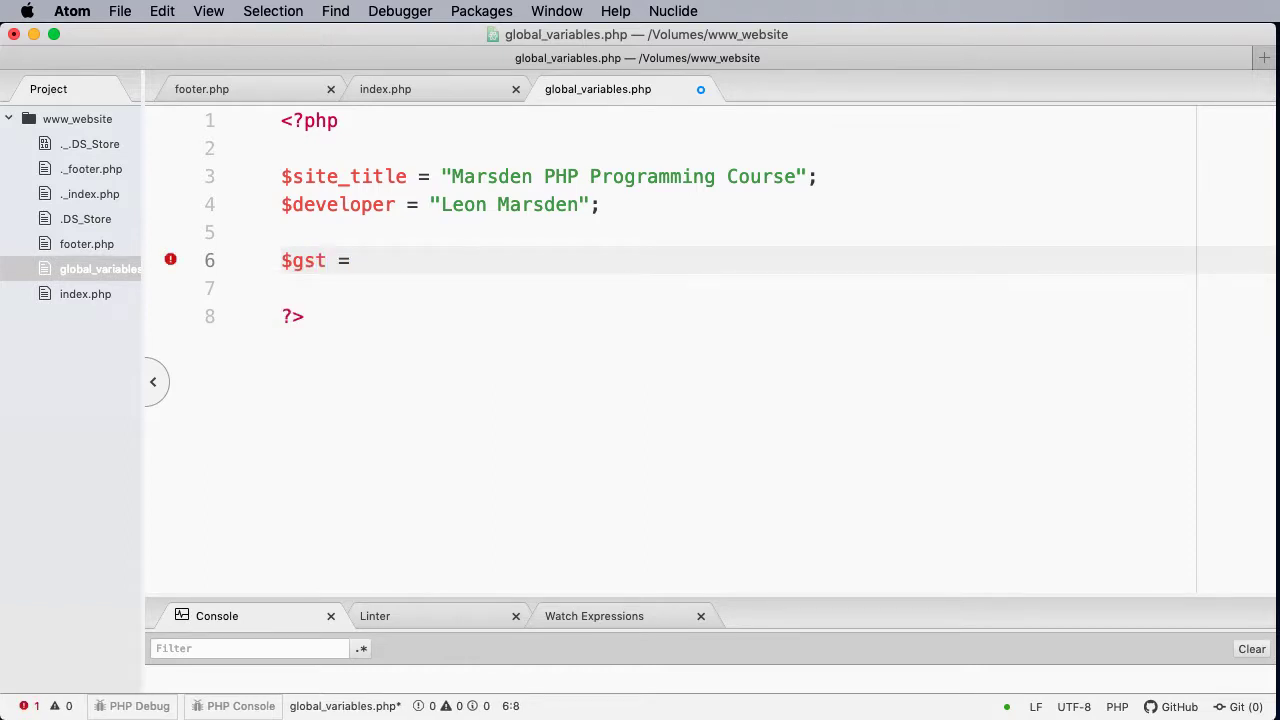
type("10")
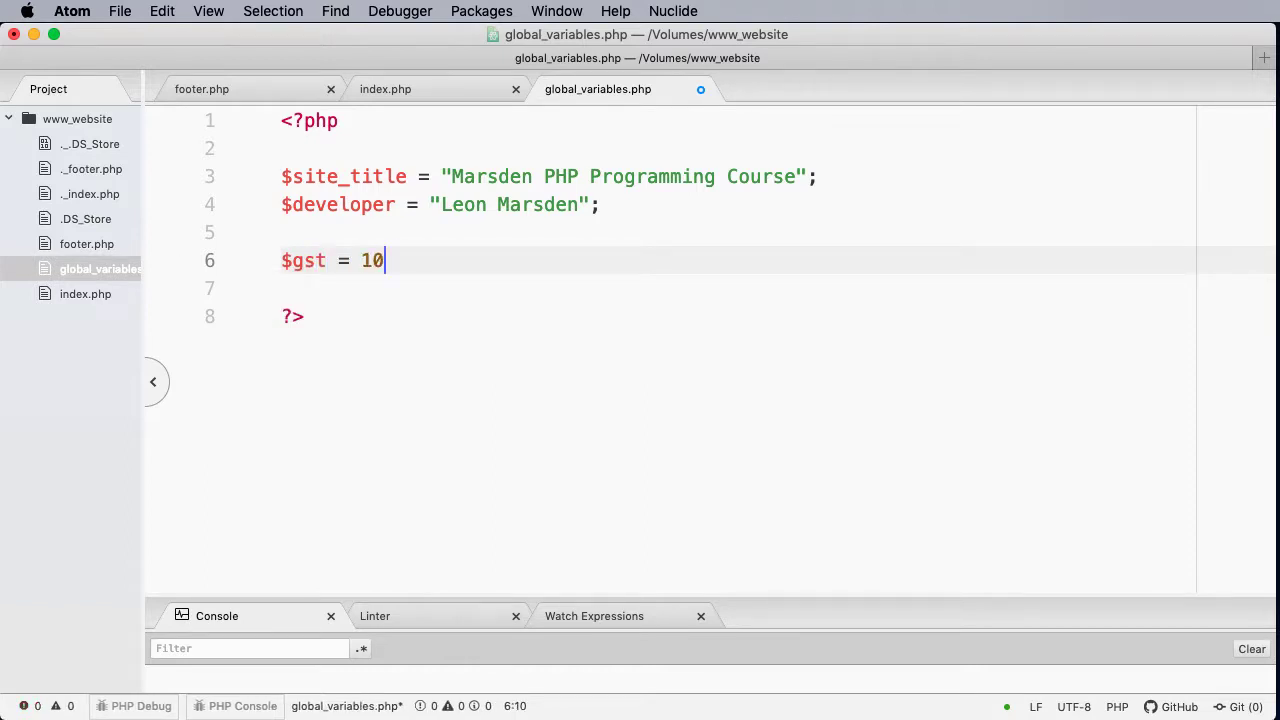
type(";")
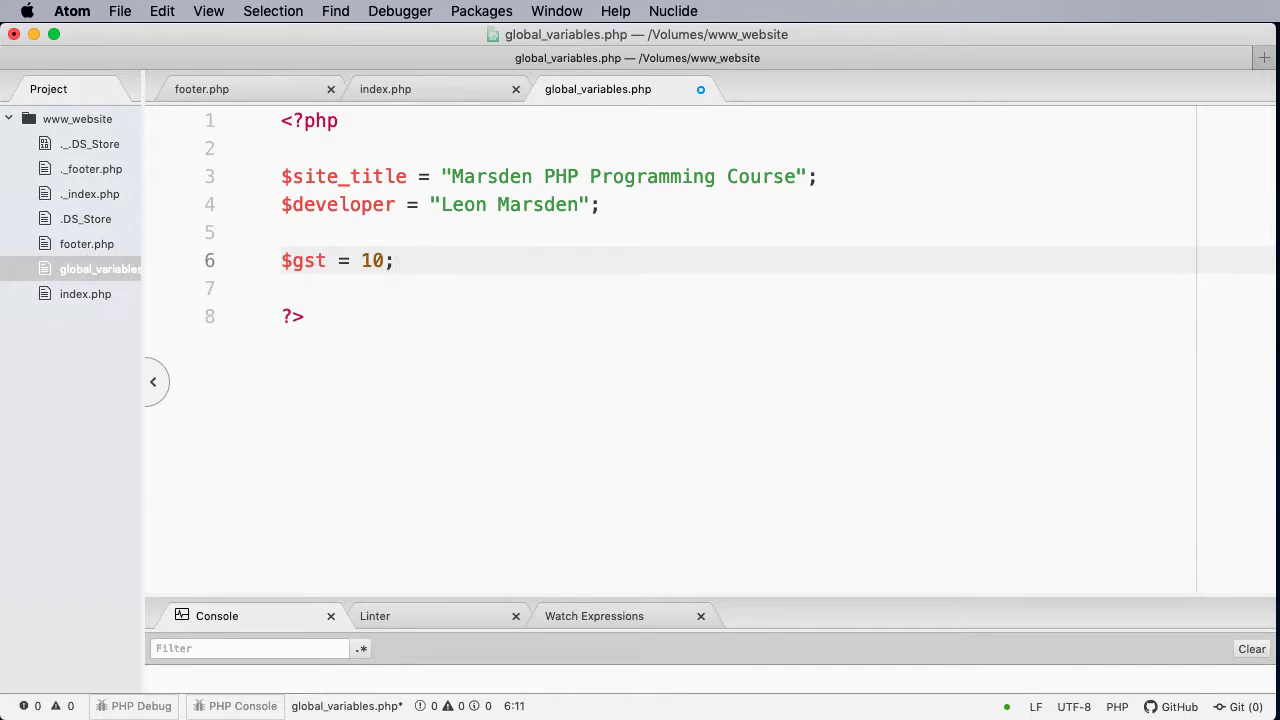
left_click(395, 261)
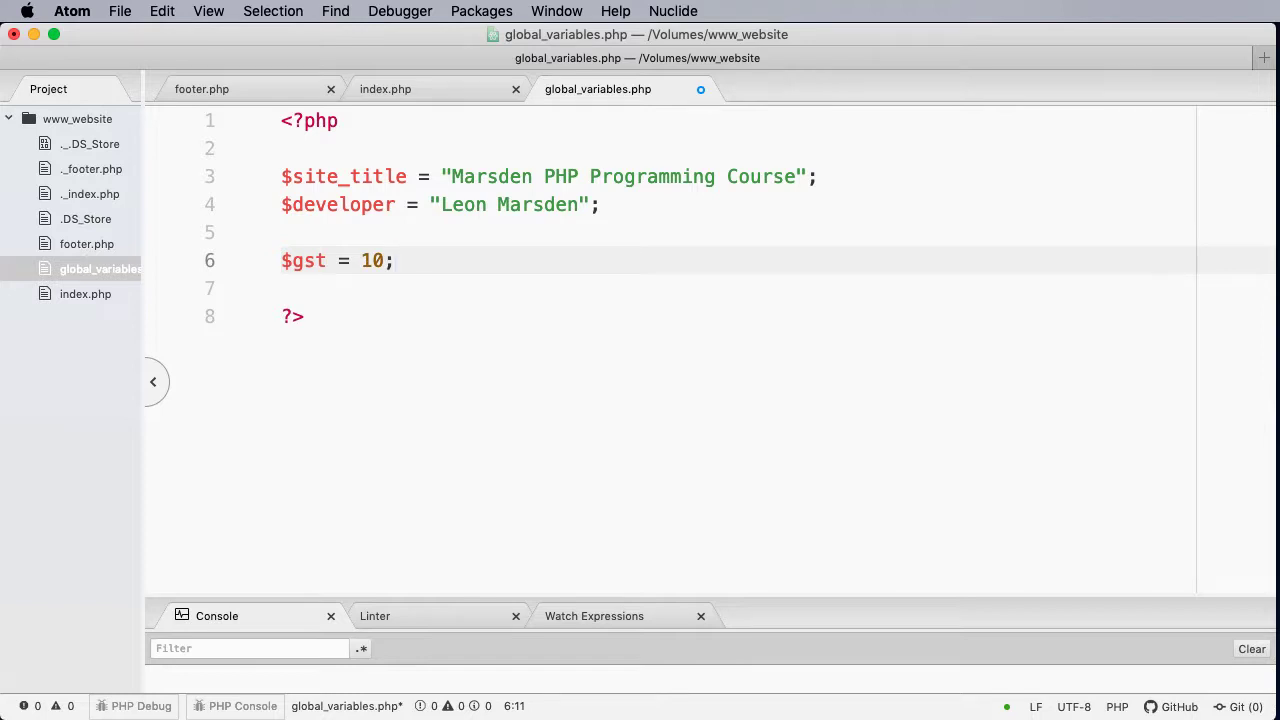
left_click(373, 261)
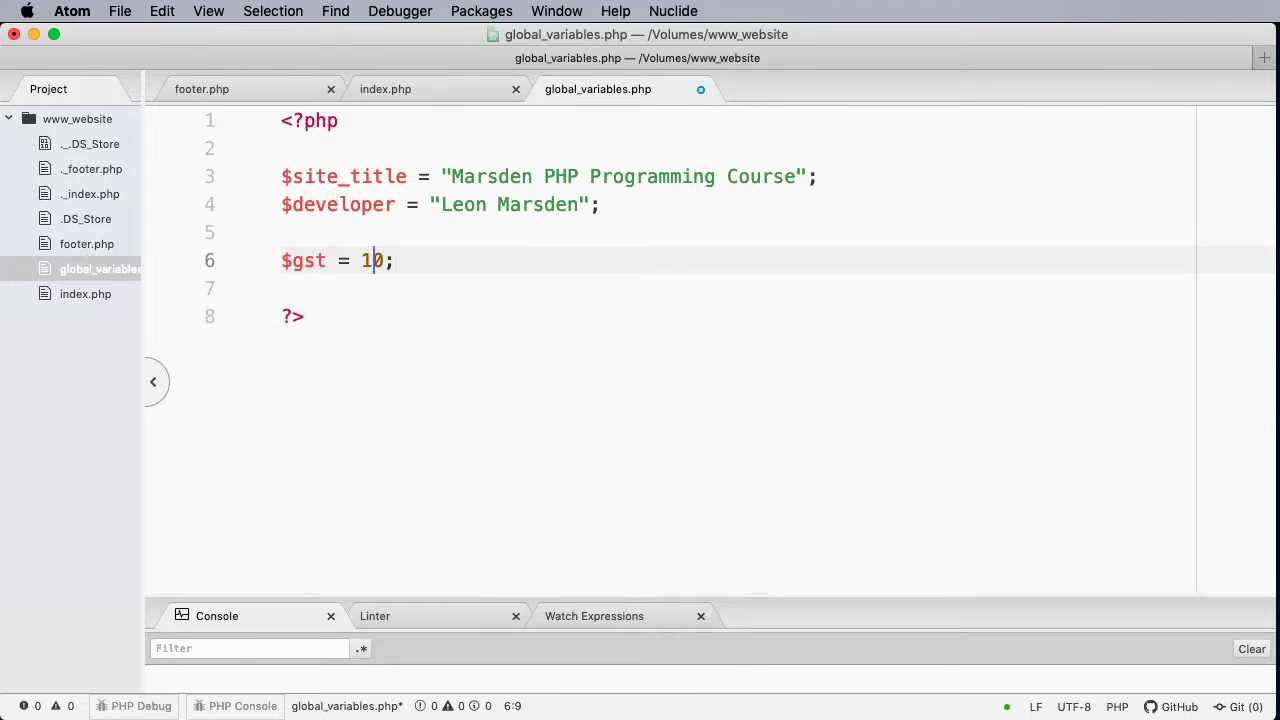
type("2")
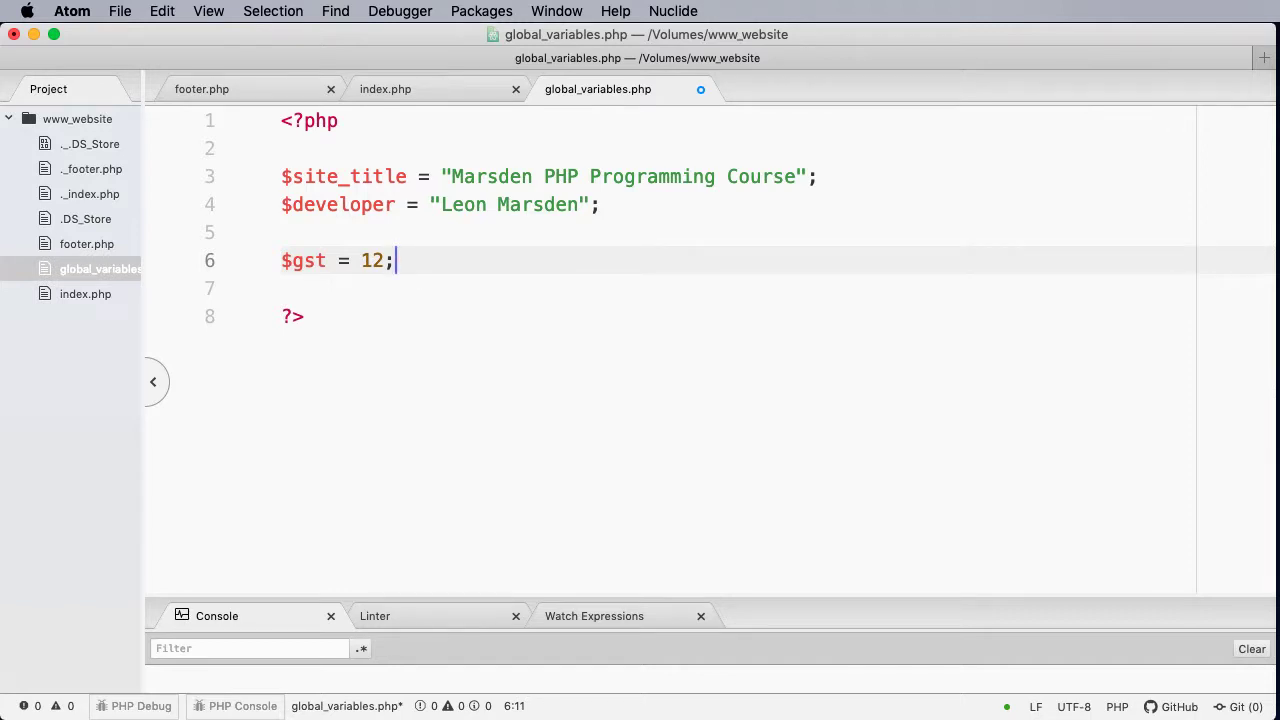
key("Left")
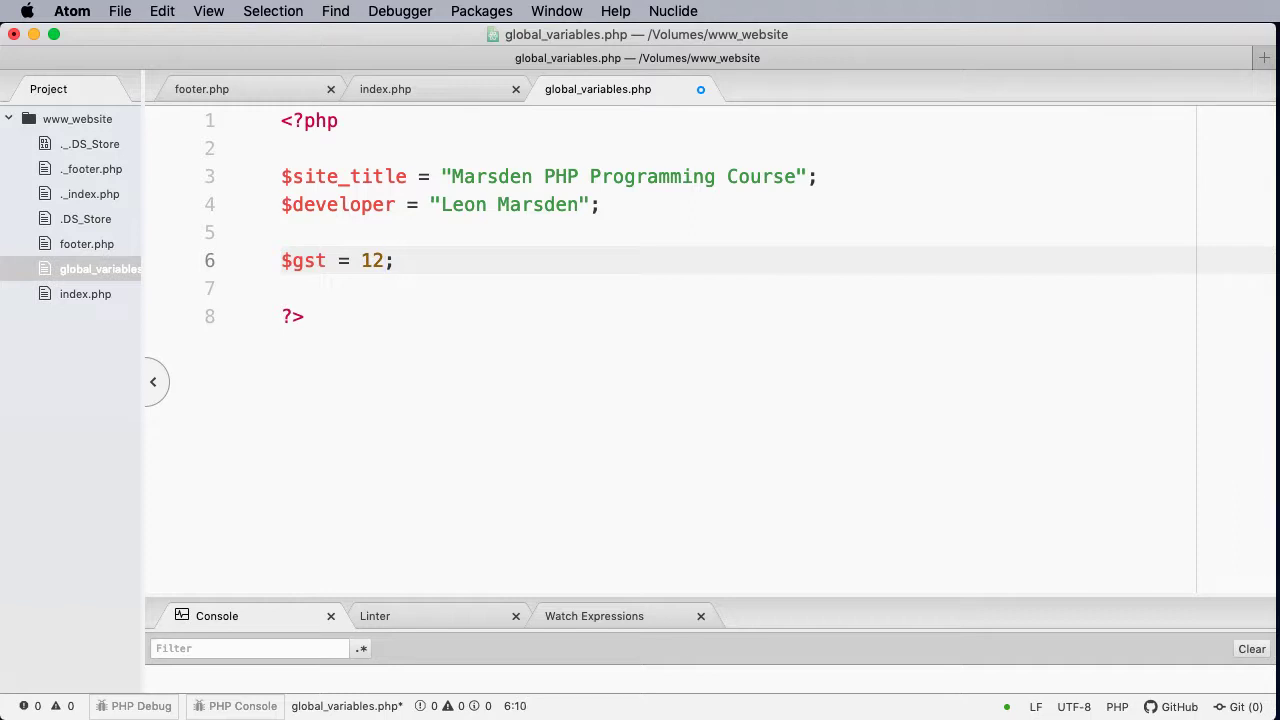
type("10")
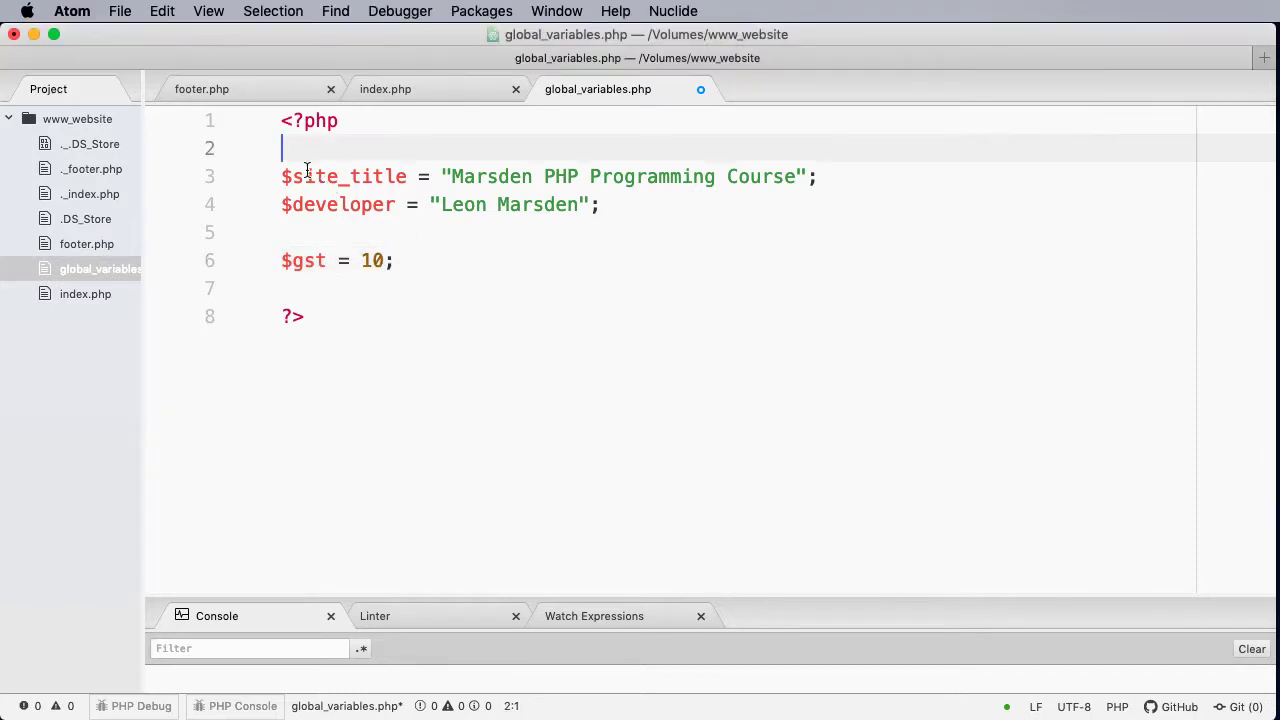
- Add '//-- Global Variables' and '//-- Goods and Services Tax' comment lines
type("//-- Global")
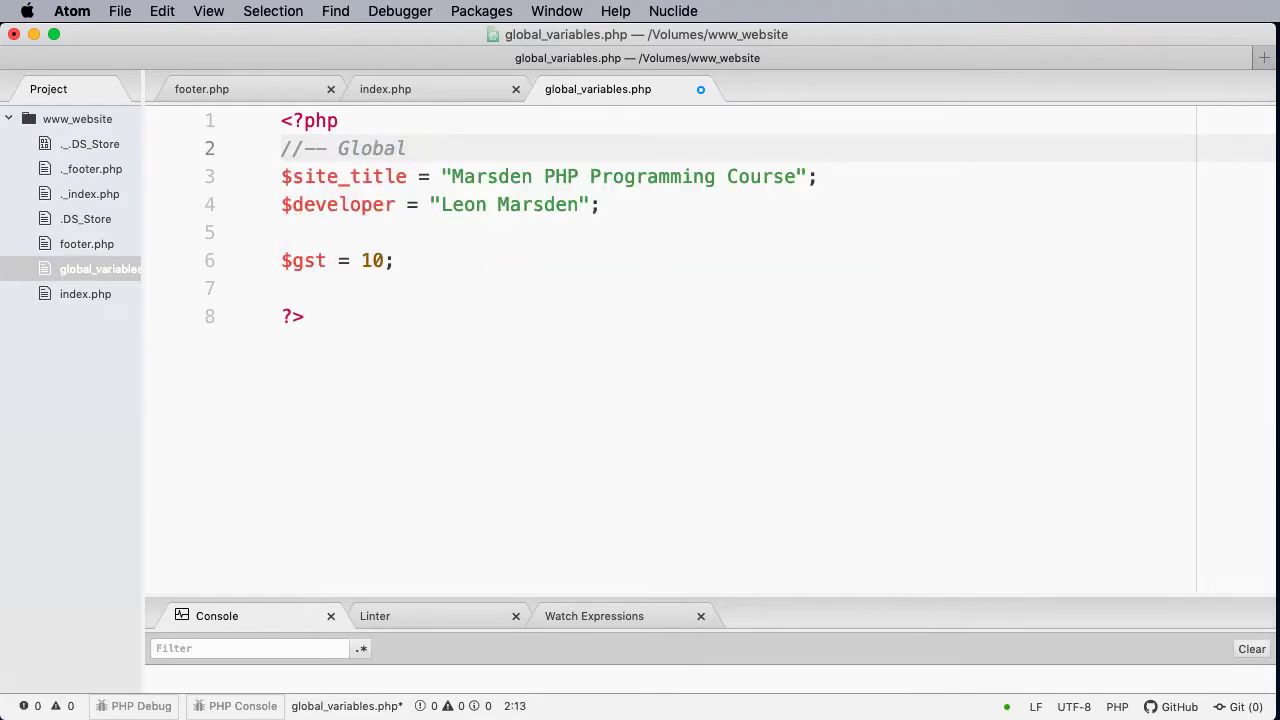
type("Variables")
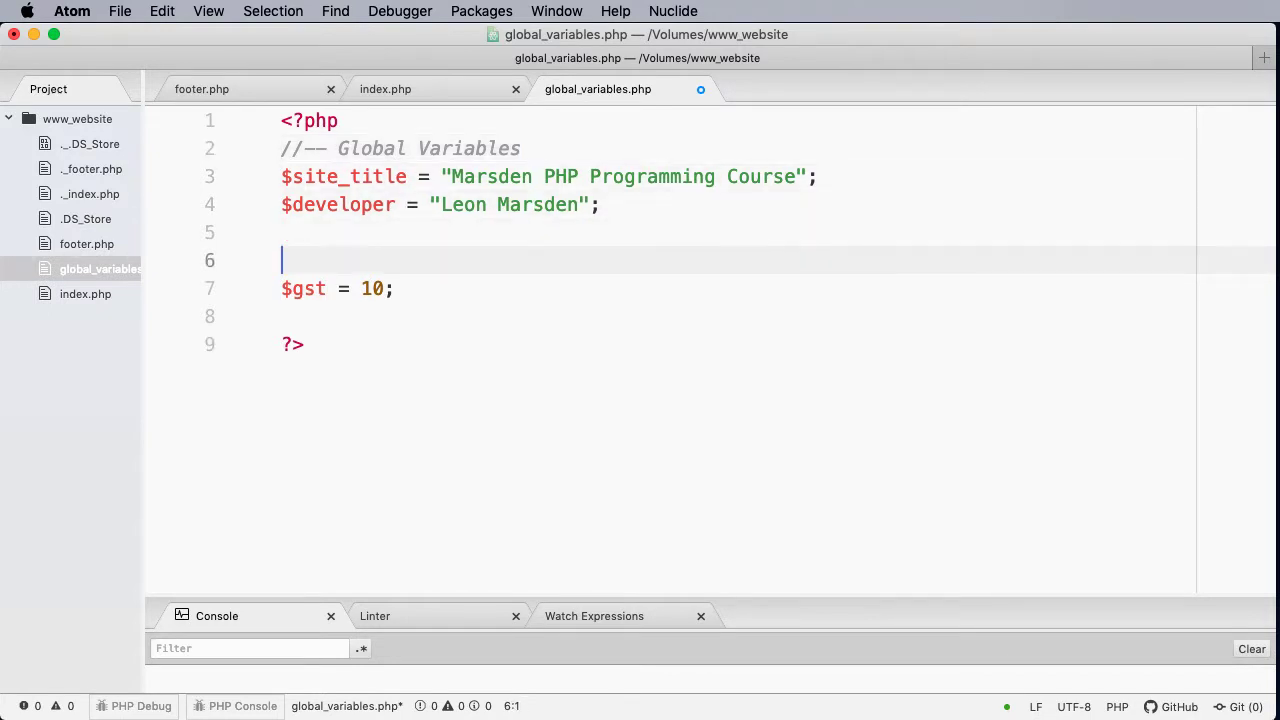
type("//-- Good and")
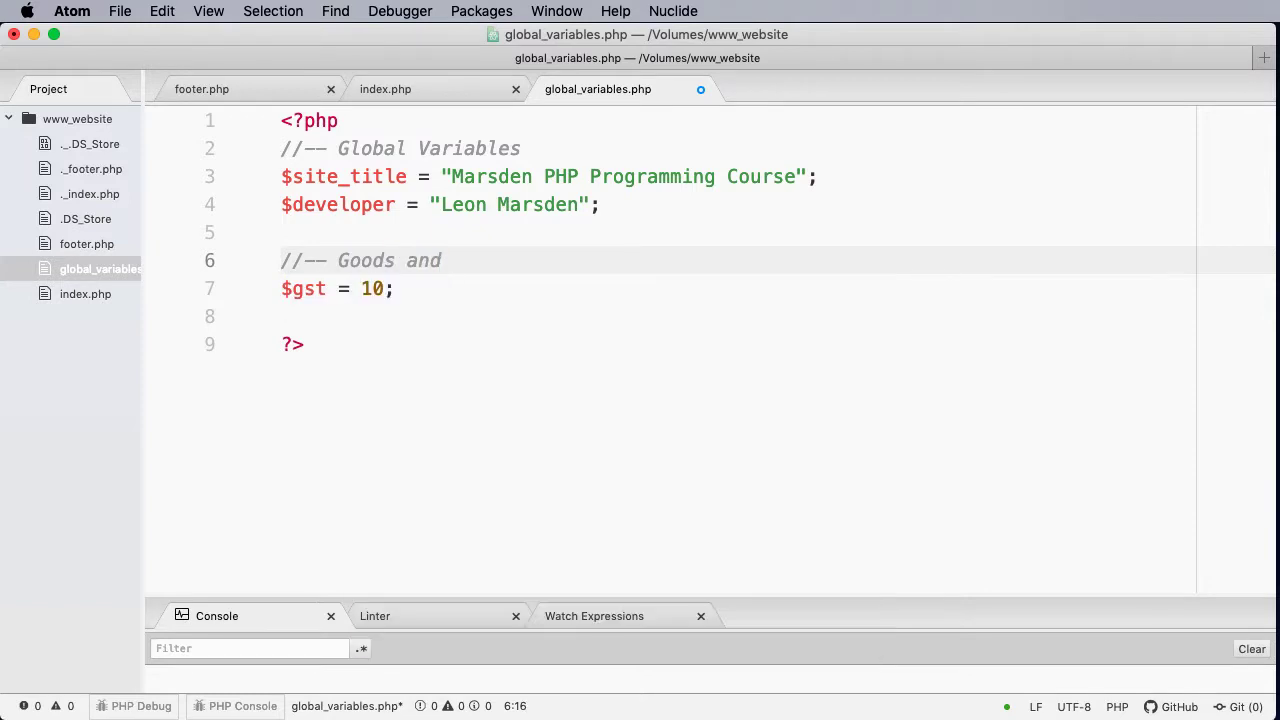
type("Service")
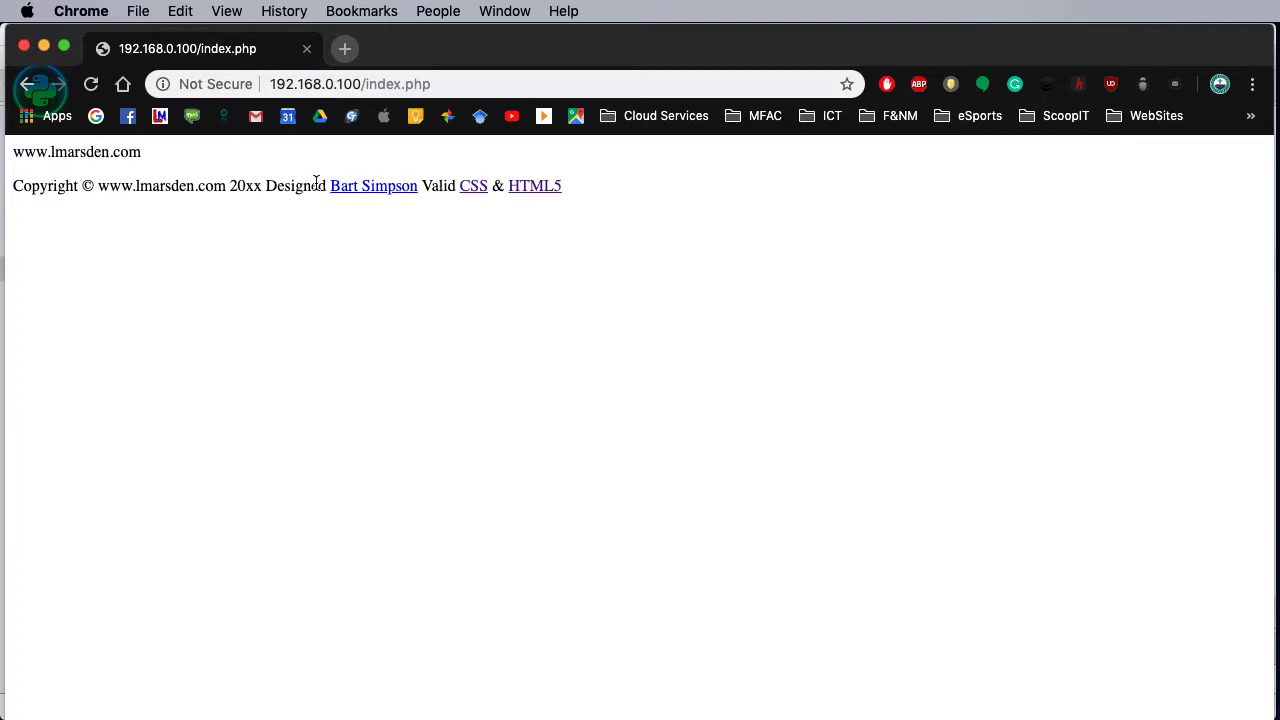
mouse_move(389, 197)
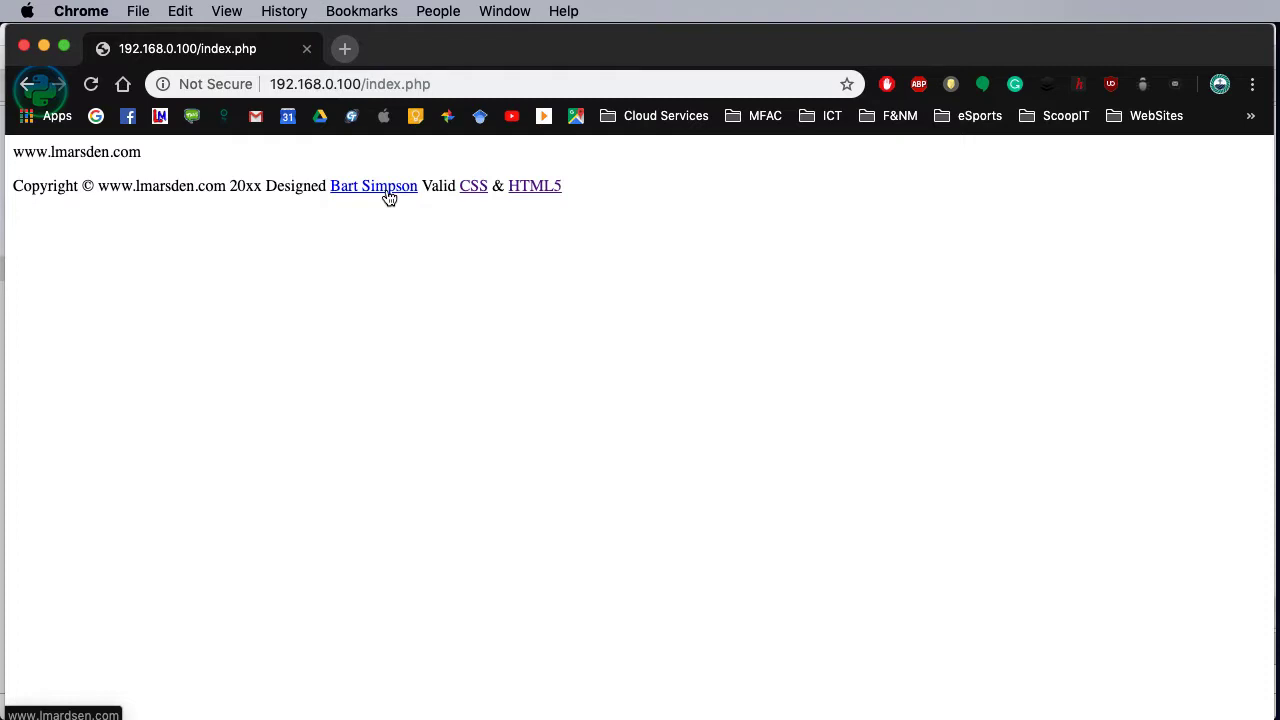
mouse_move(240, 261)
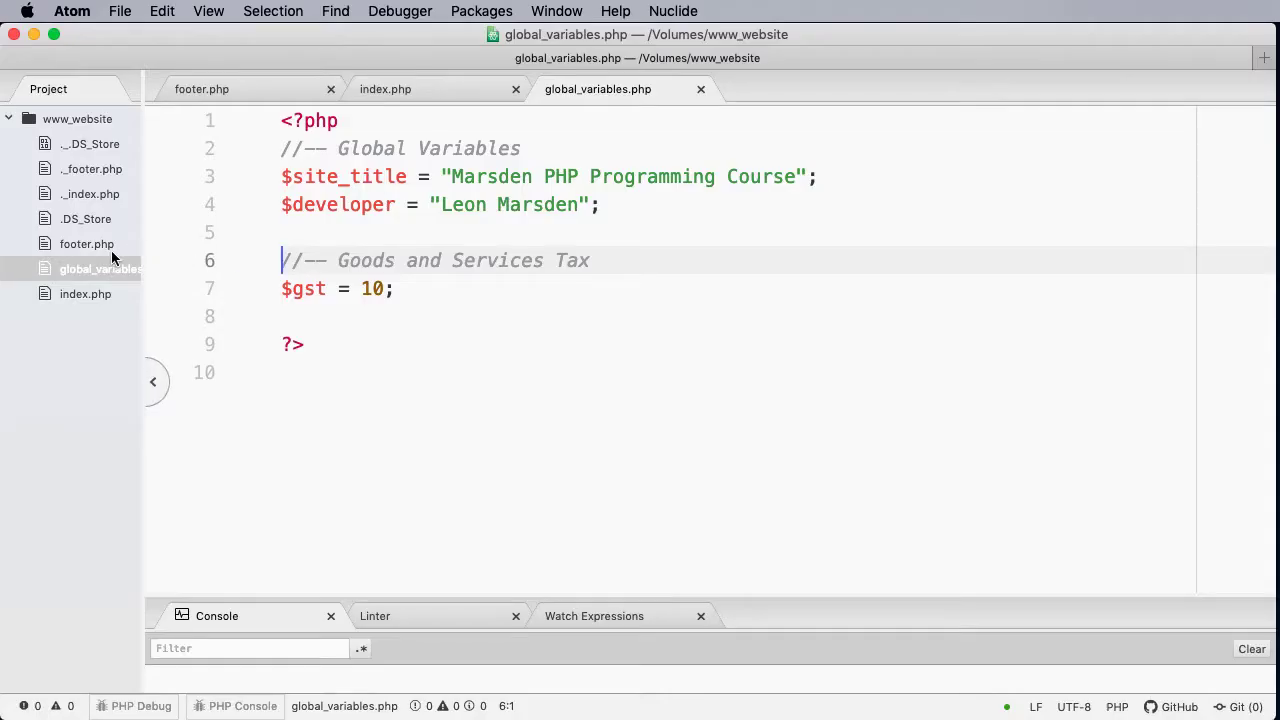
- In index.php, replace the quoted site address with $site_title
left_click(385, 89)
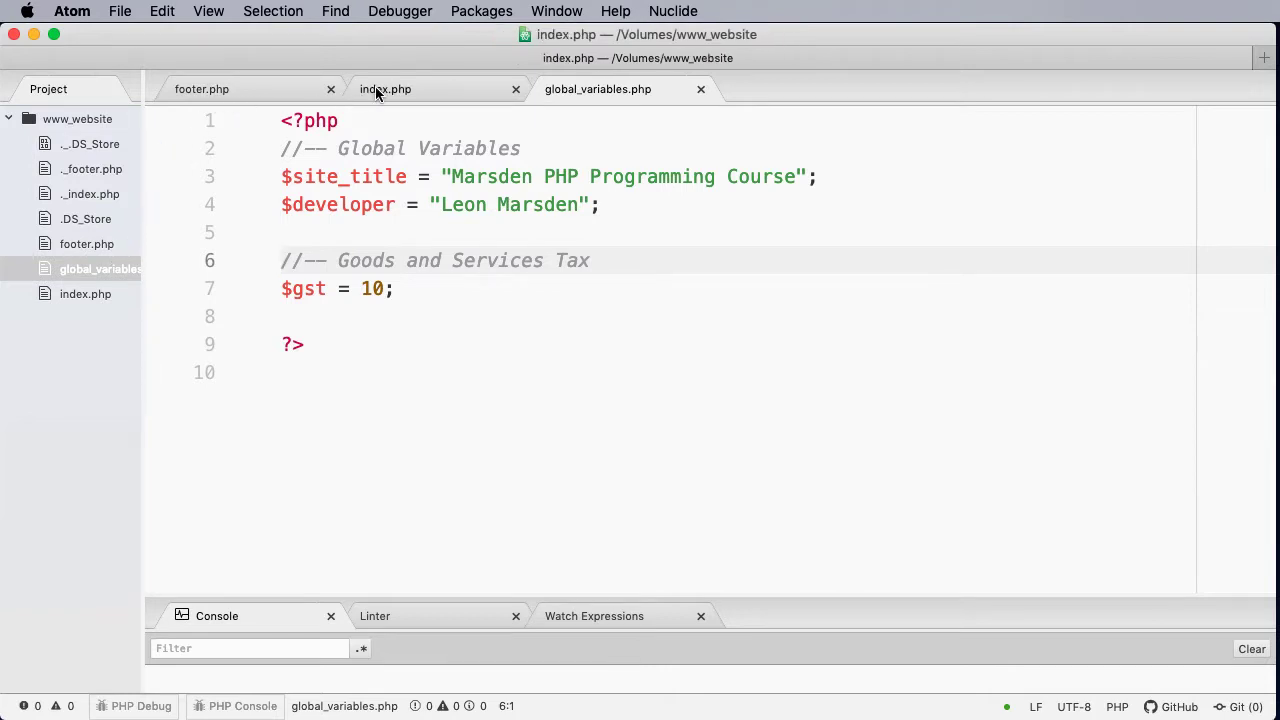
left_click(385, 89)
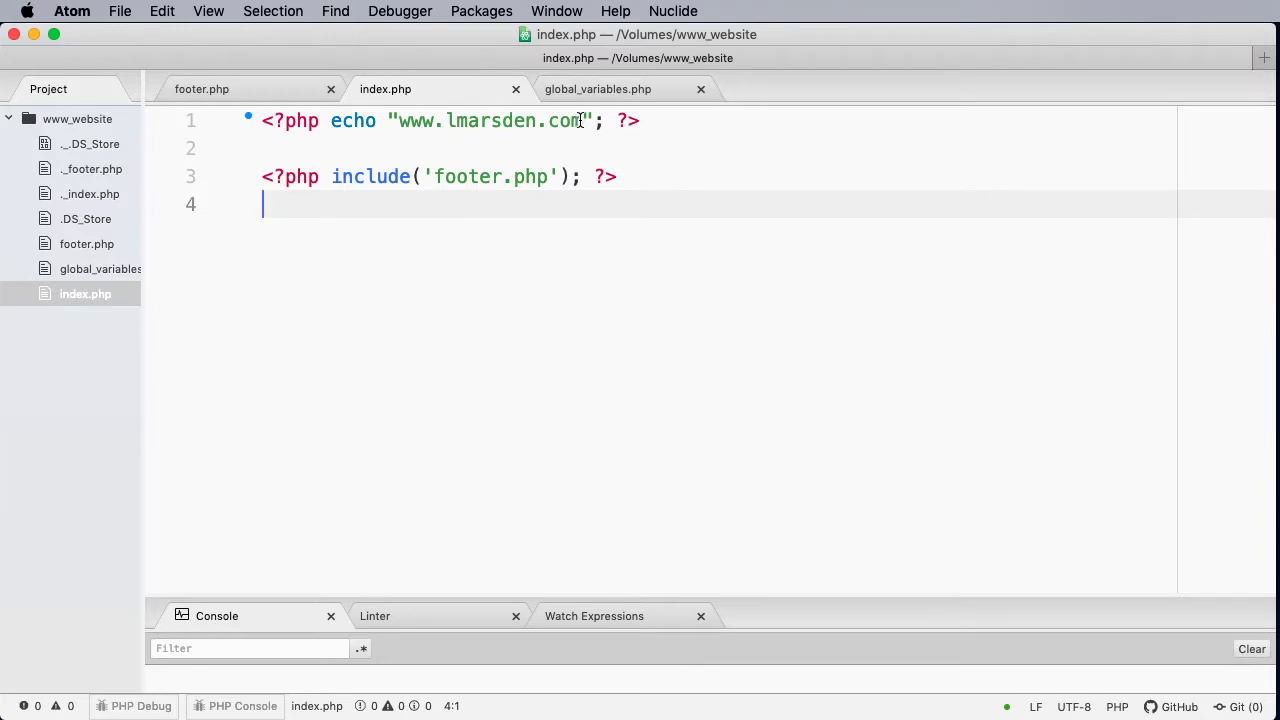
left_click(560, 120)
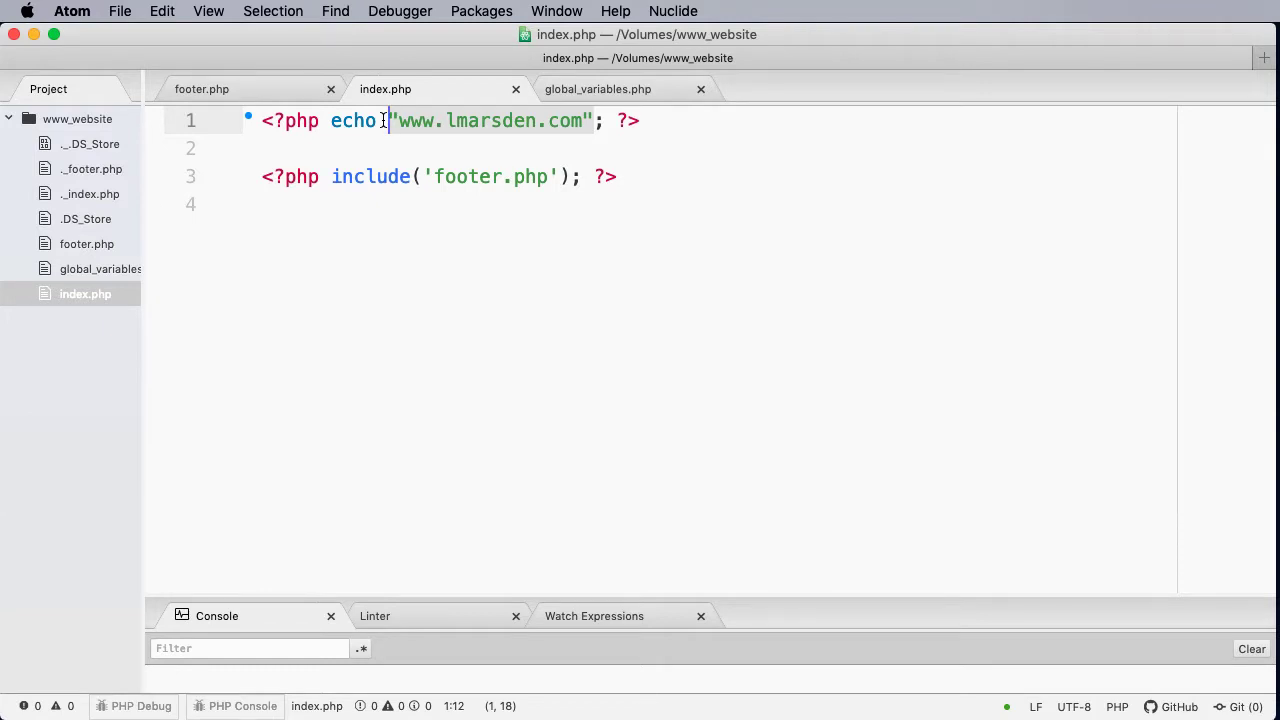
type("$site")
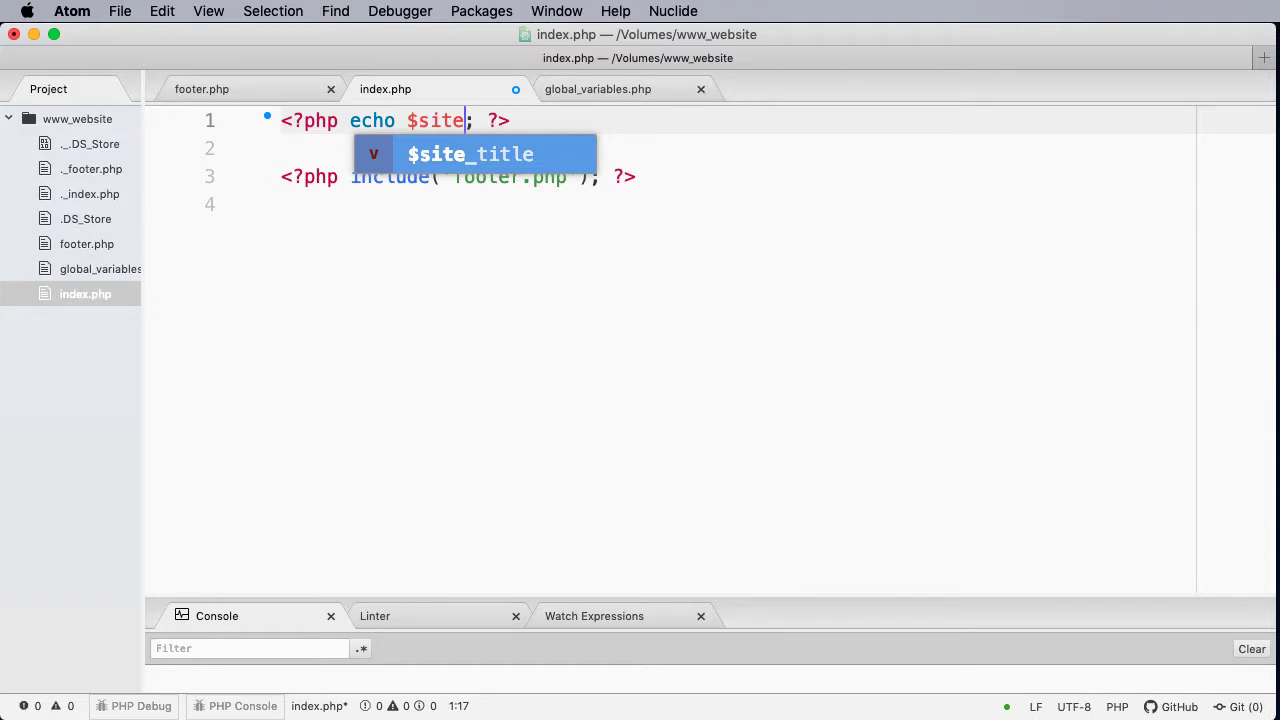
key("Tab")
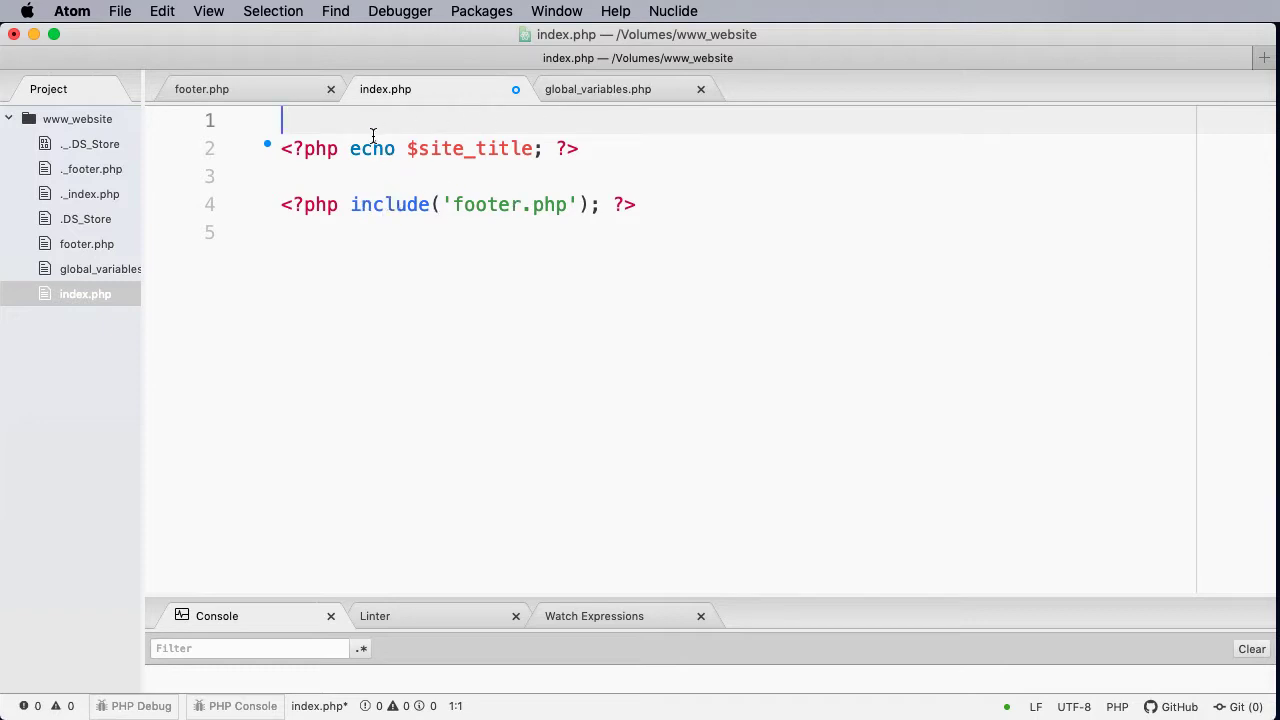
- Write <?php include('global_variables.php'); on line 1 of index.php
type("<")
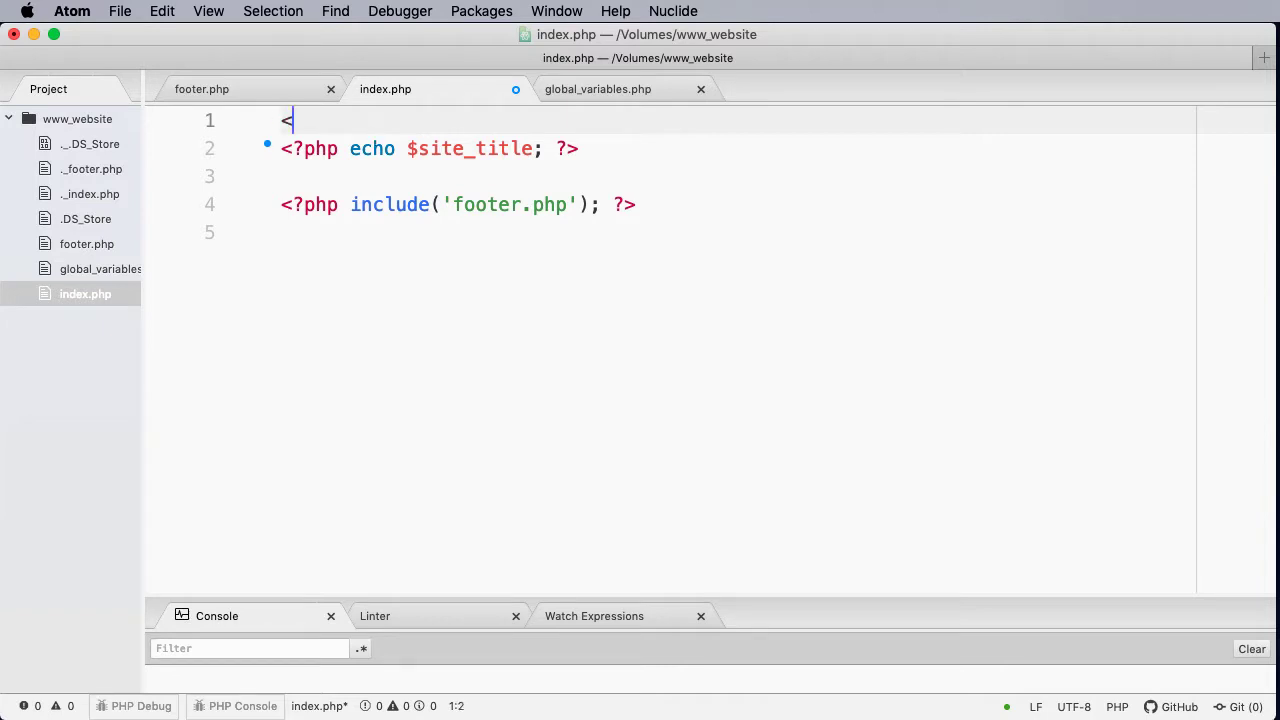
type("?")
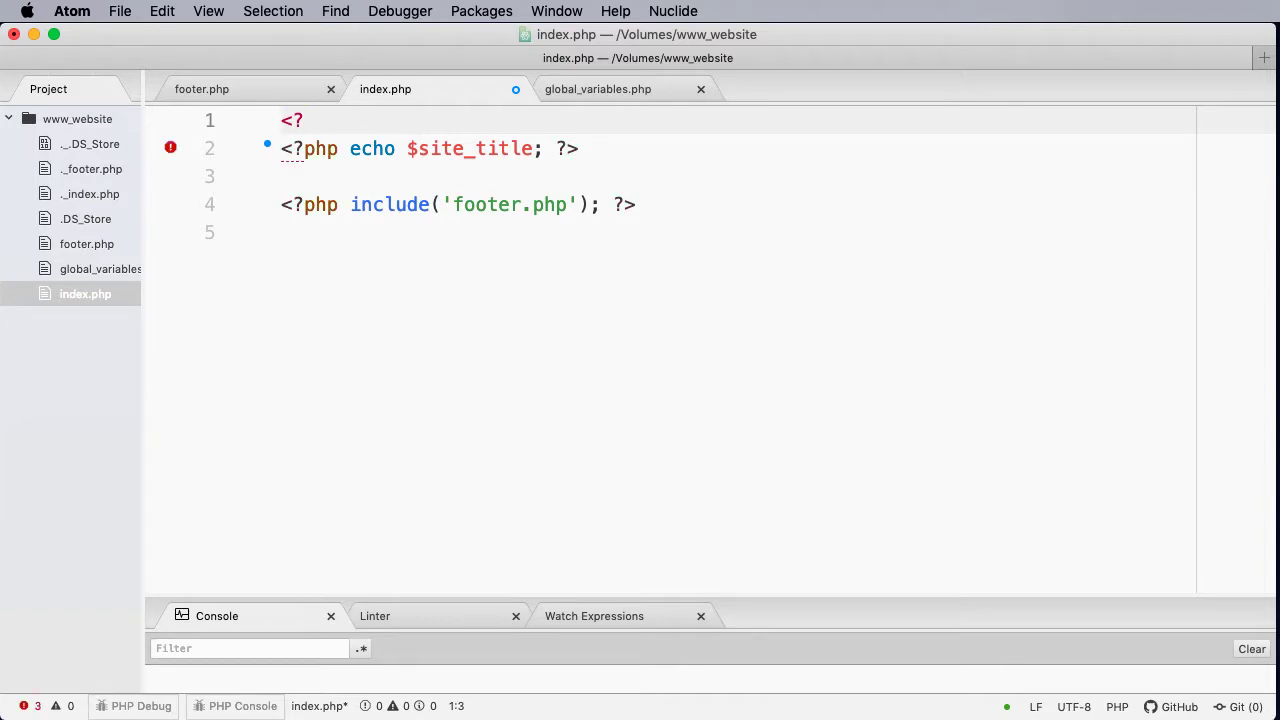
type("php")
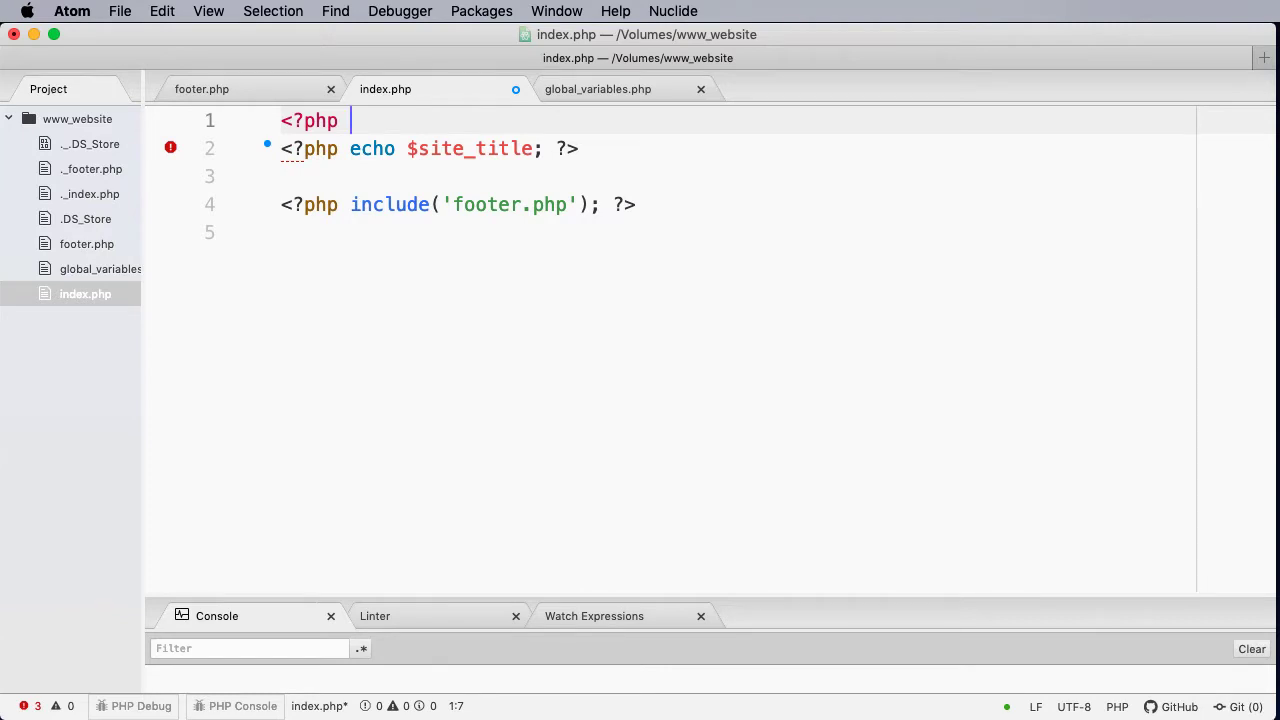
type("include()")
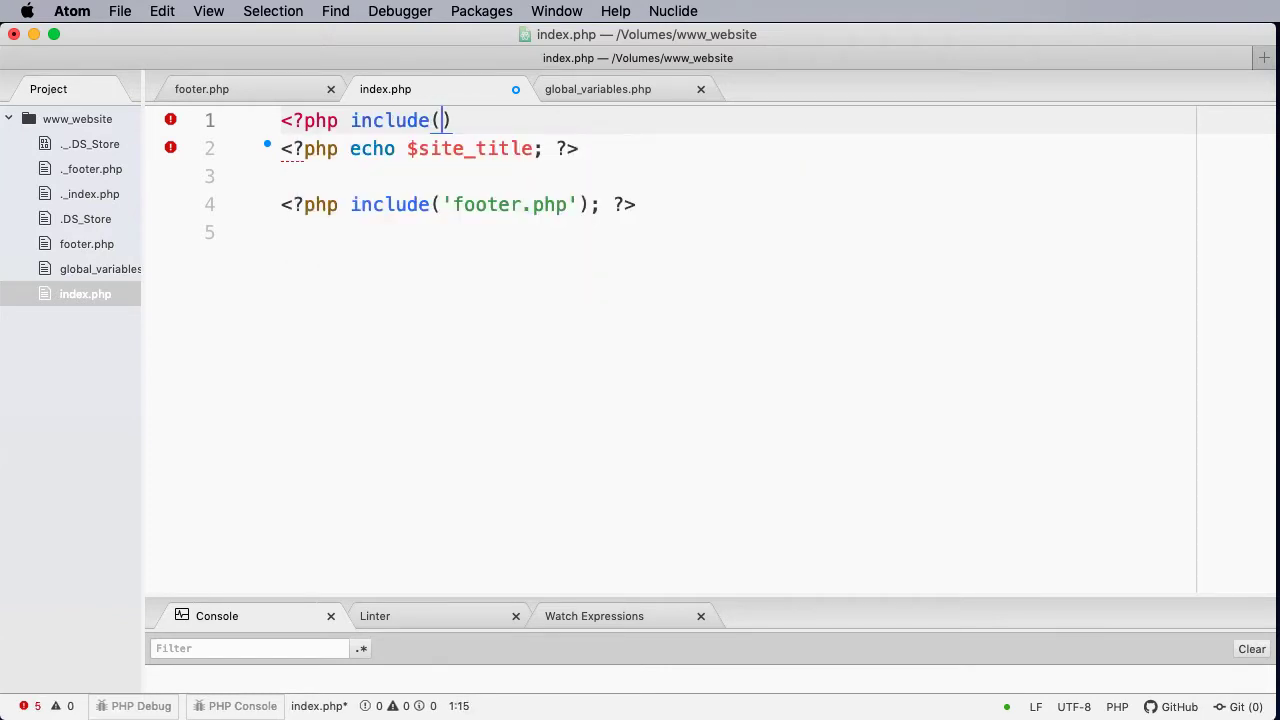
type("''")
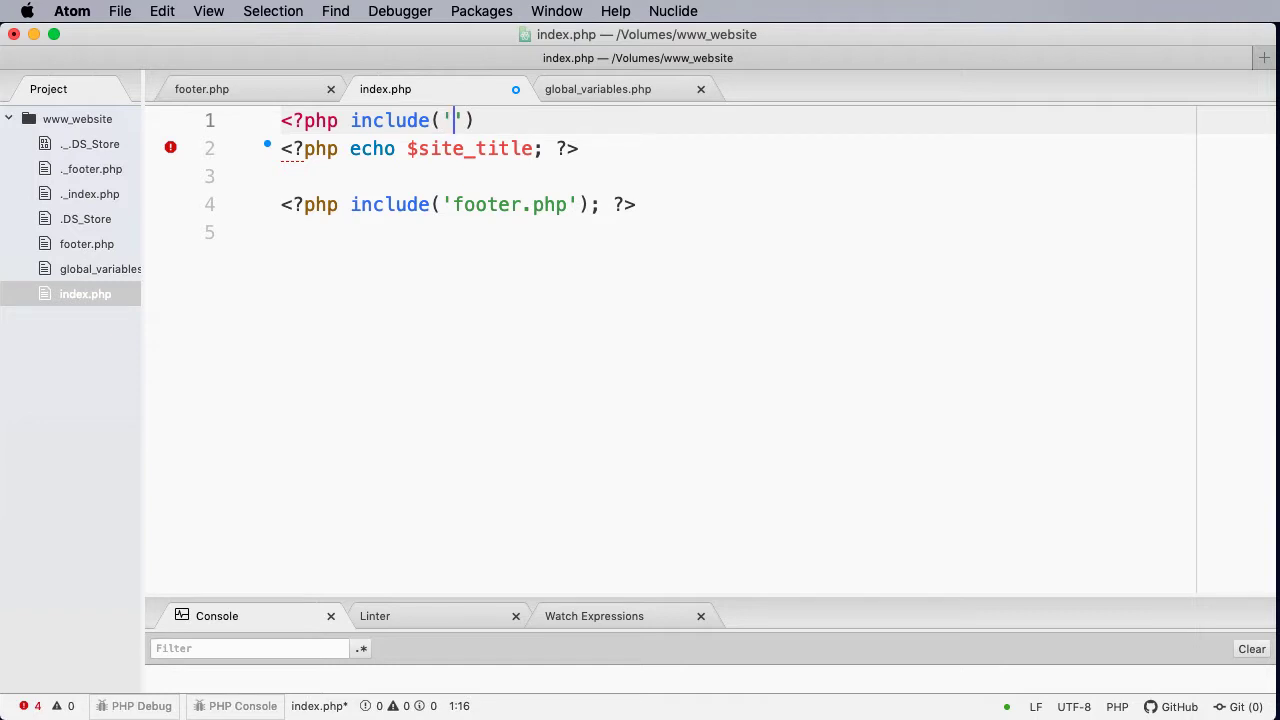
type("global")
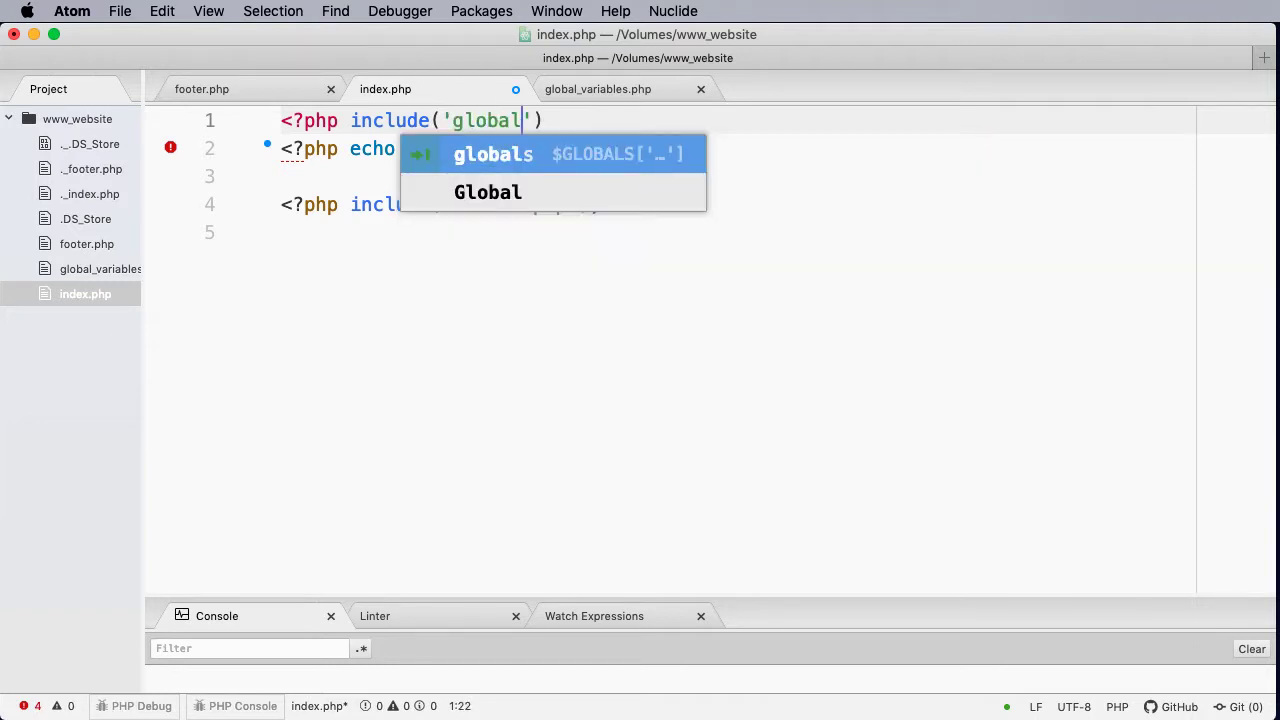
type("_varia")
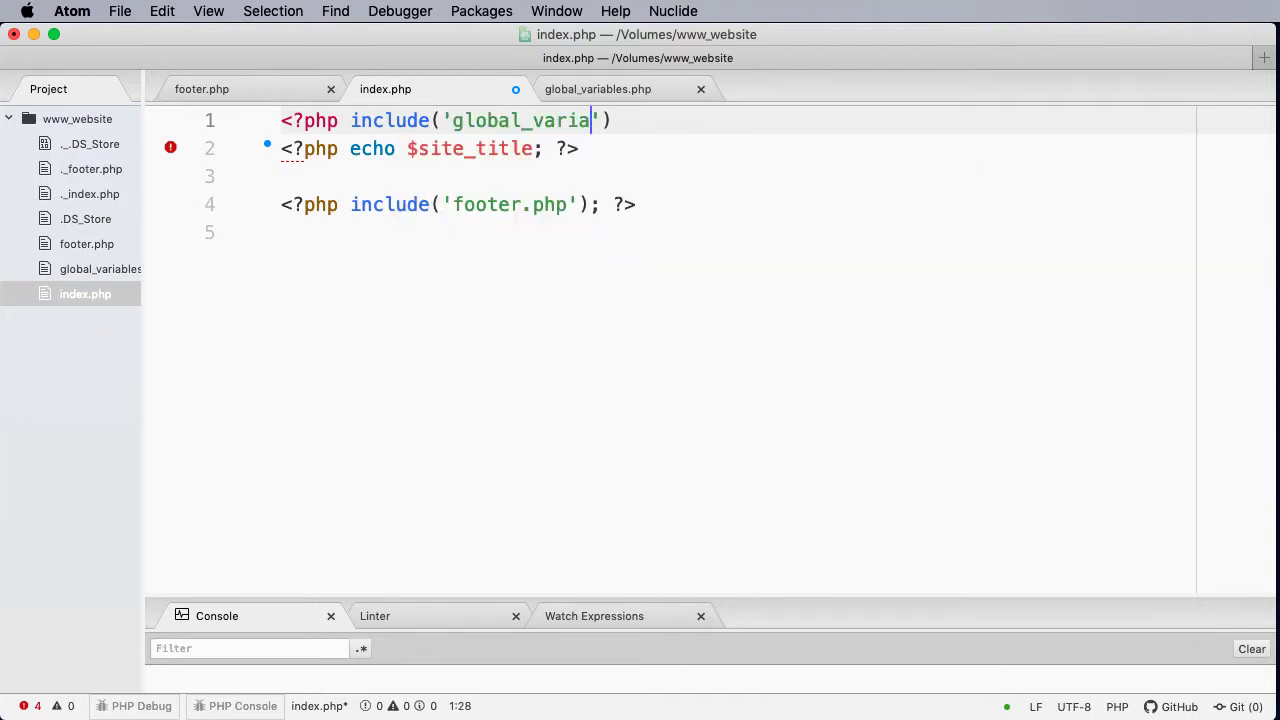
type("bles.")
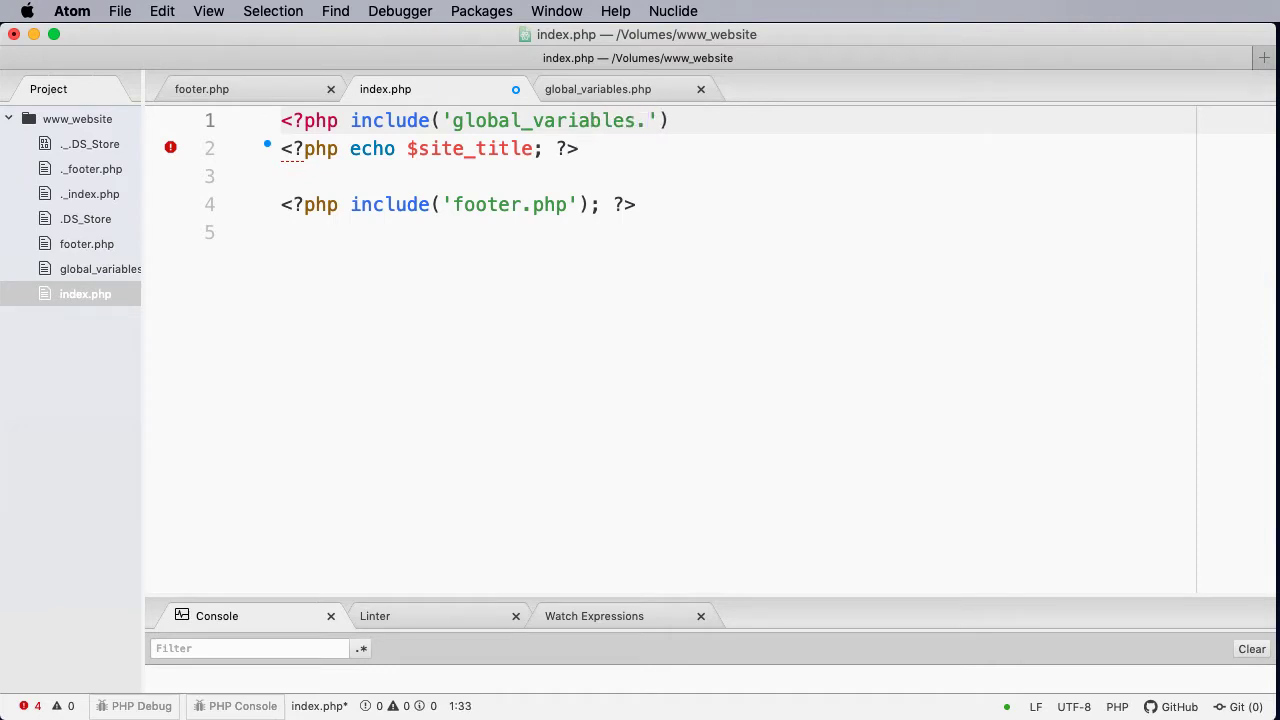
type("php")
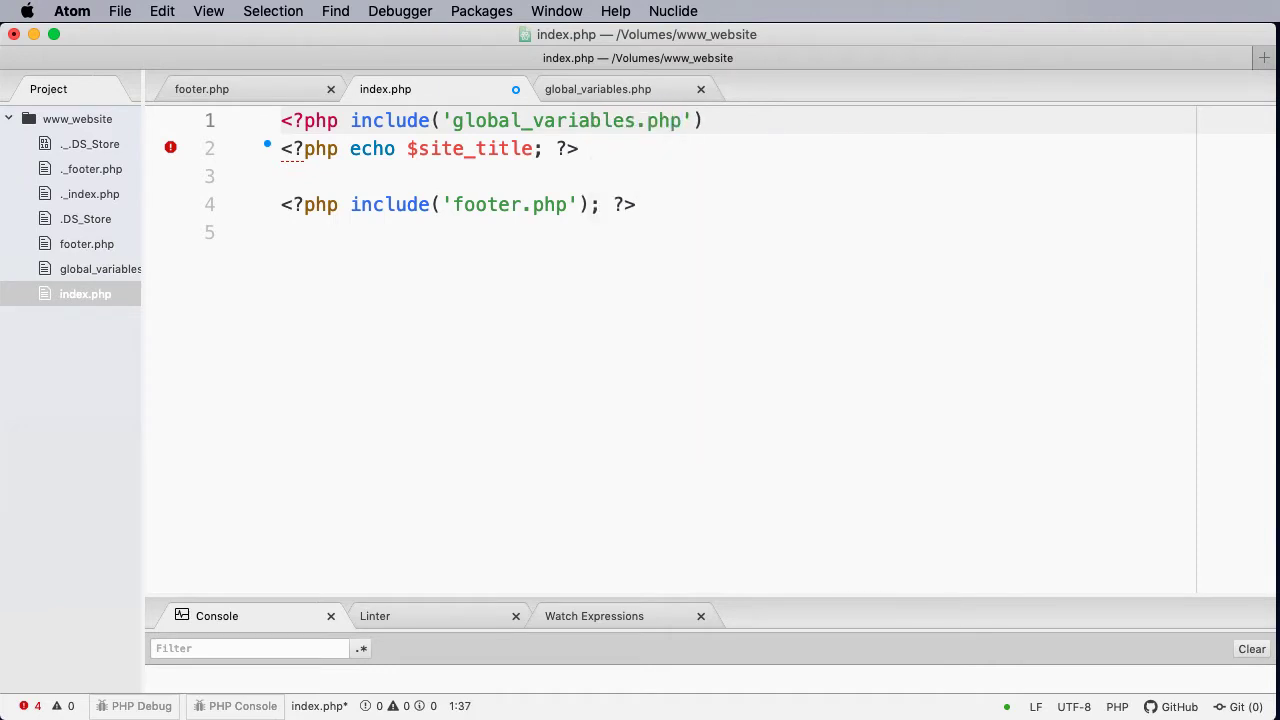
type(";")
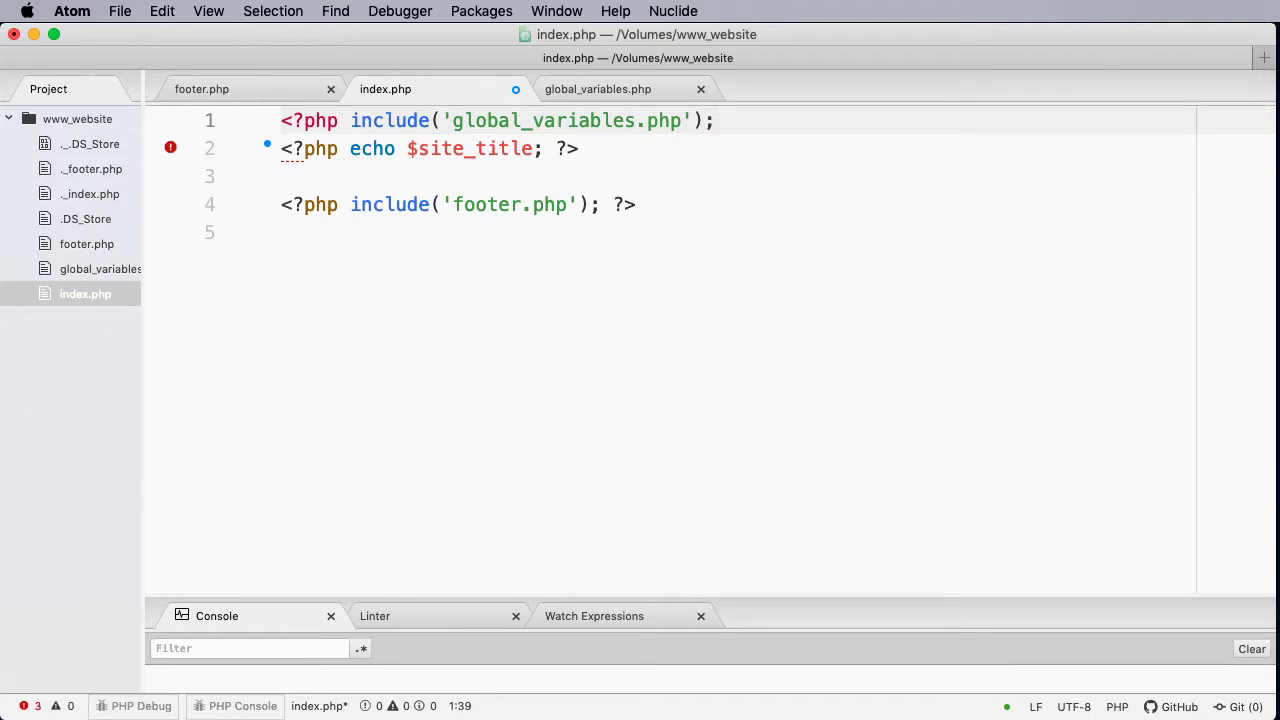
left_click(718, 120)
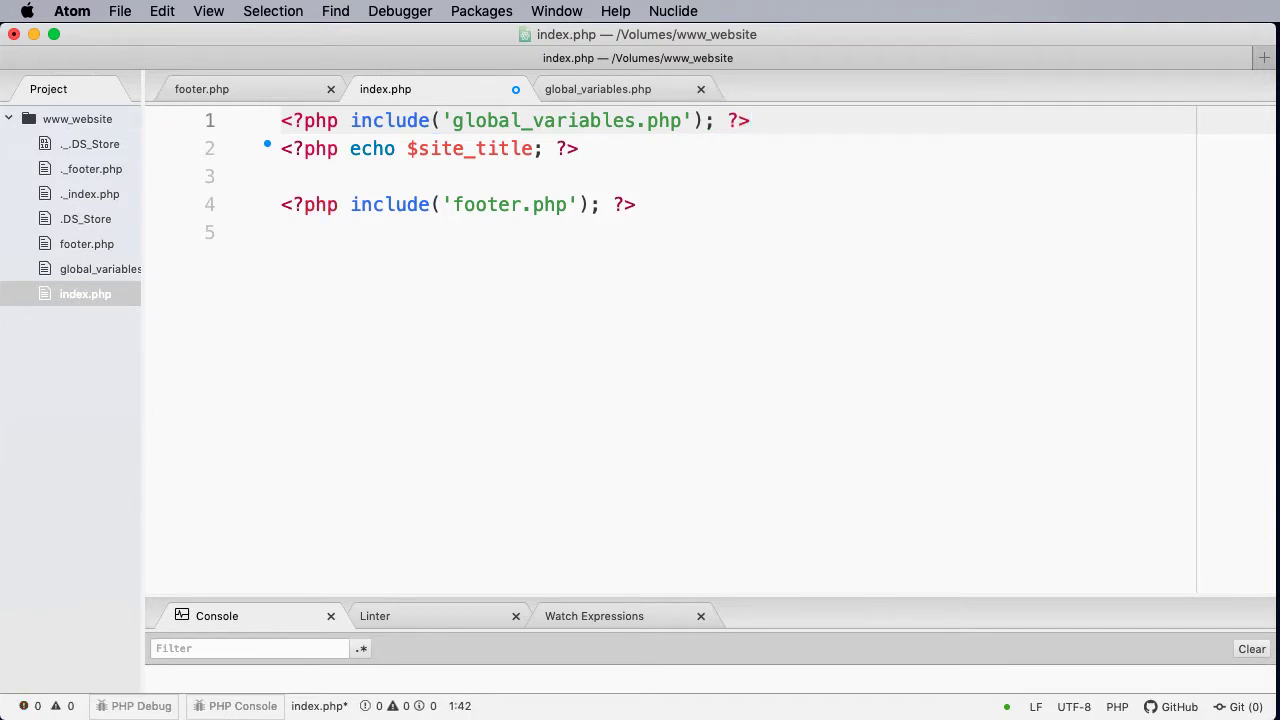
- Insert 's after Marsden in $site_title to read "Marsden's PHP Programming Course"
left_click(597, 89)
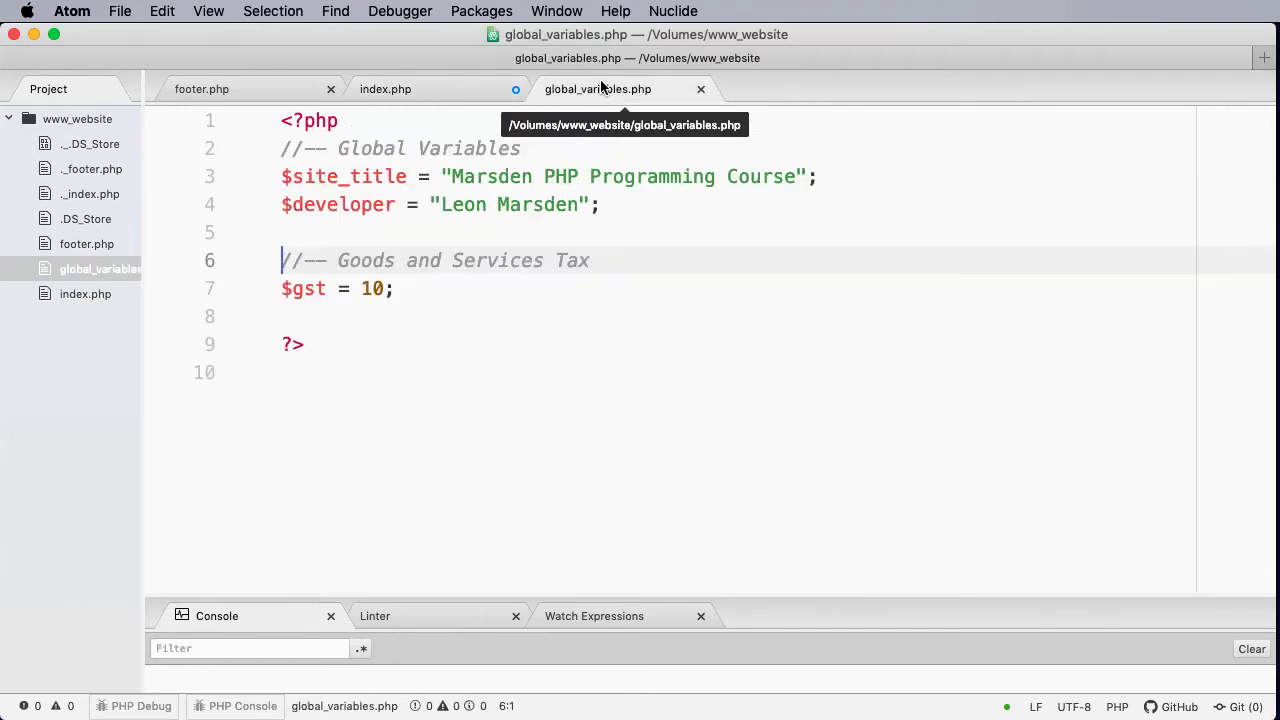
mouse_move(385, 89)
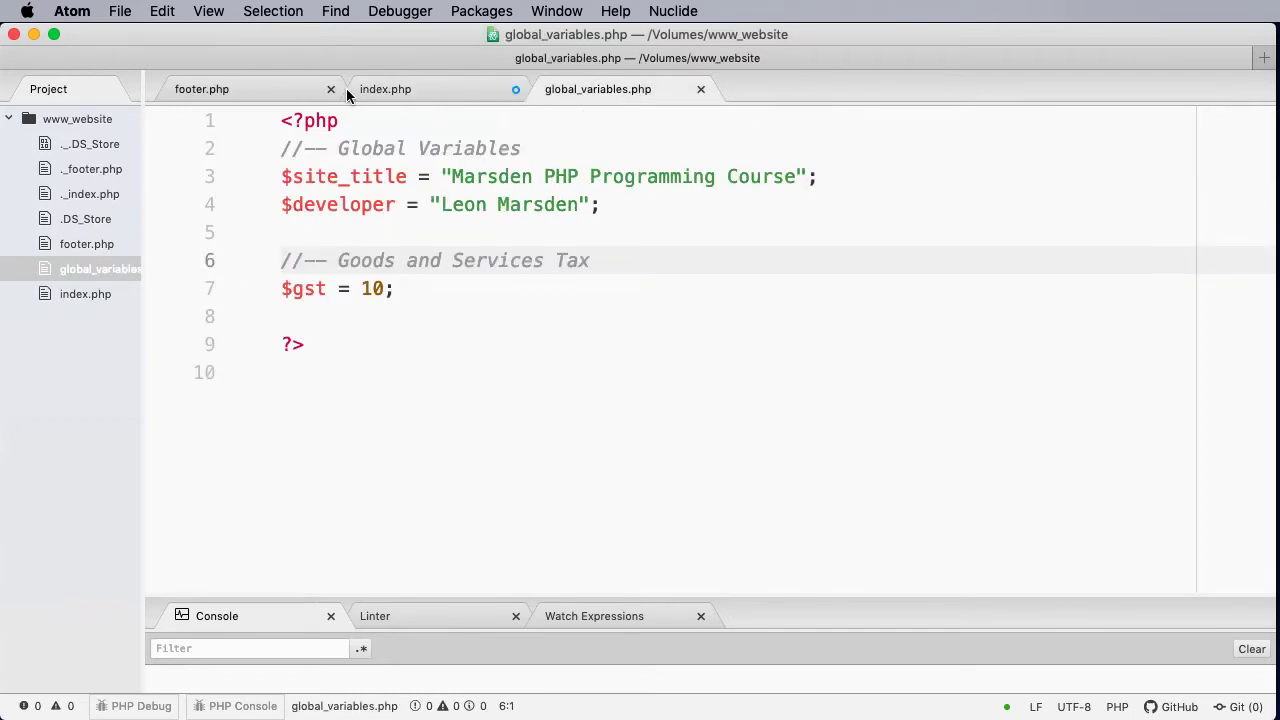
left_click(385, 89)
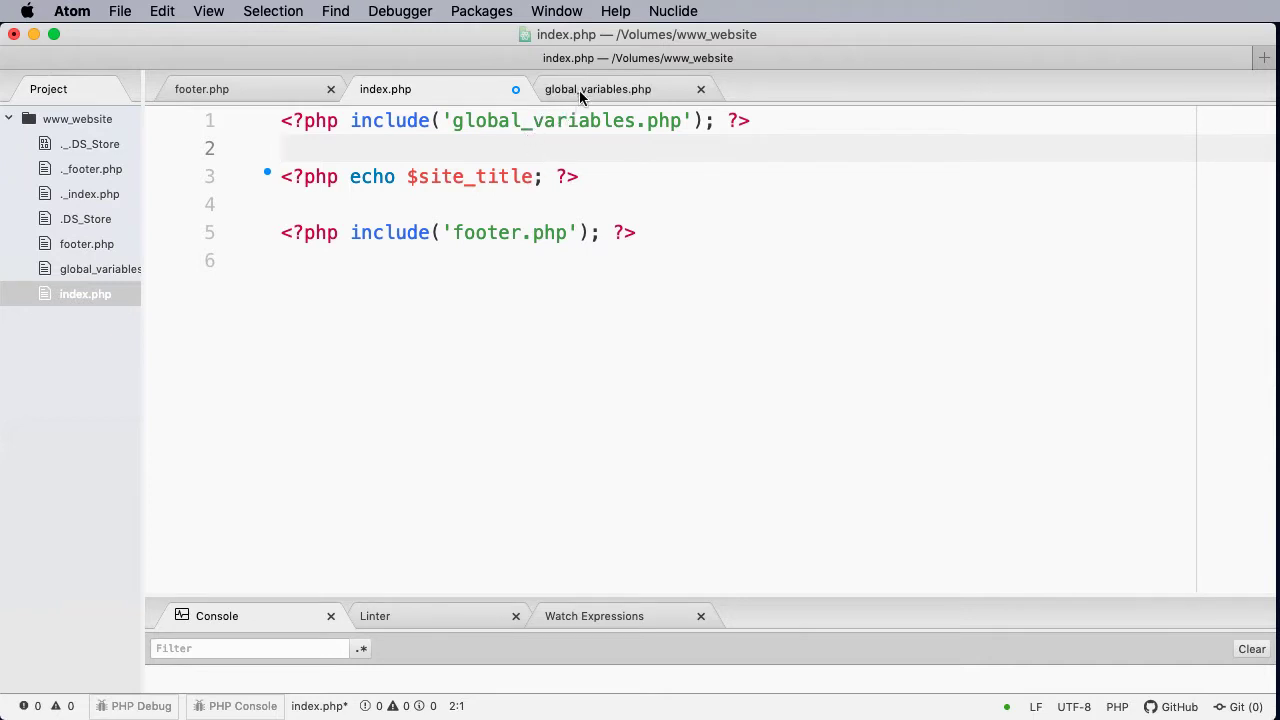
left_click(598, 89)
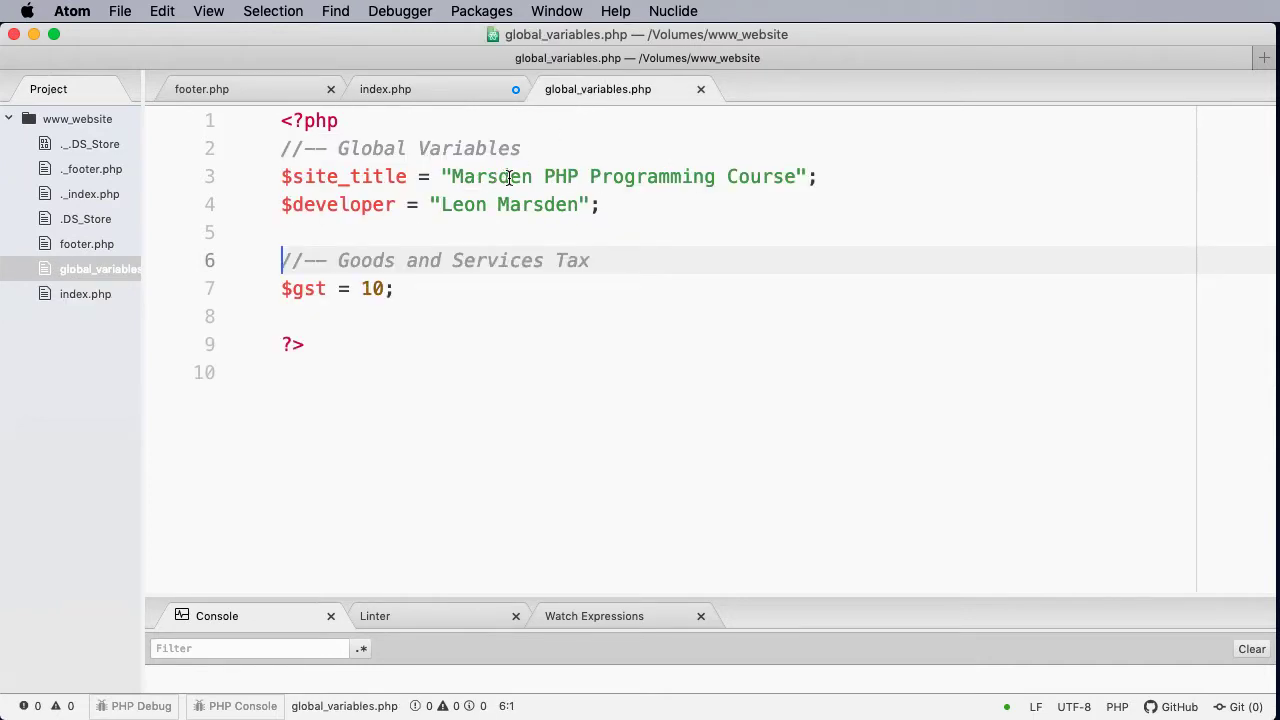
left_click(535, 176)
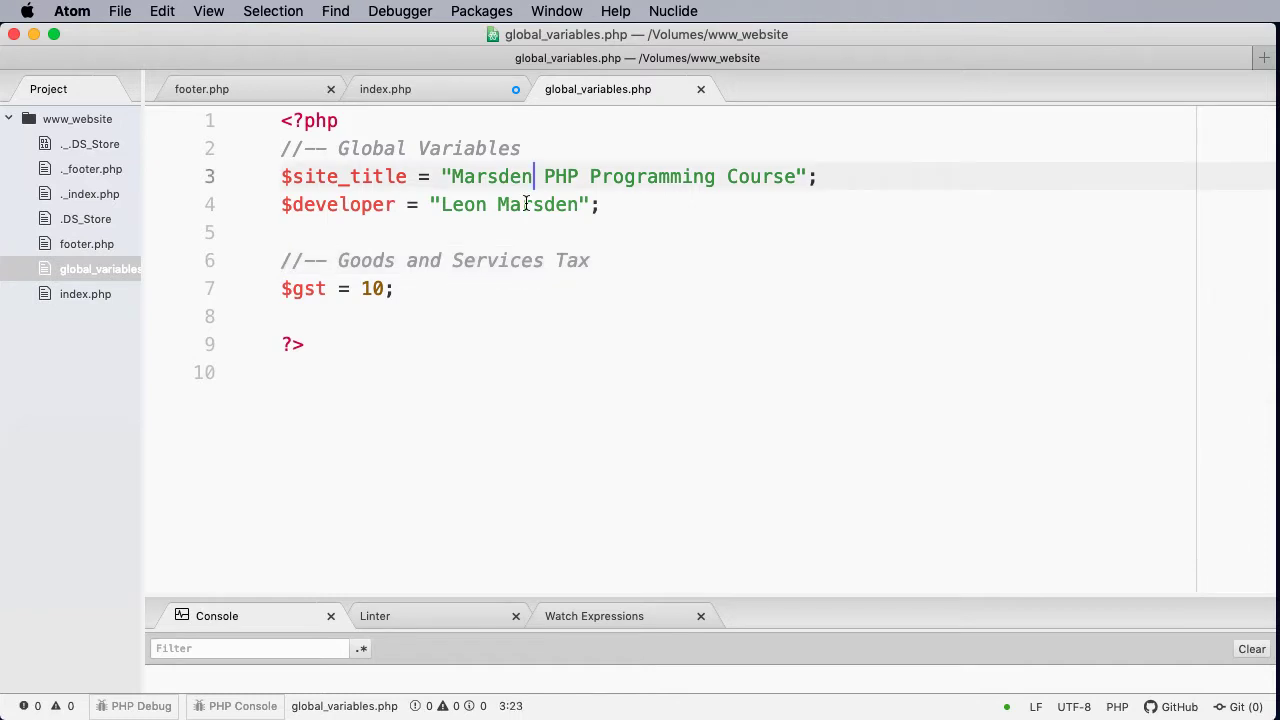
type("'s")
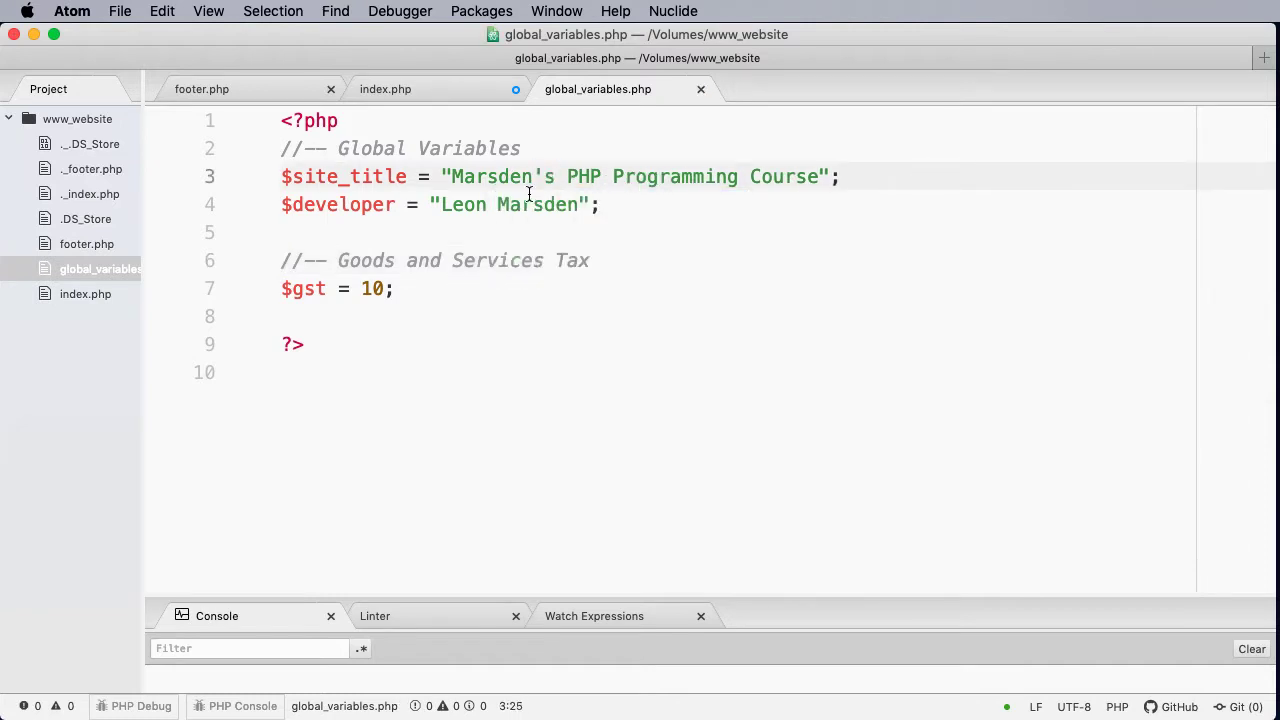
left_click(558, 176)
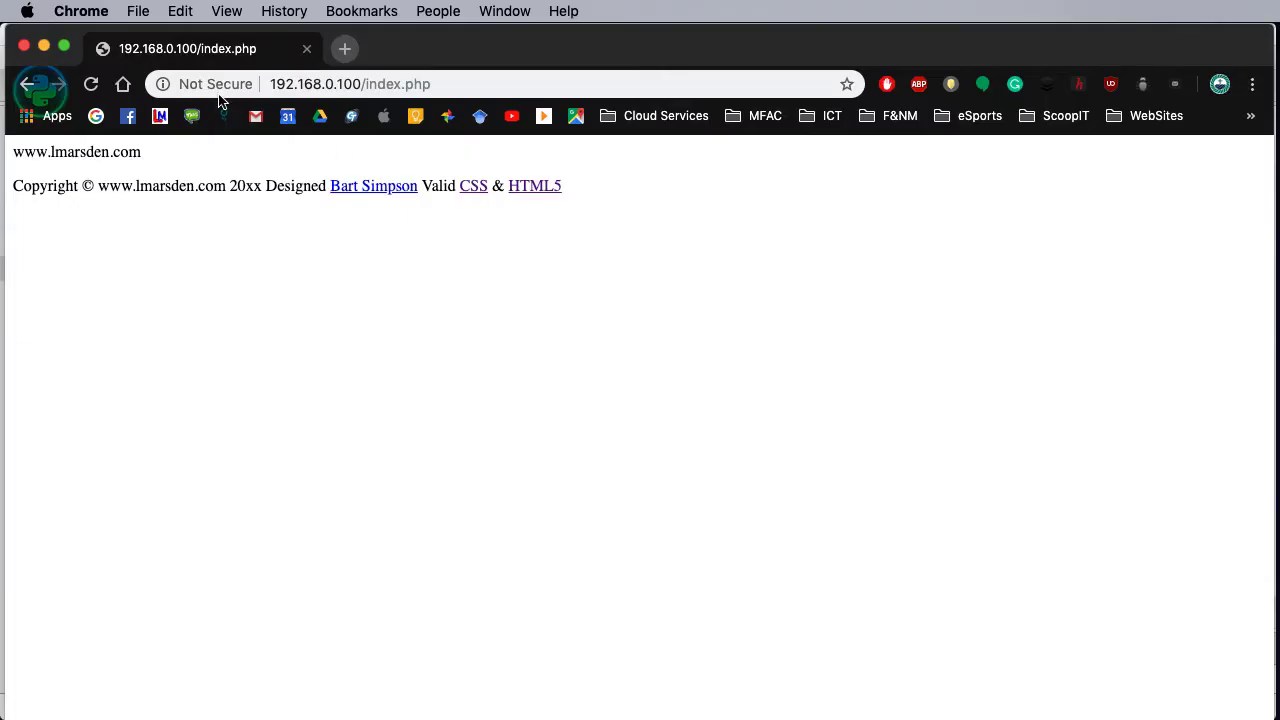
- Reload index.php in Chrome to show "Marsden's PHP Programming Course"
left_click(90, 84)
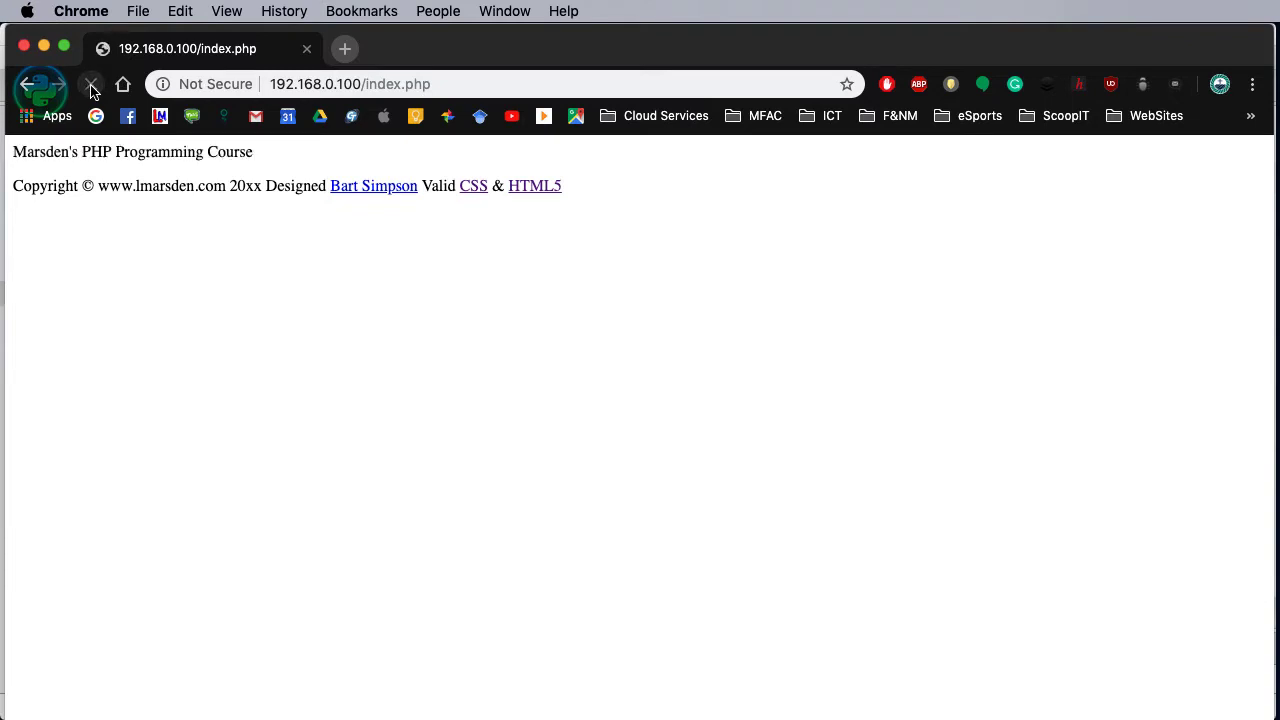
left_click(91, 84)
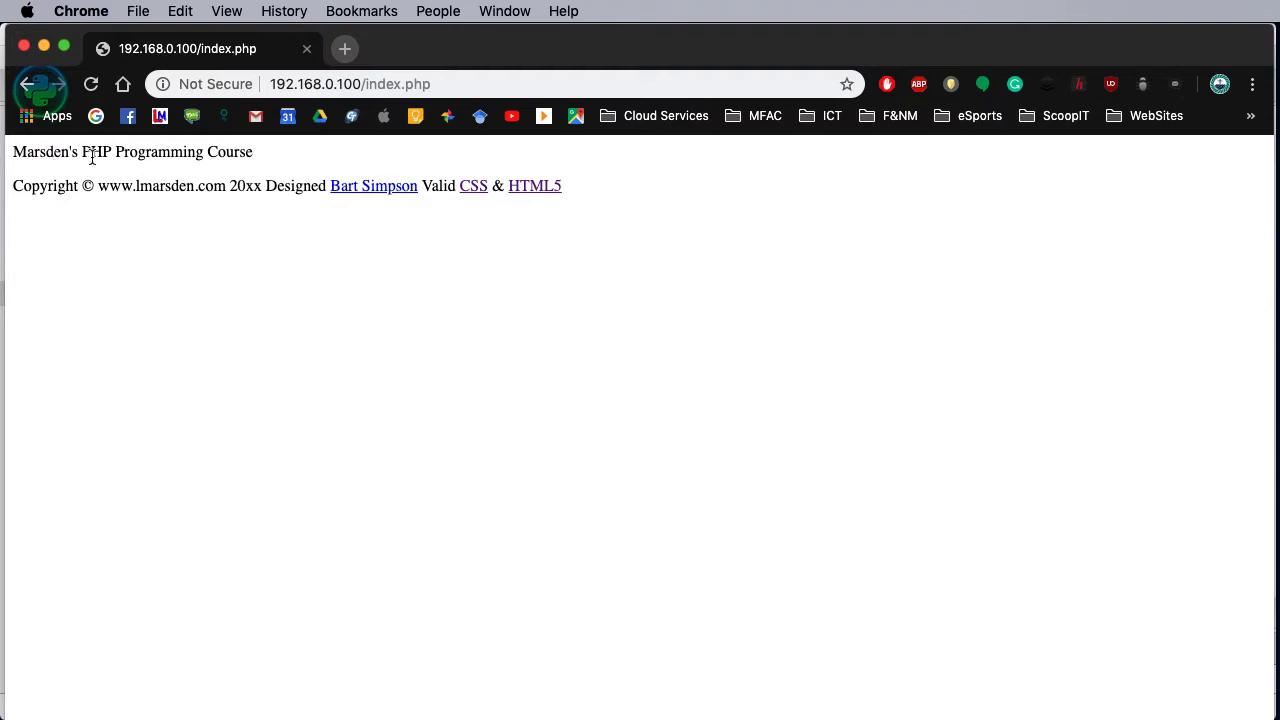
mouse_move(257, 164)
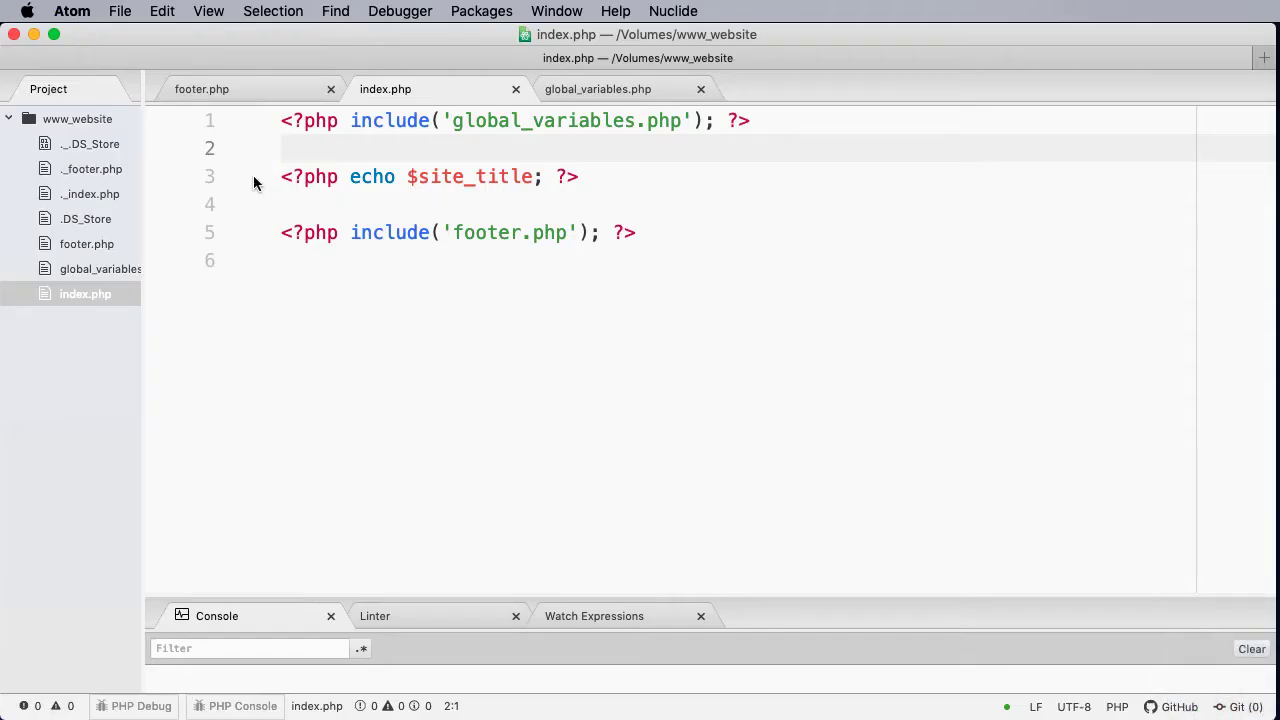
- Surround the $site_title echo in index.php with <H1> and </H1>, then save
left_click(285, 148)
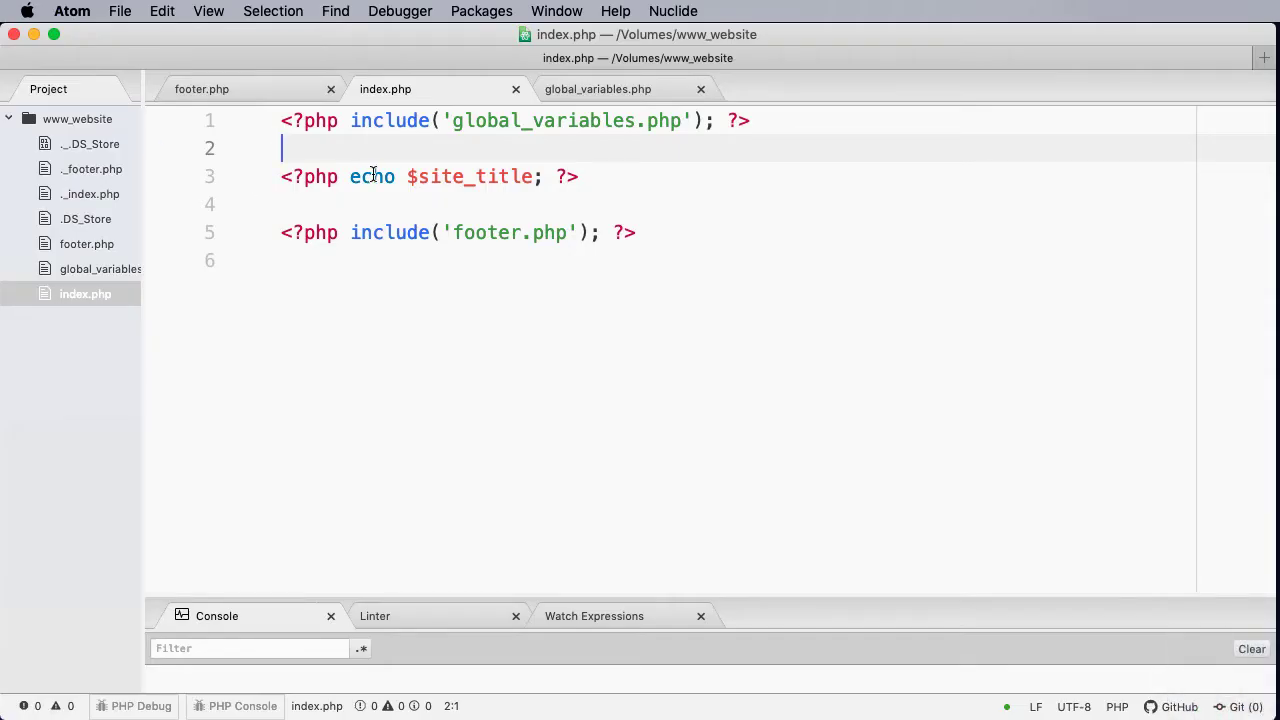
type("<H1>")
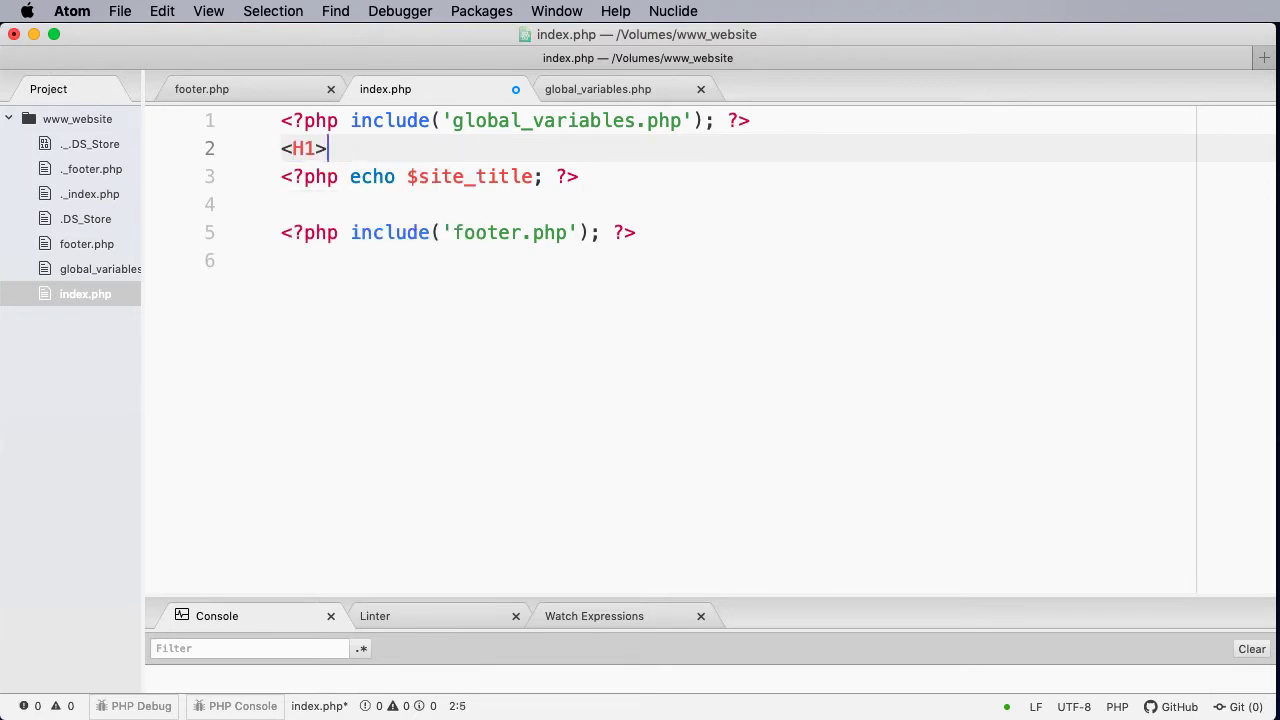
type("M")
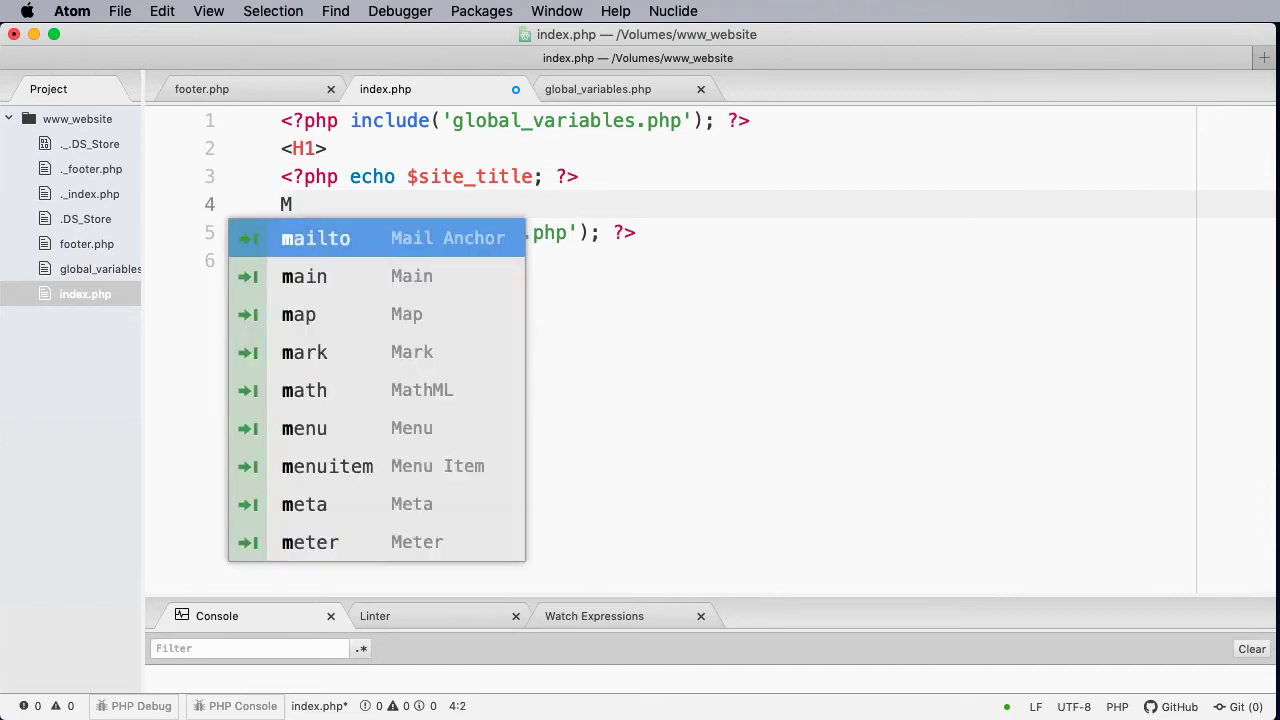
type("/")
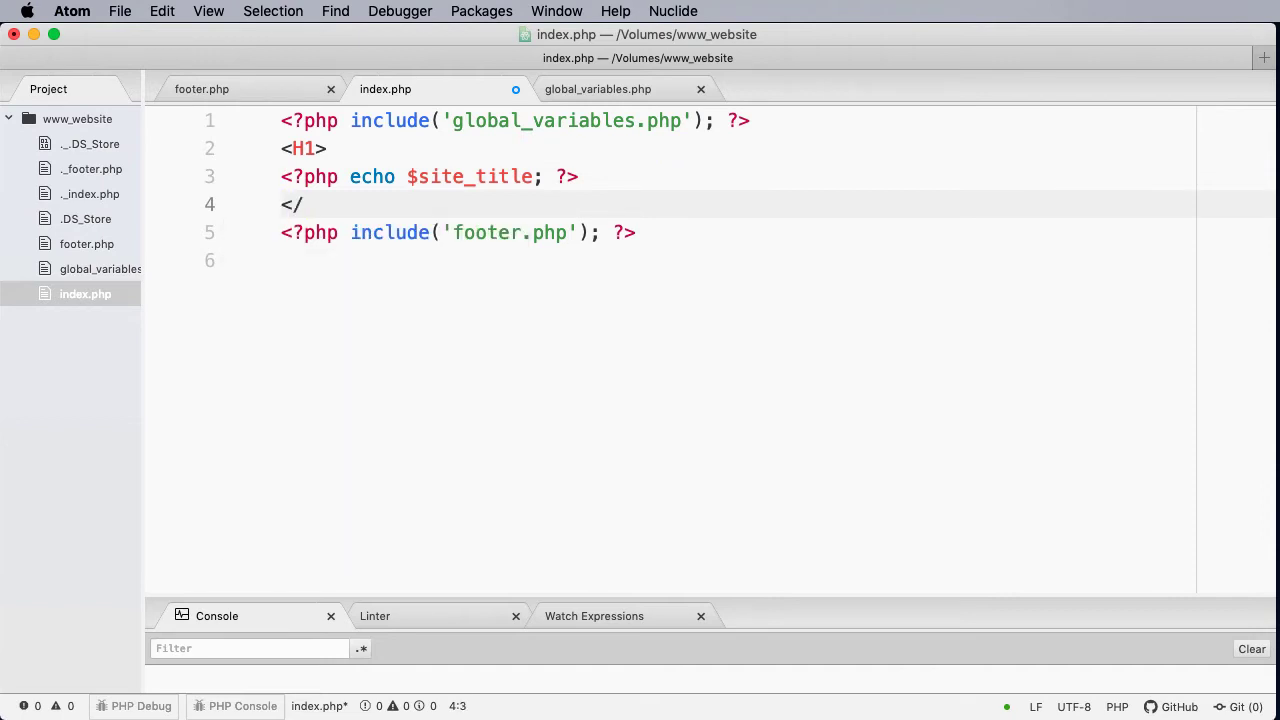
type("H1>")
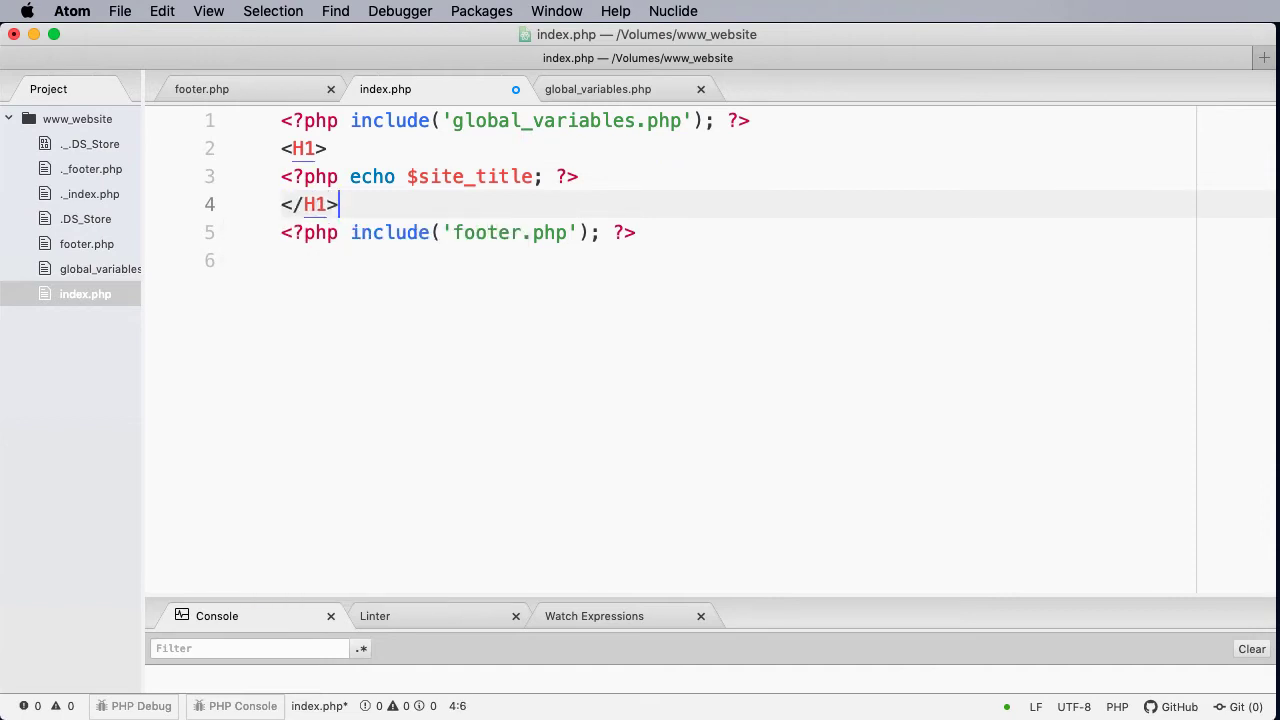
key("cmd+s")
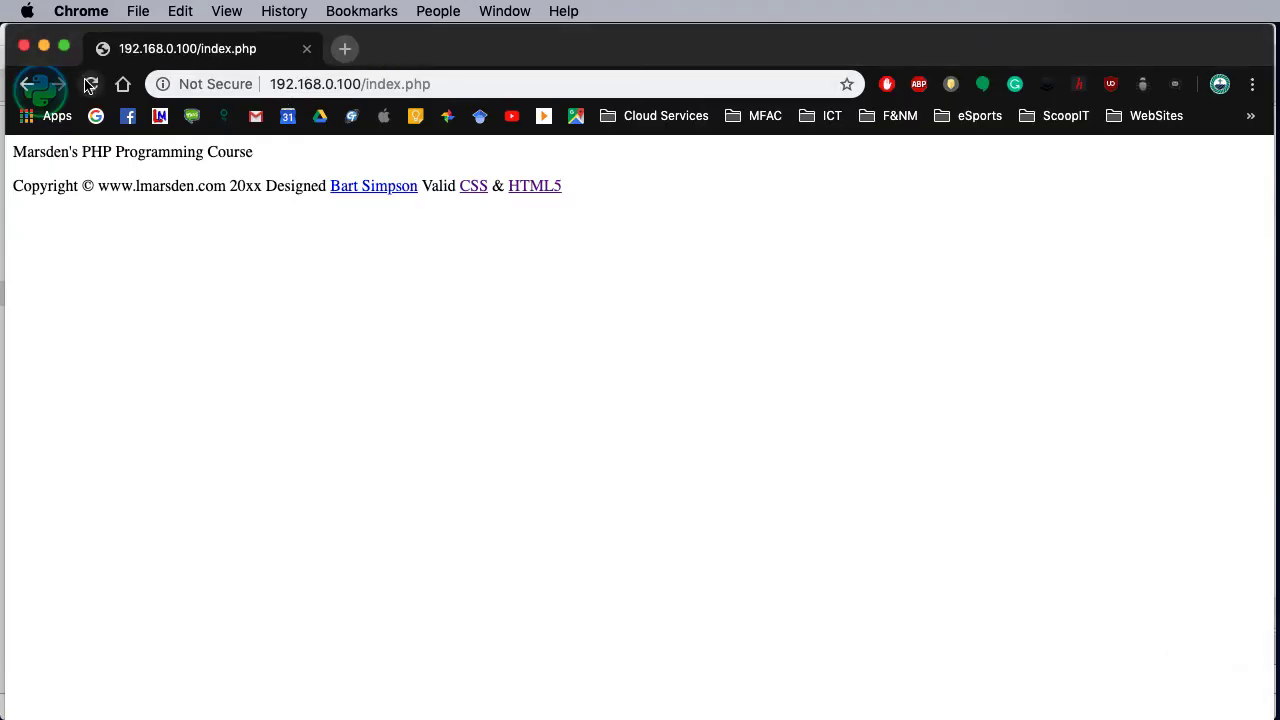
- Reload the index.php page in Chrome to show the site title as an H1 heading
left_click(90, 84)
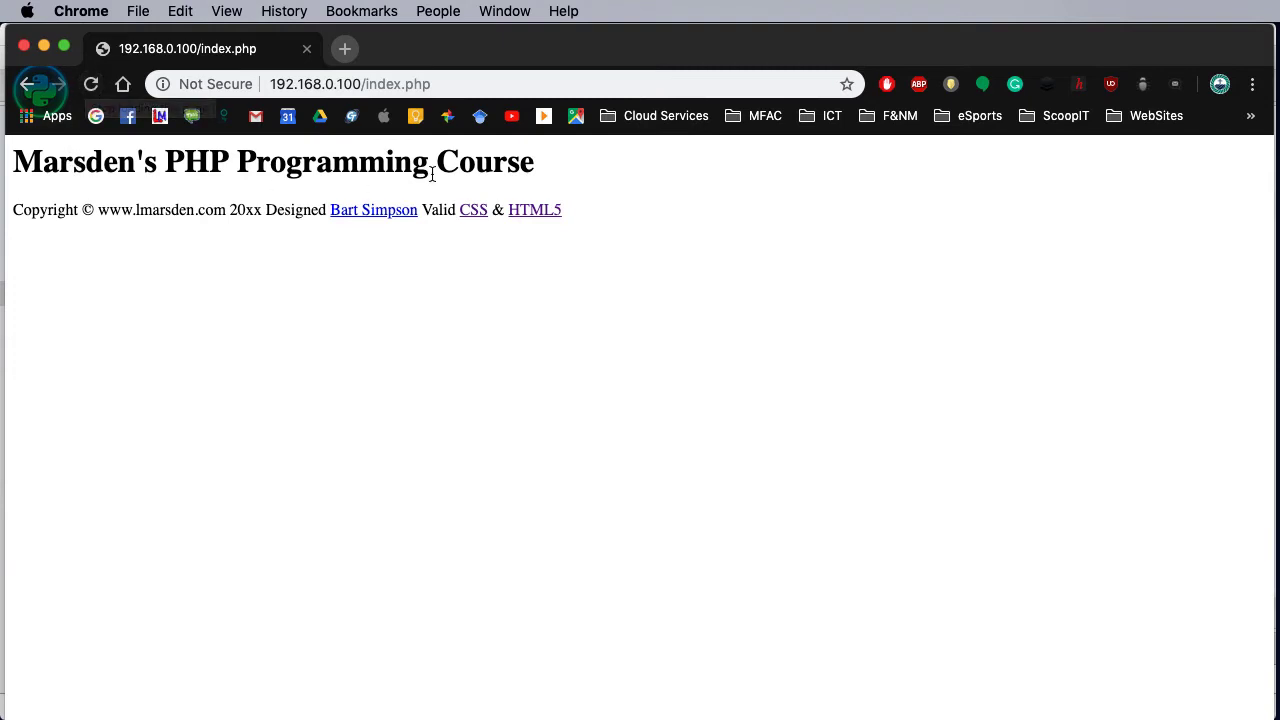
mouse_move(528, 172)
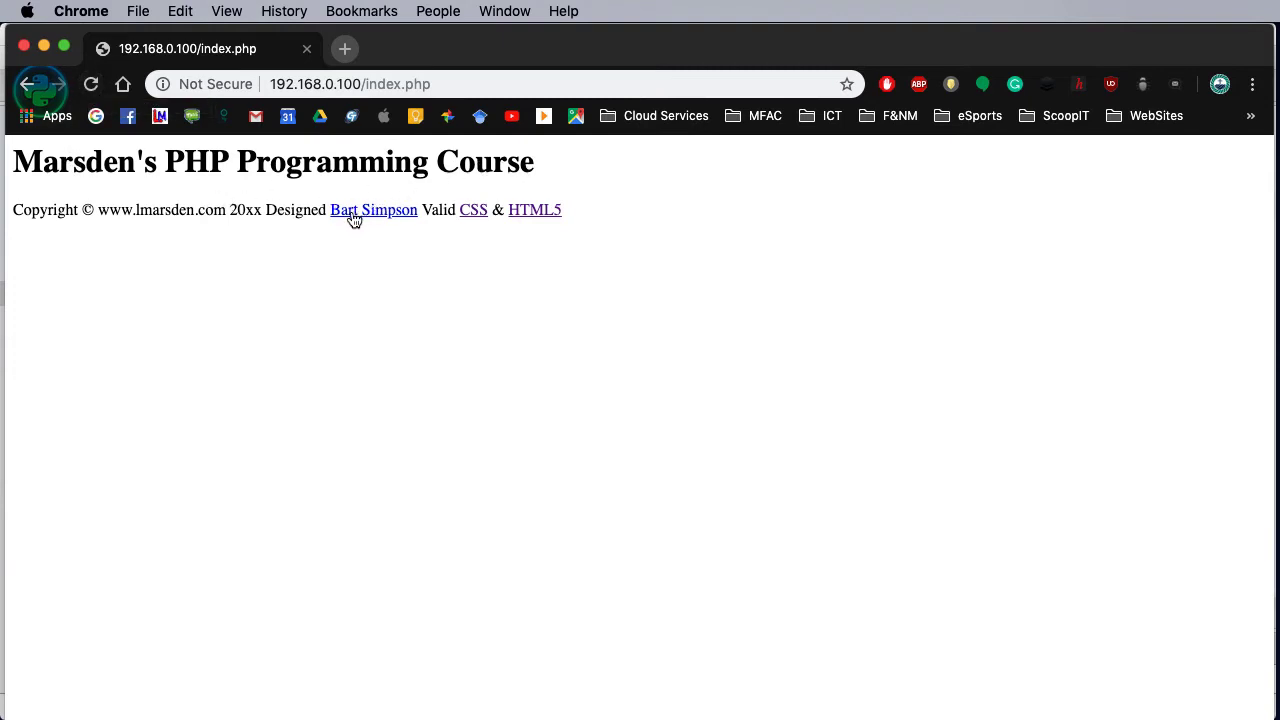
mouse_move(365, 194)
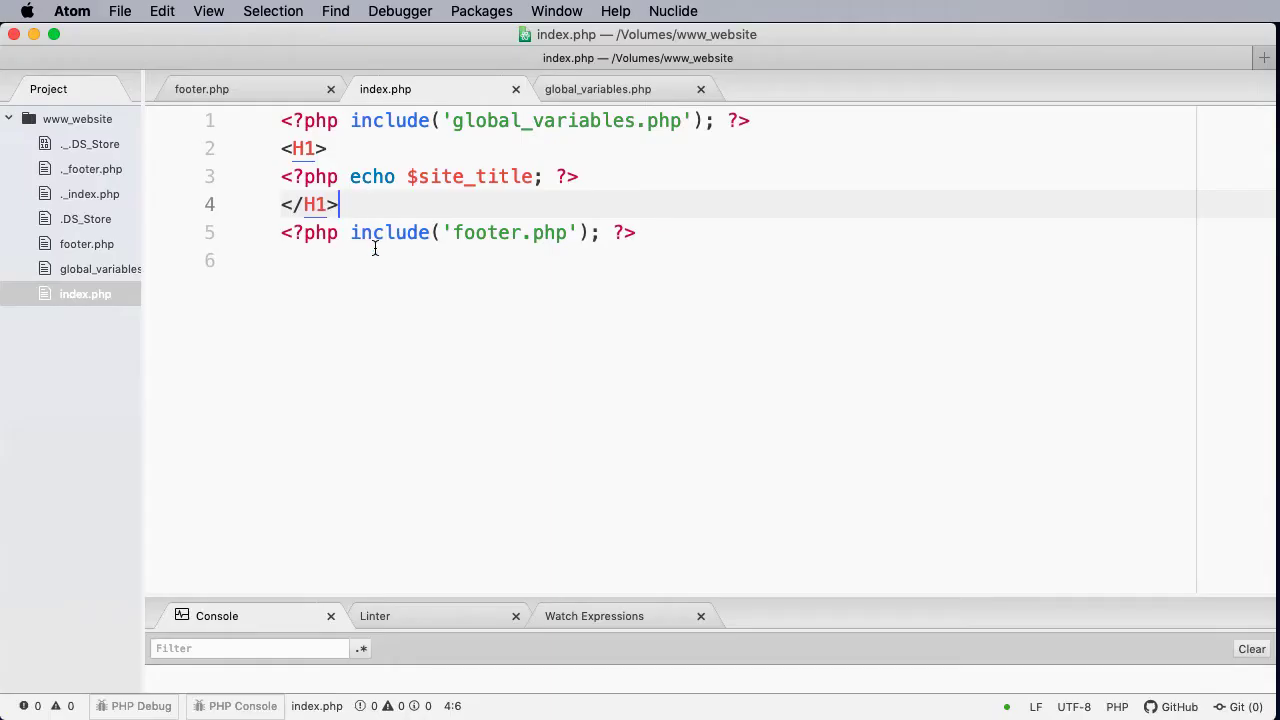
- Put <?php include('global_variables.php'); ?> on line 1 of footer.php, copying index.php's include
left_click(201, 89)
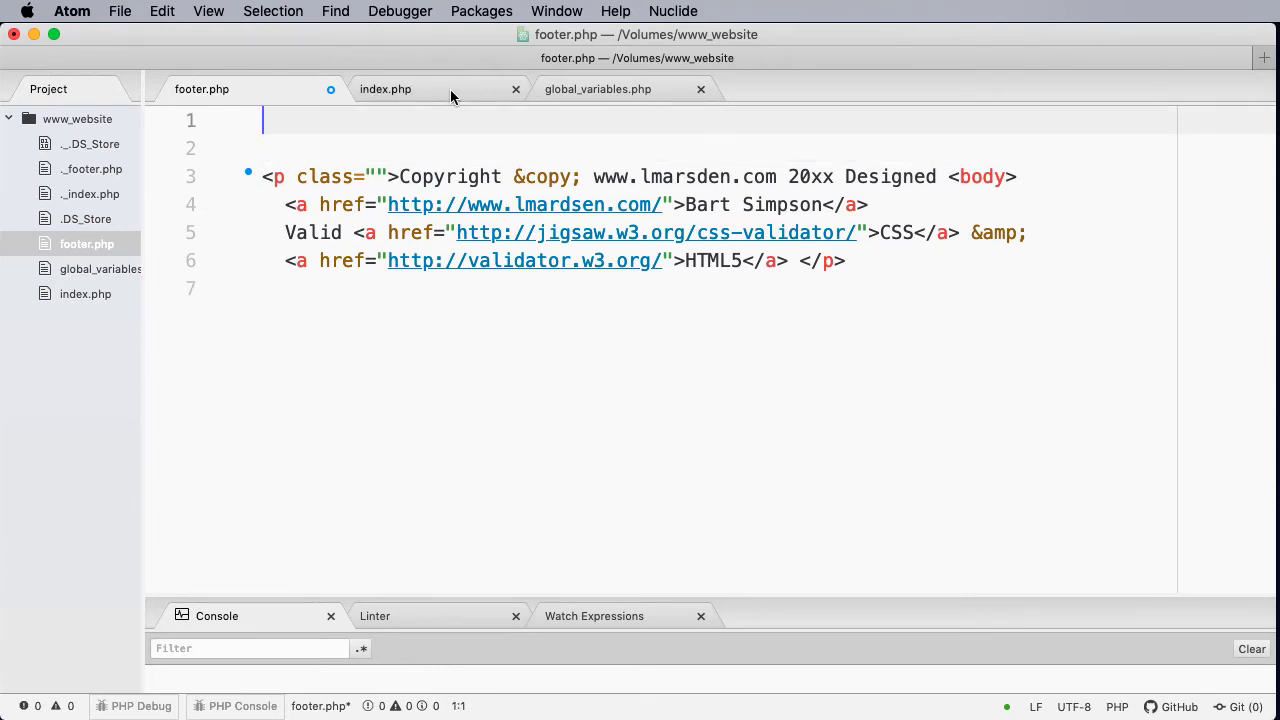
left_click(385, 89)
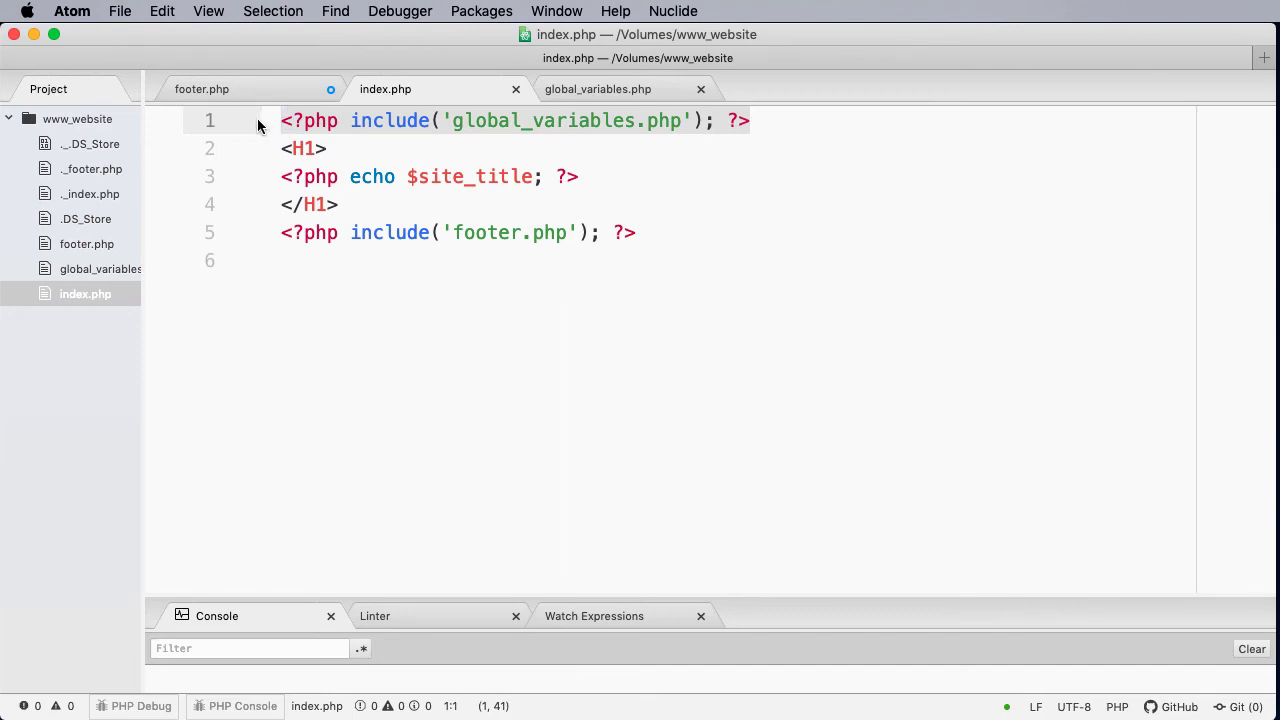
left_click(202, 89)
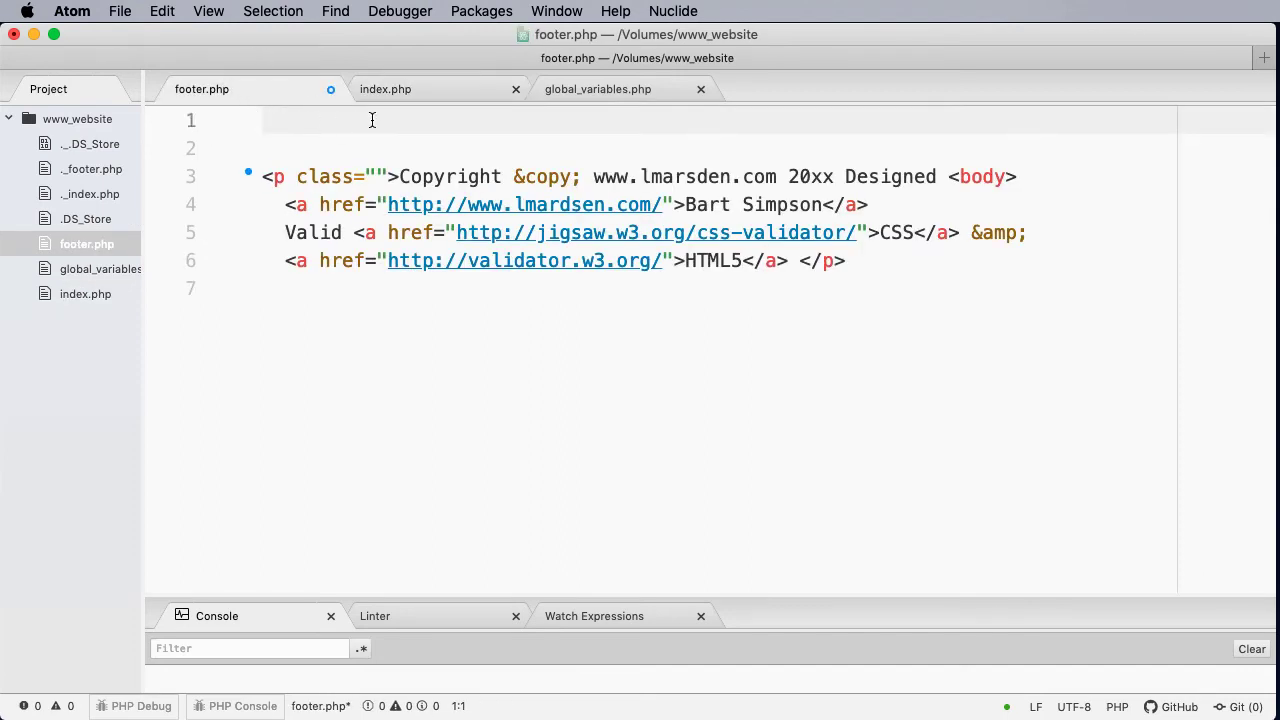
type("<?php include('global_variables.php'); ?>")
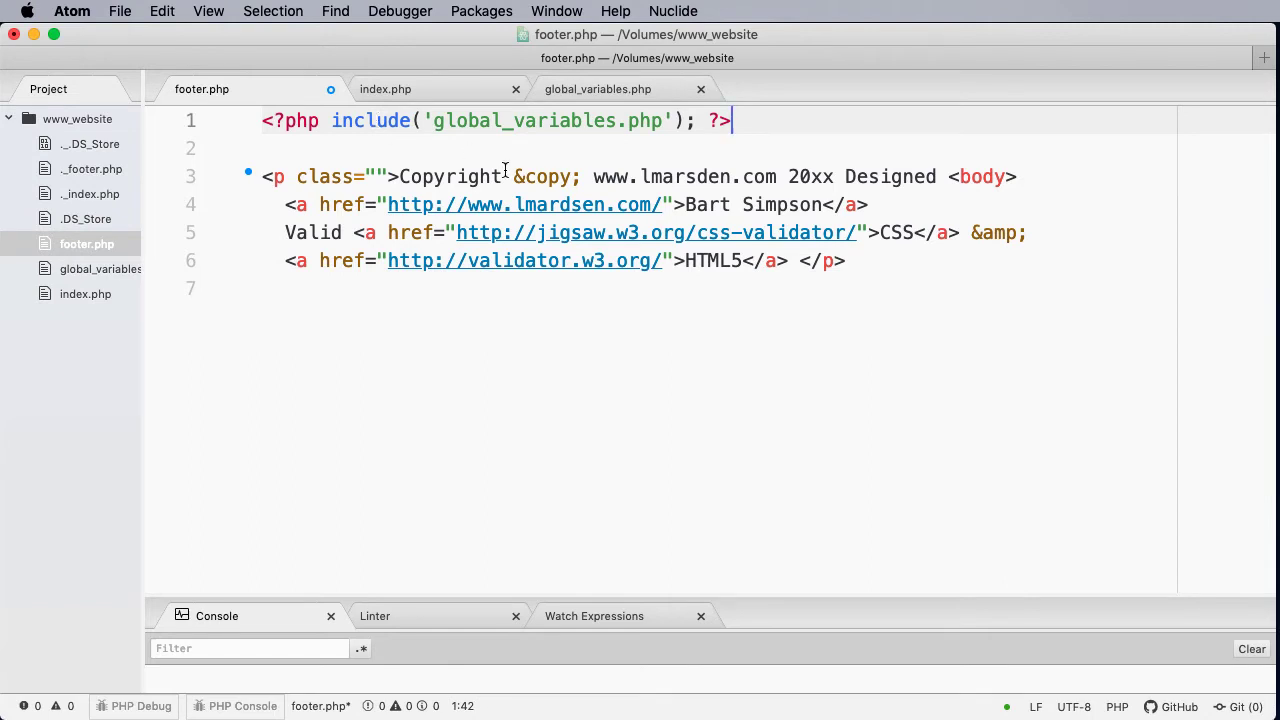
- Replace the footer link's 'Bart Simpson' text with <?php echo $developer; ?>
left_click(686, 204)
type("<")
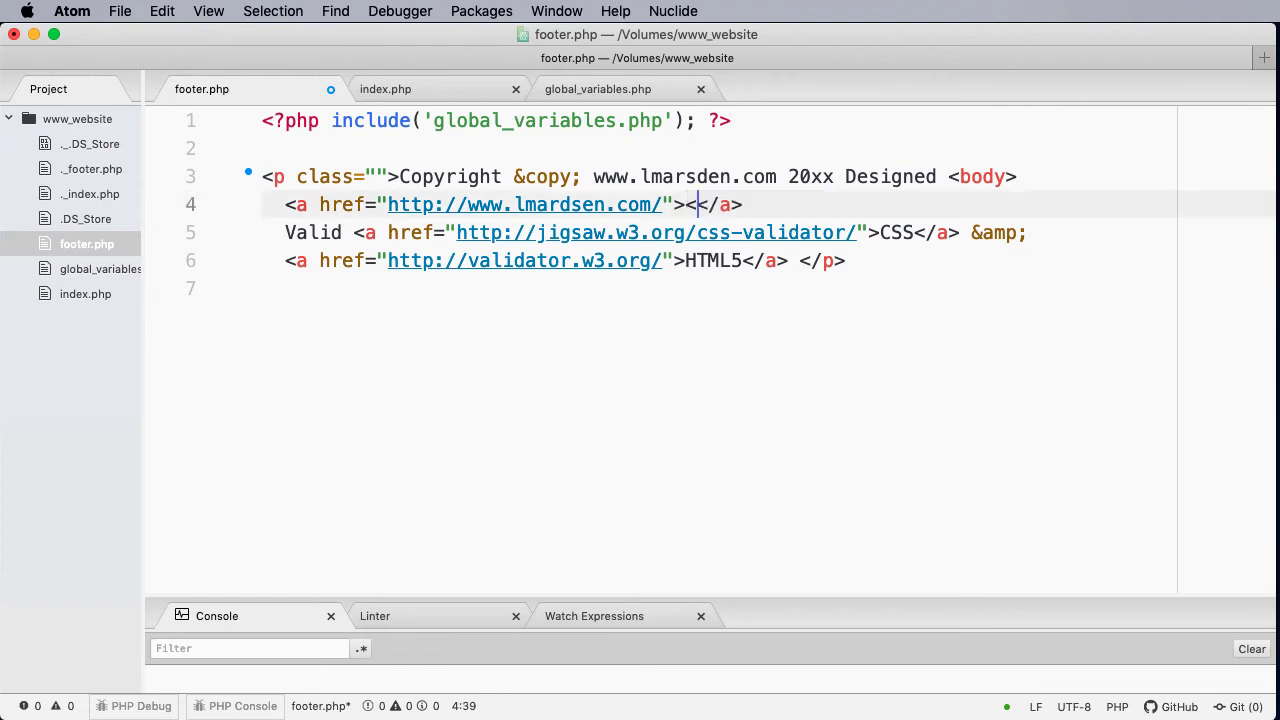
type("?php")
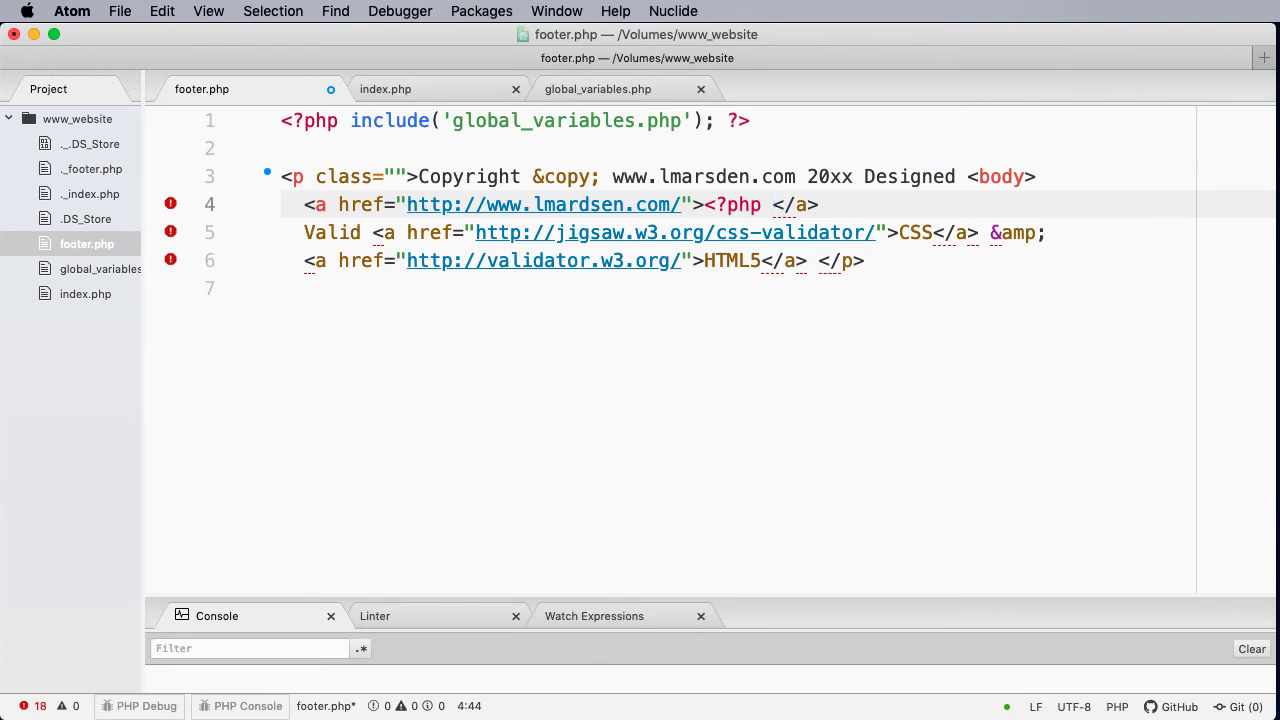
type("echo")
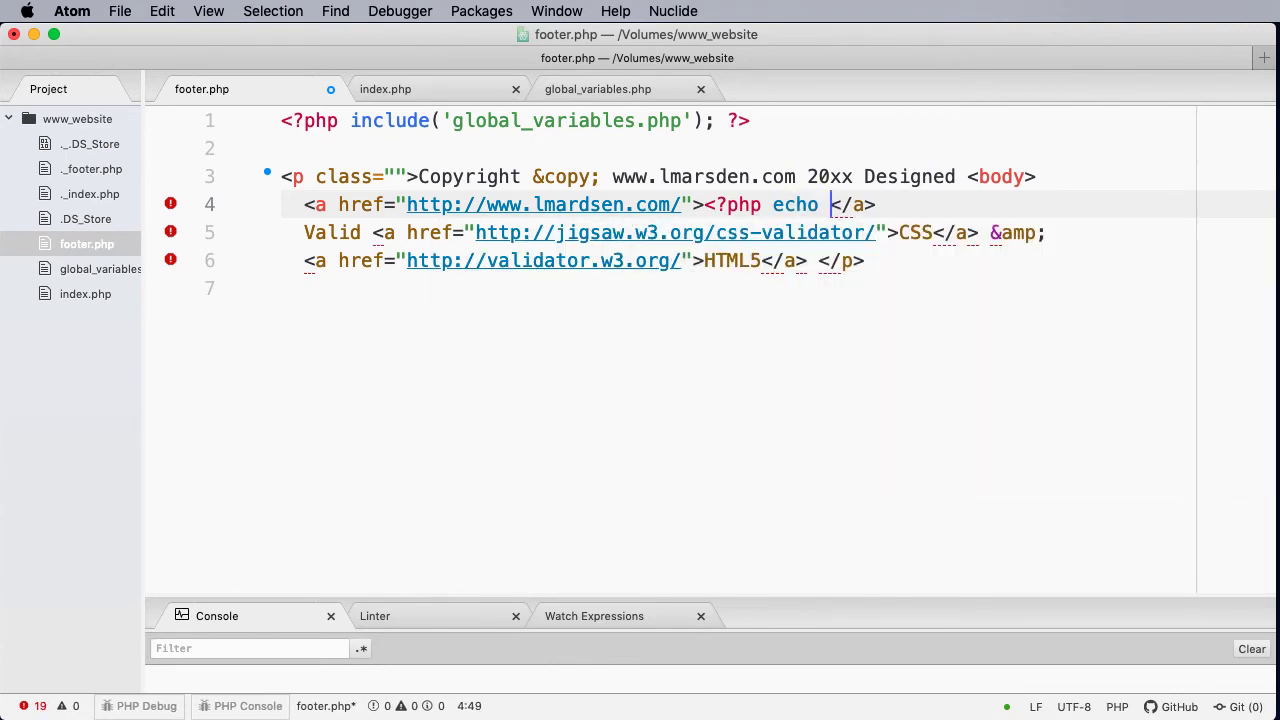
type("$")
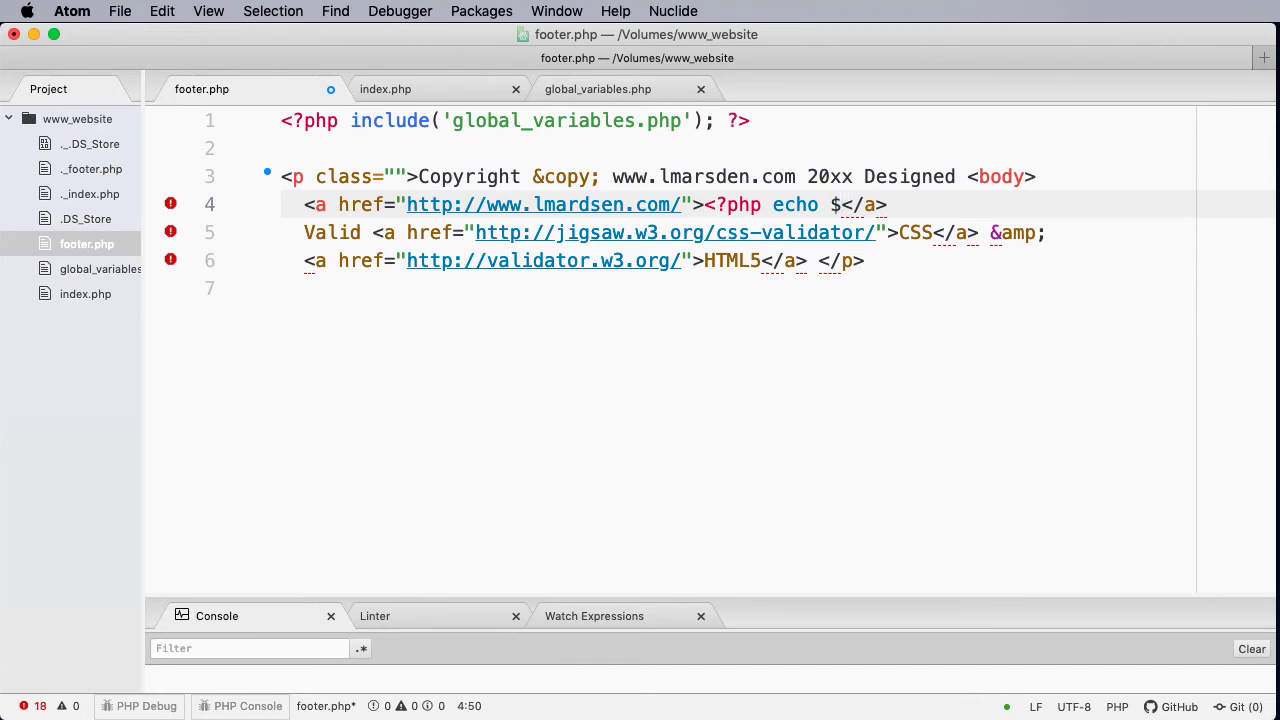
type("developer")
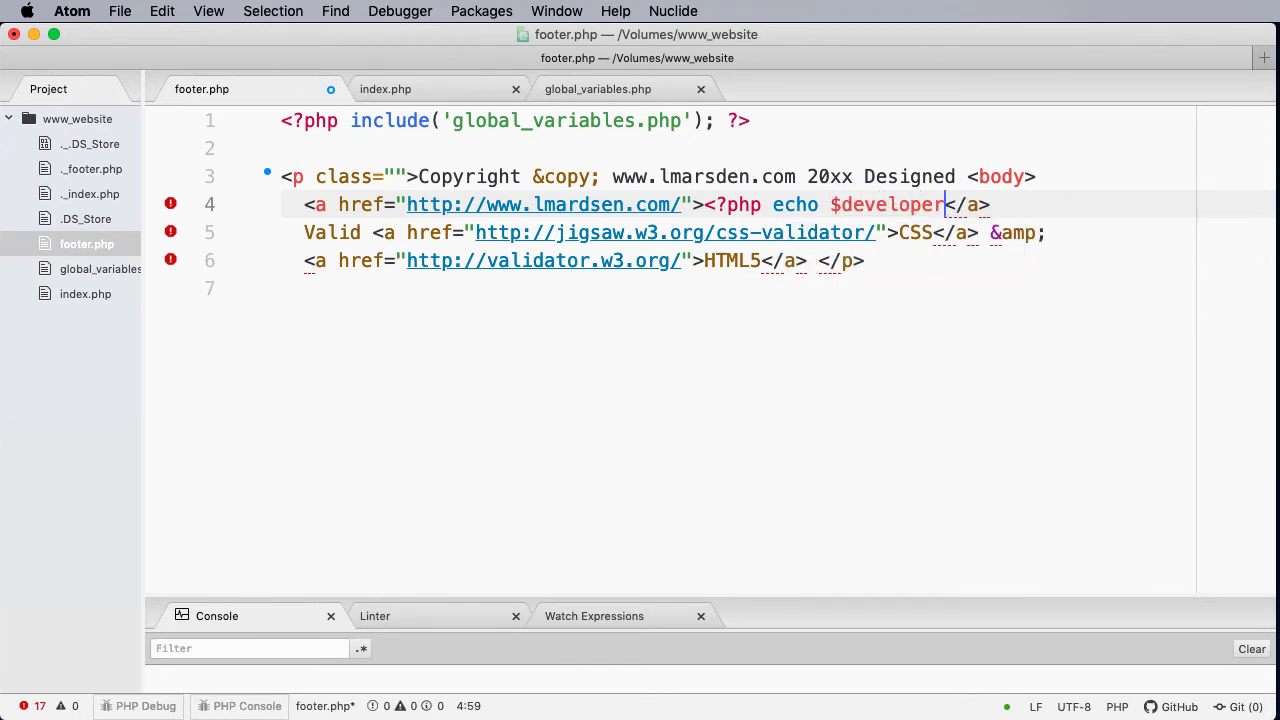
type(";")
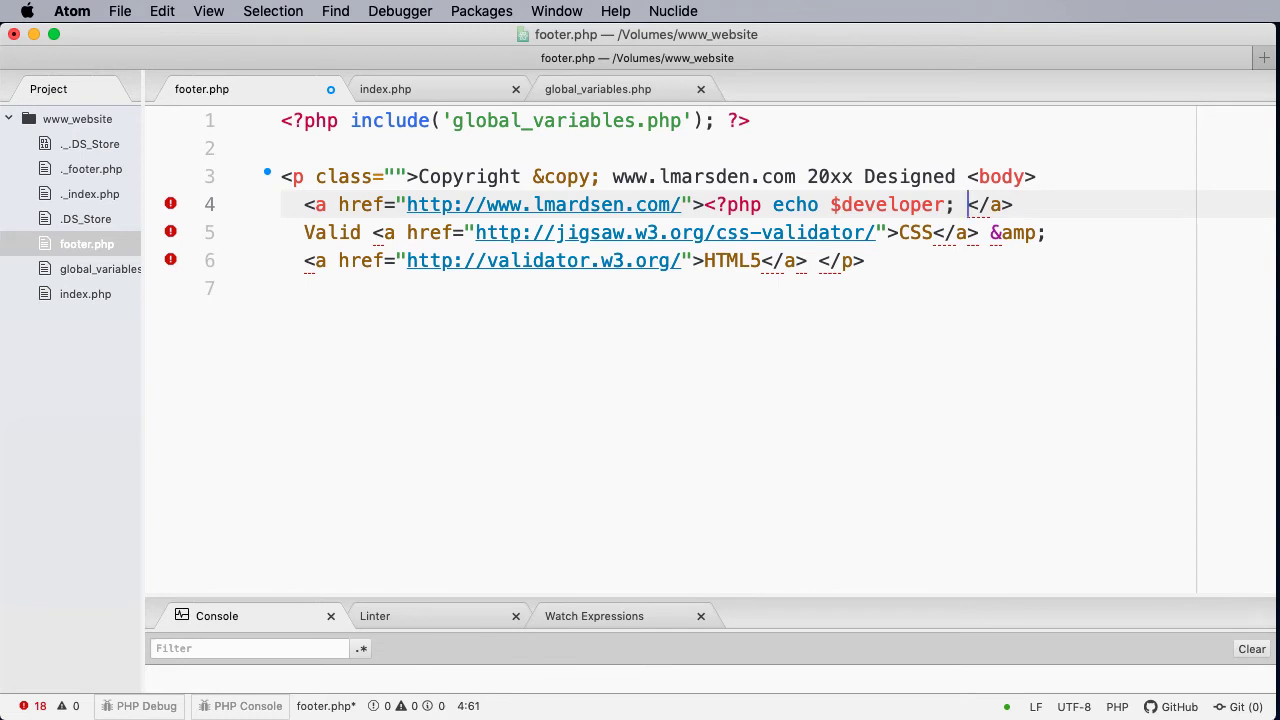
type("?>")
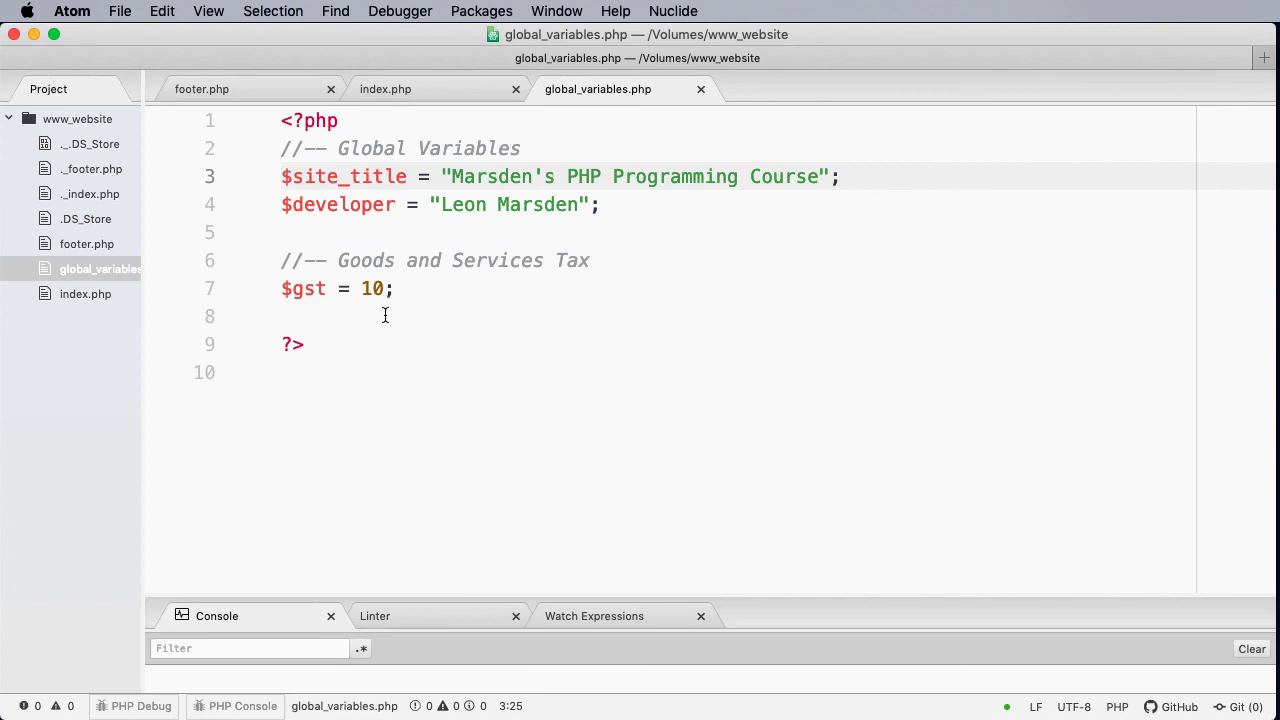
left_click(557, 176)
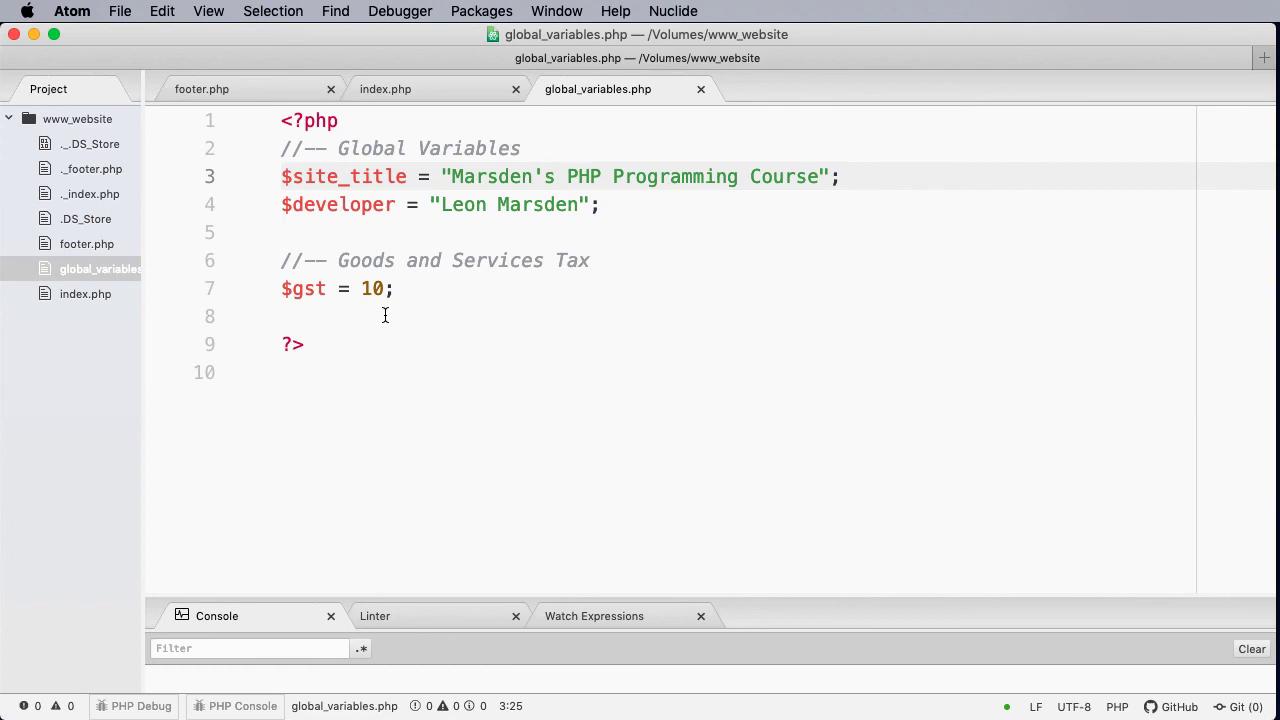
left_click(556, 176)
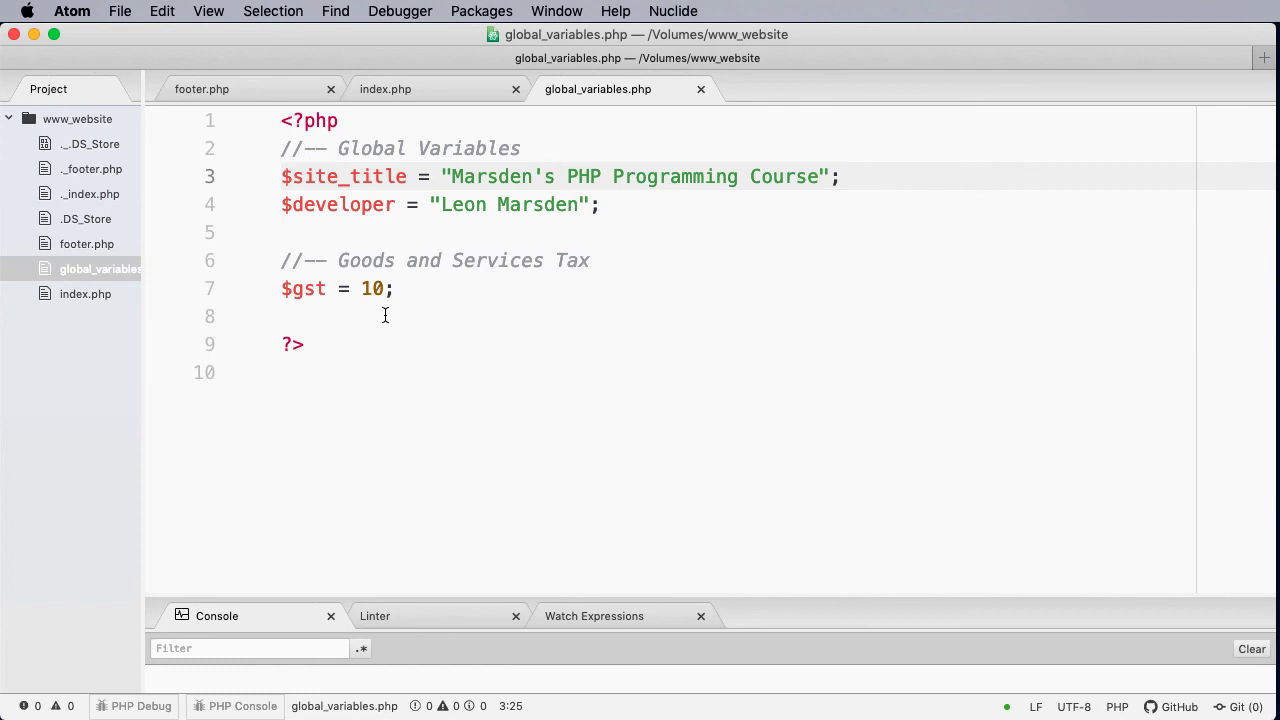
left_click(556, 176)
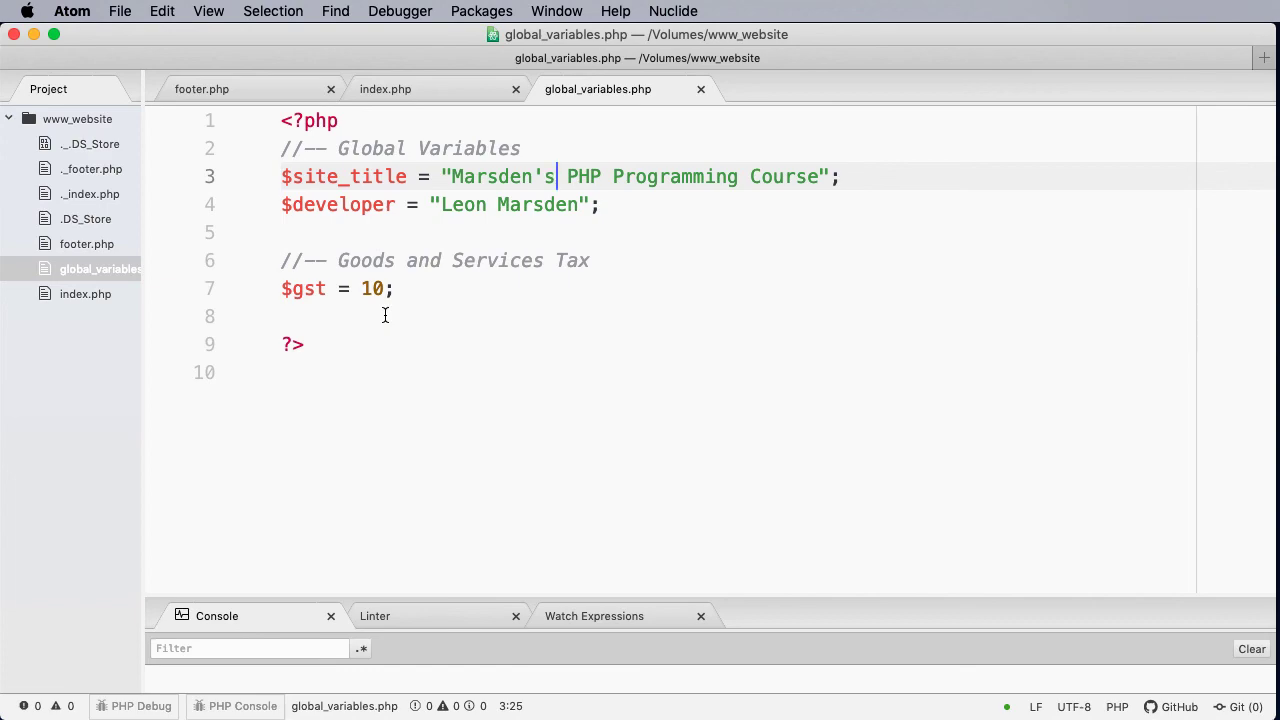